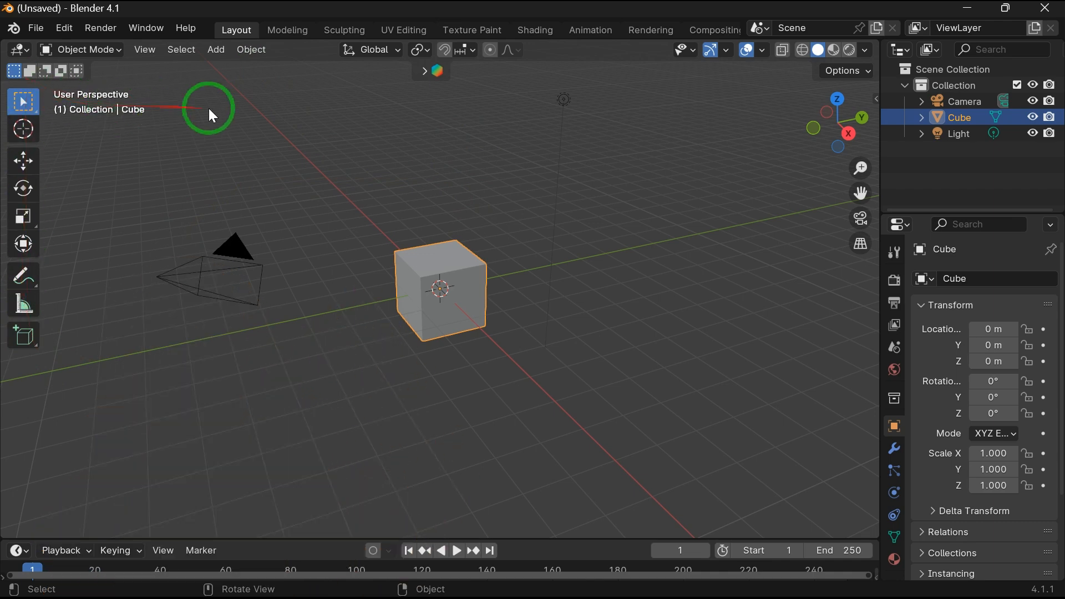
mouse_move(922, 82)
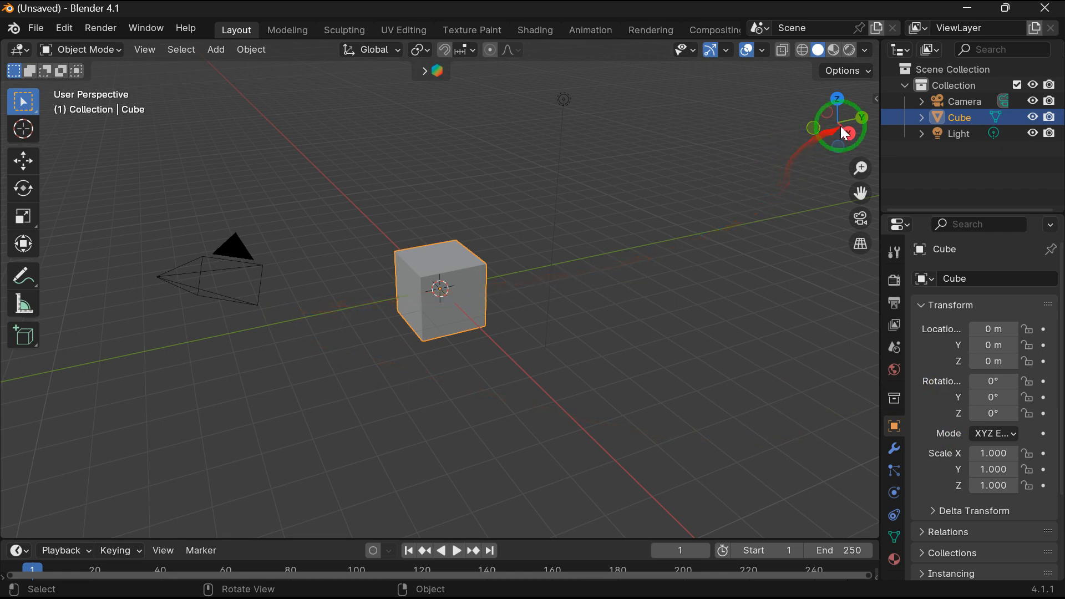
Orbit with the navigation gizmo and snap to Right Orthographic view of the cube
left_click_drag(846, 132, 555, 283)
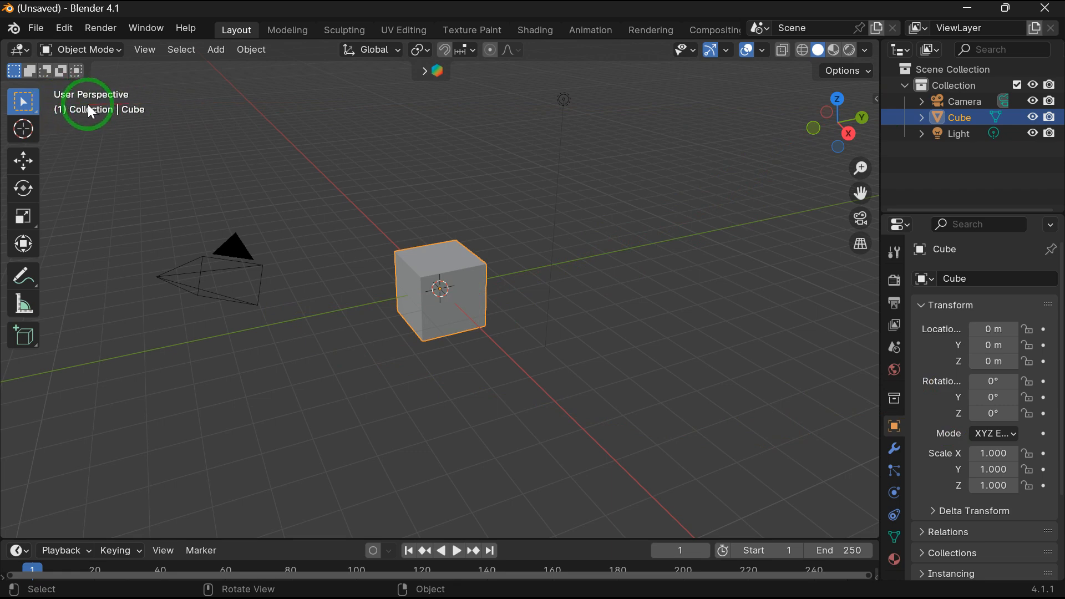
mouse_move(837, 100)
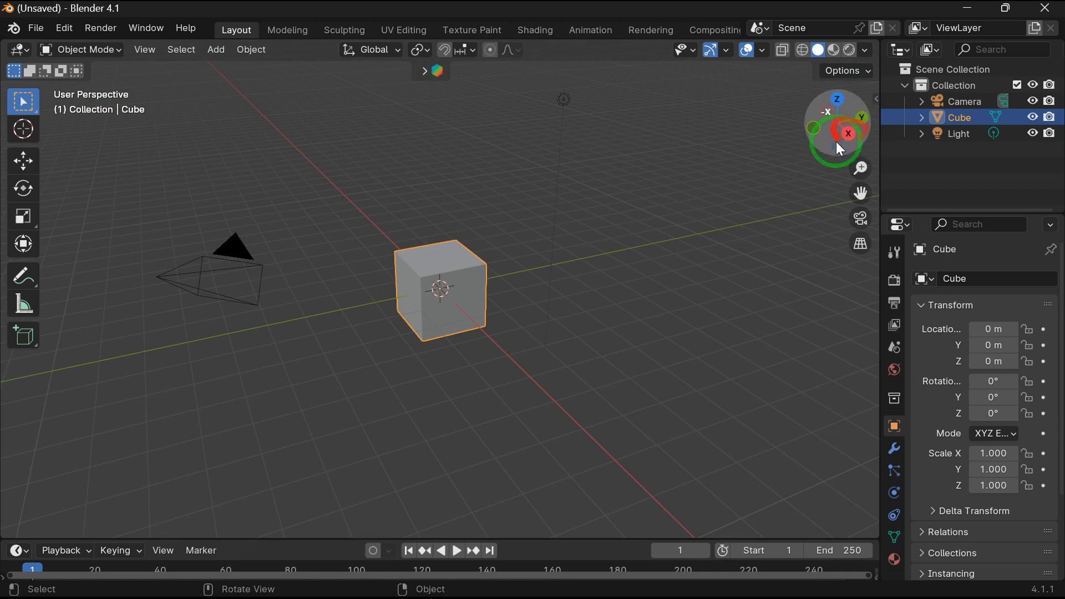
left_click(847, 133)
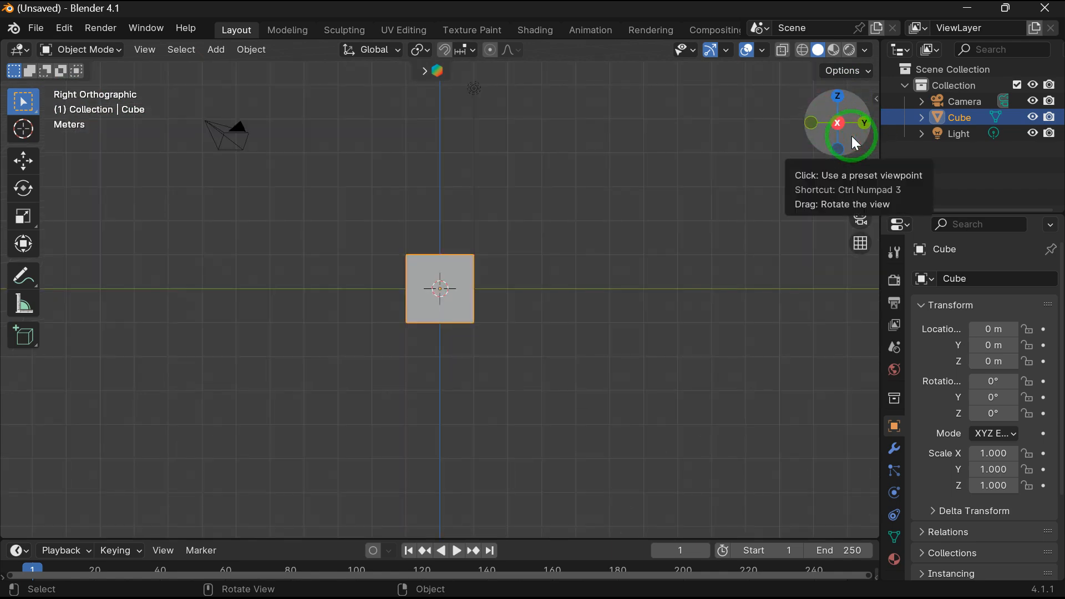
left_click_drag(852, 143, 297, 176)
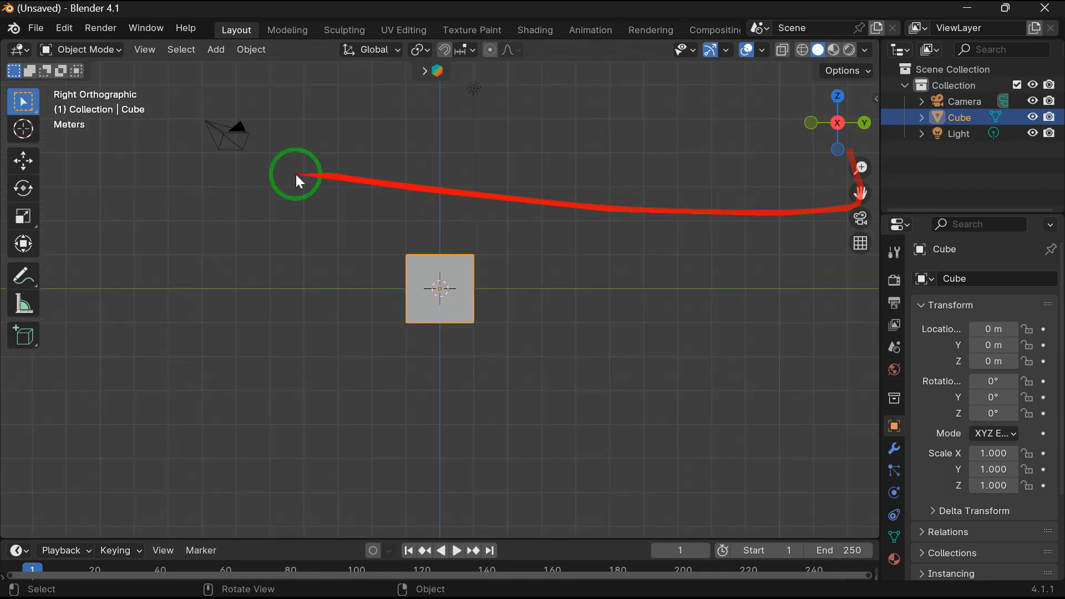
left_click(36, 27)
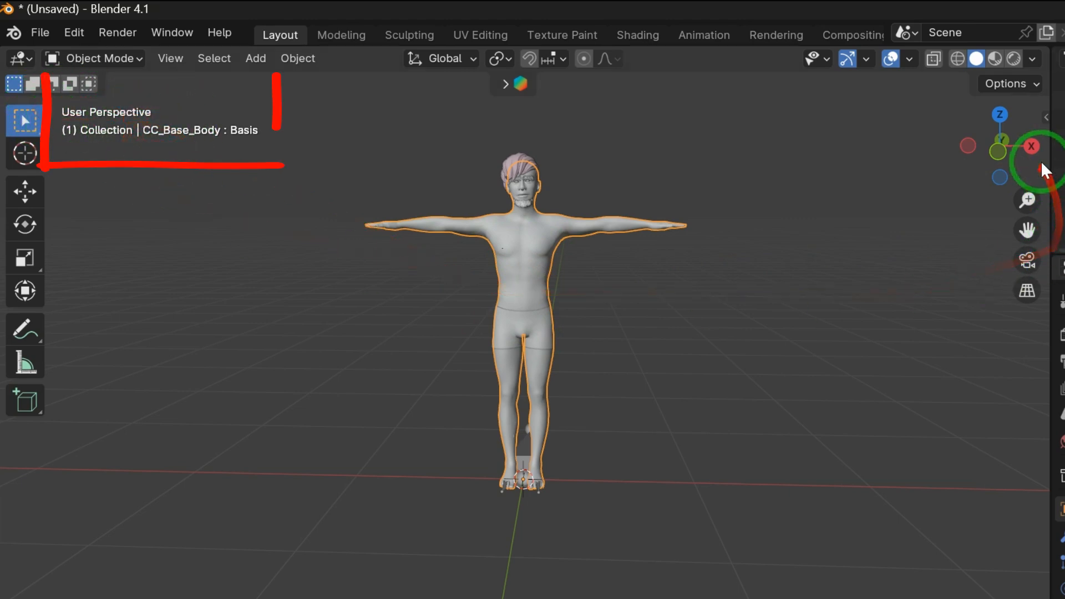
mouse_move(1031, 146)
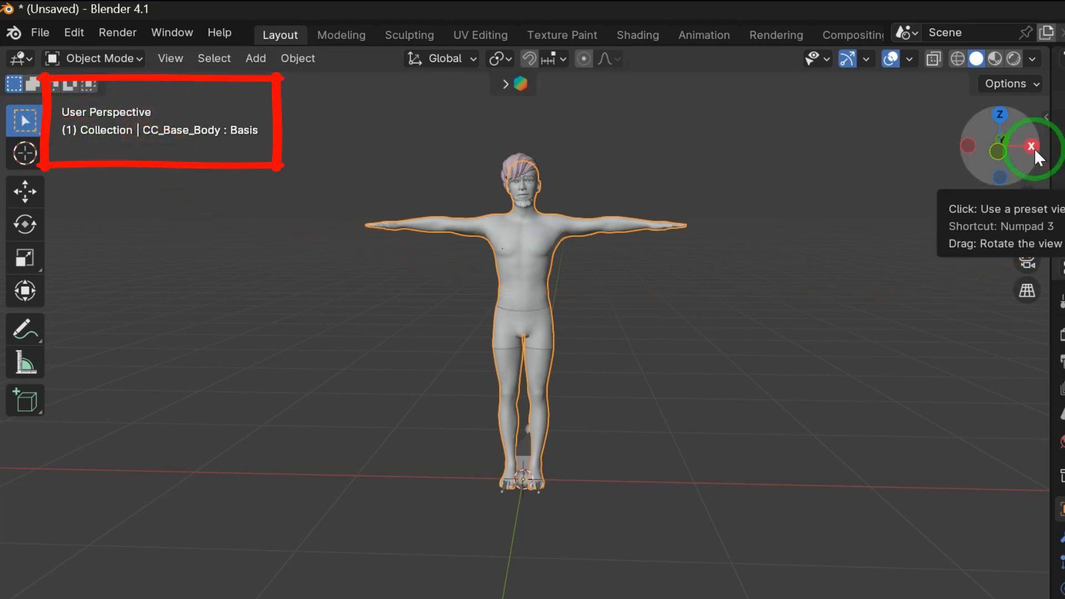
View the character in Back, Front and Bottom orthographic presets via the gizmo bubbles
left_click(1029, 147)
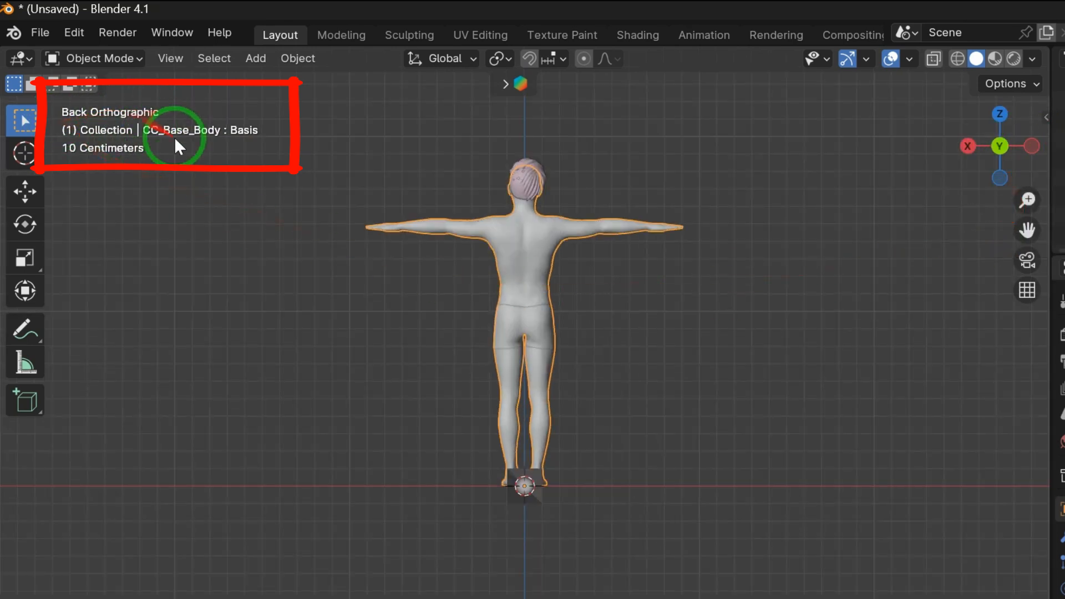
mouse_move(1005, 157)
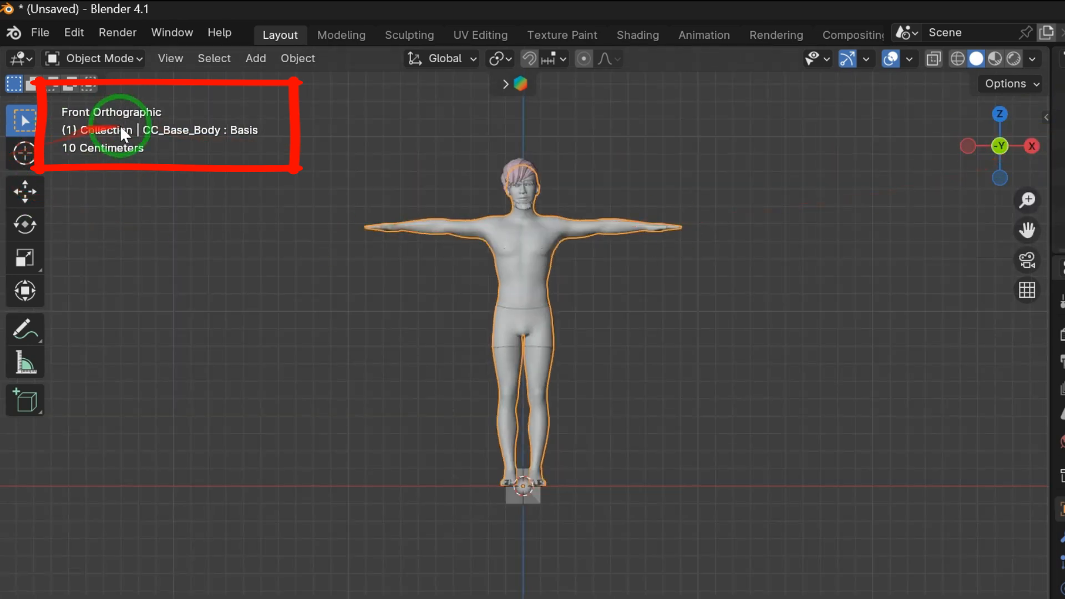
mouse_move(999, 114)
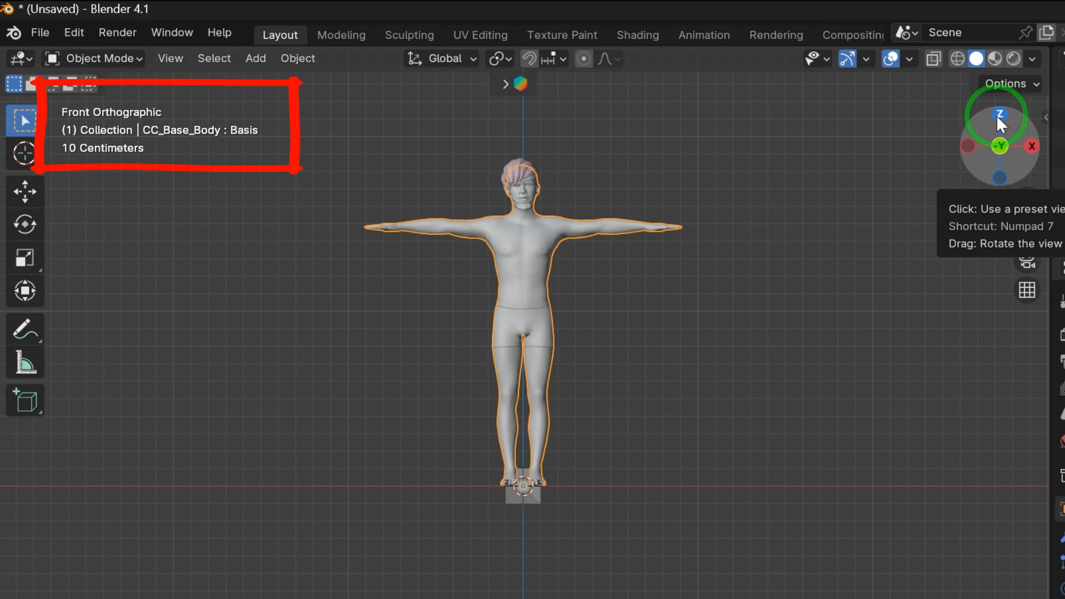
left_click(999, 113)
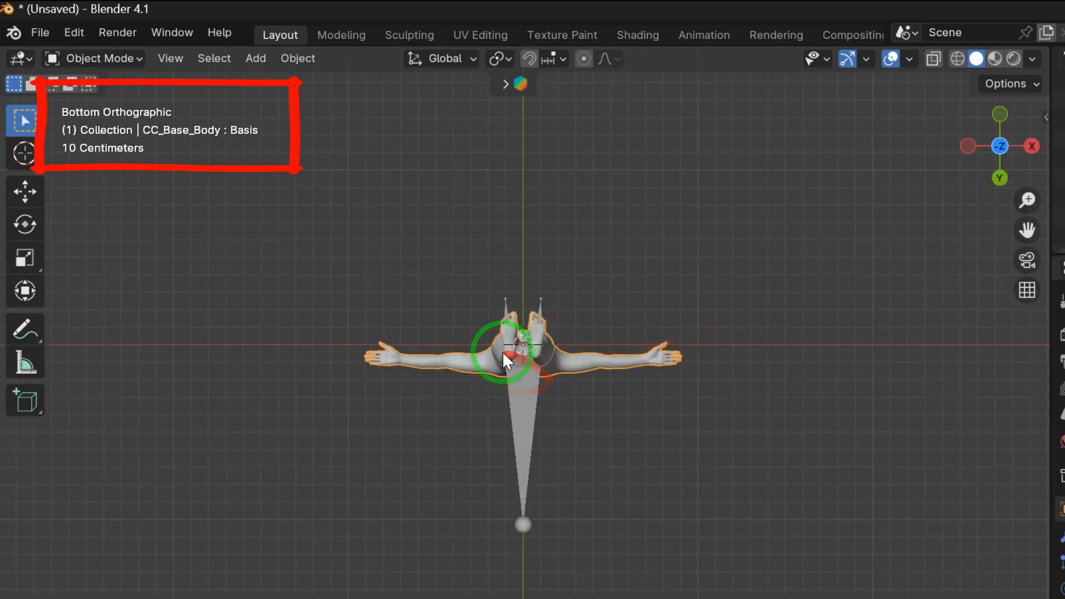
left_click(1031, 146)
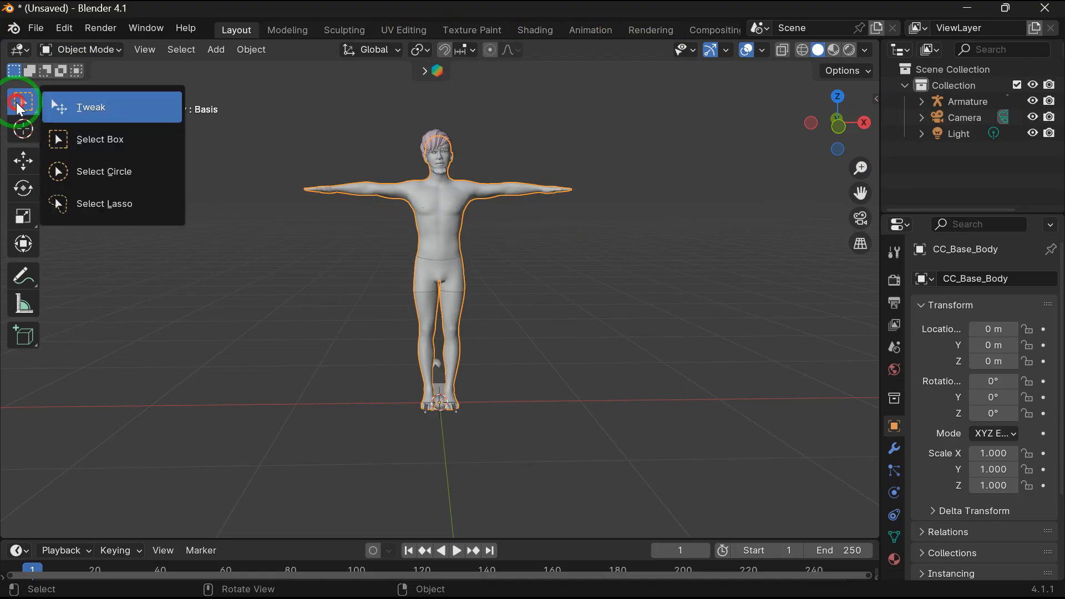
mouse_move(91, 106)
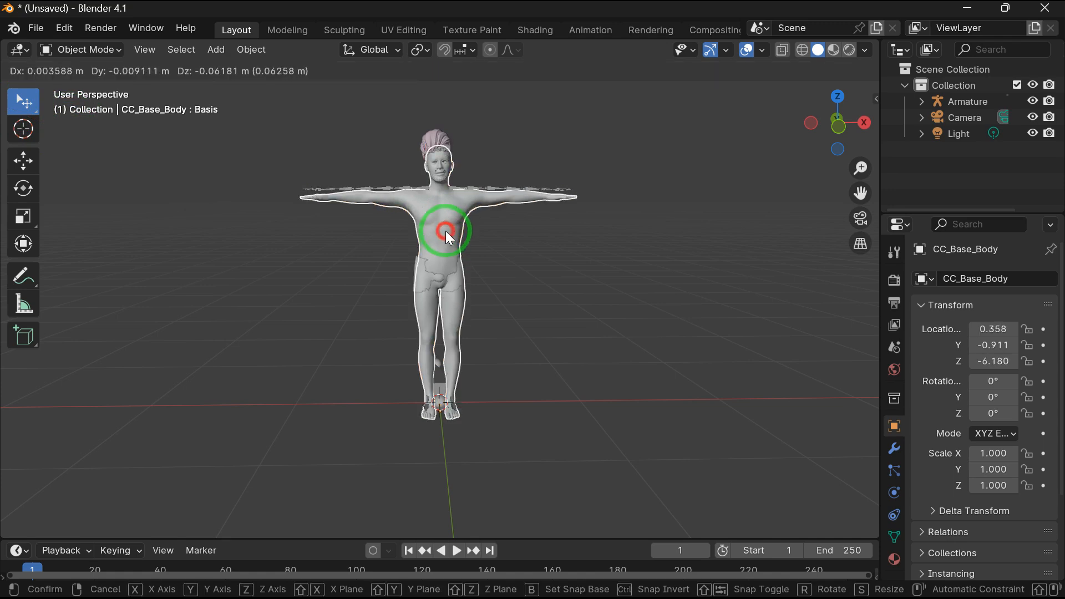
Move the character body, enter Edit Mode and try vertex and edge select modes
left_click_drag(445, 231, 543, 299)
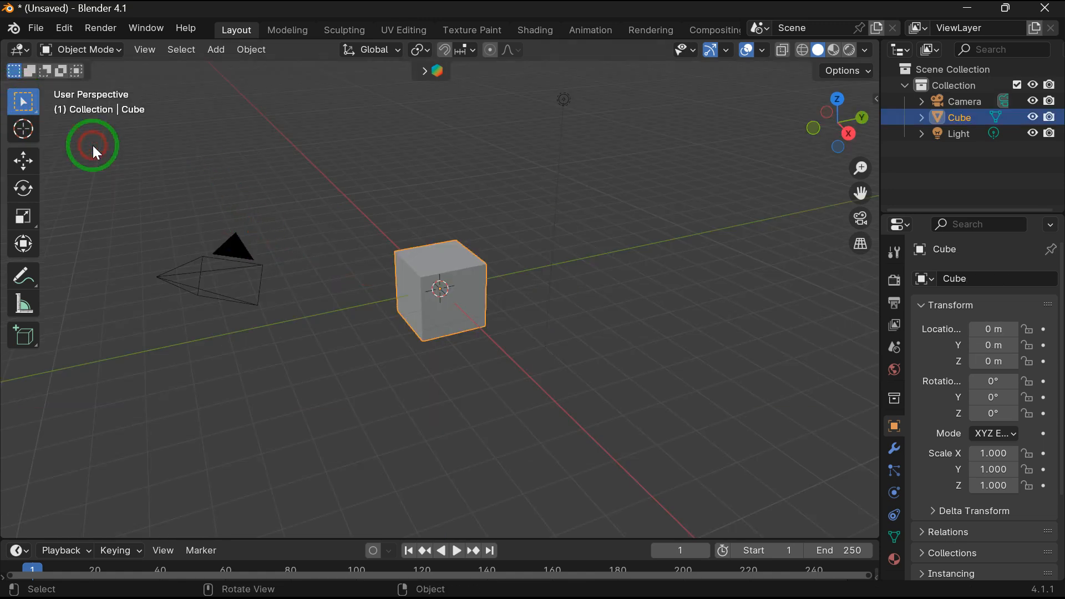
key("Tab")
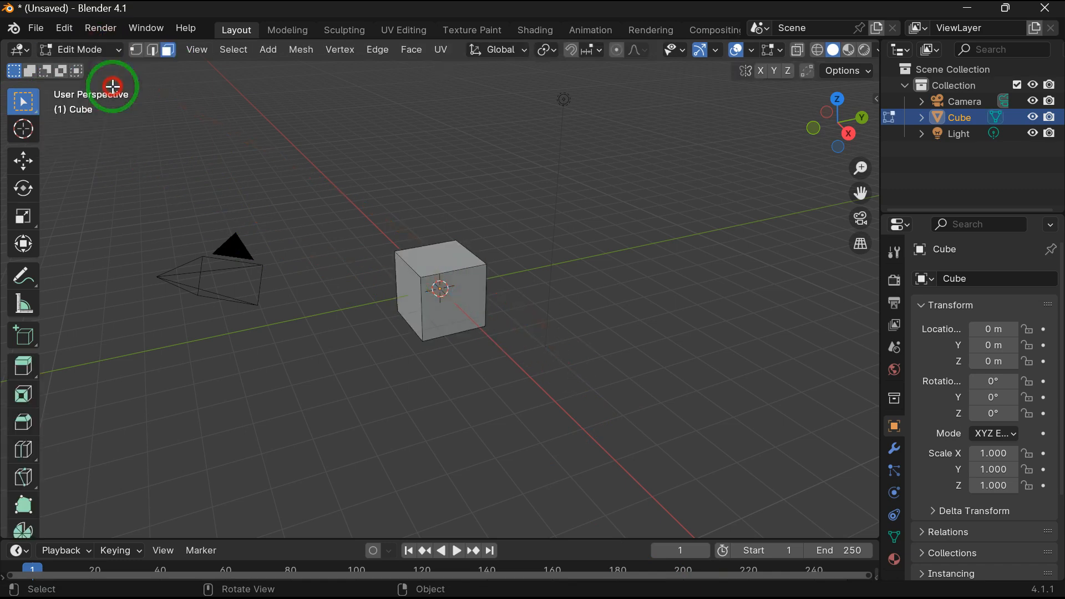
left_click(138, 50)
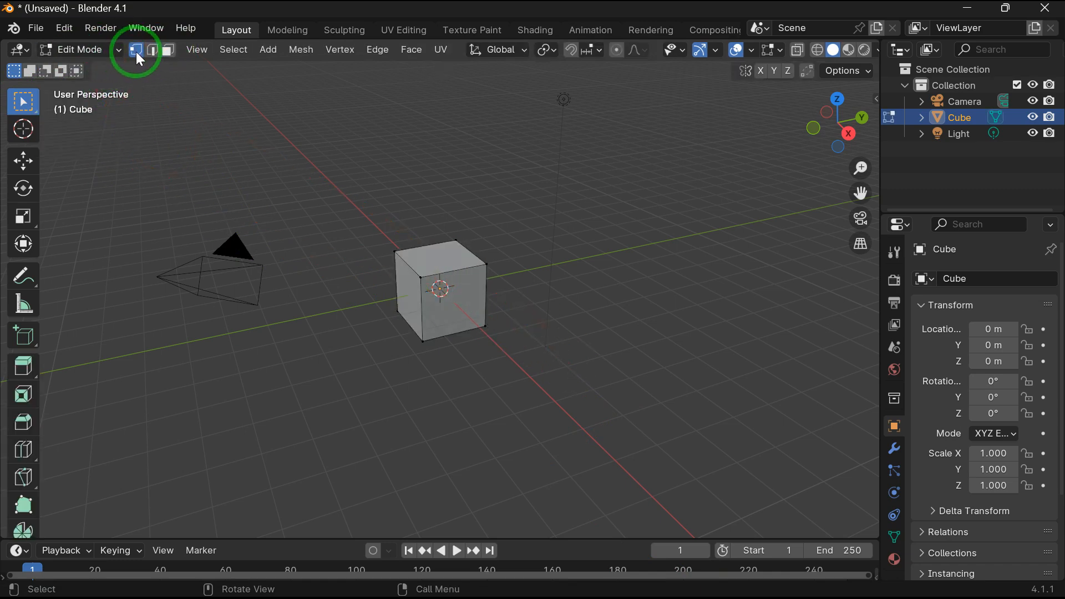
left_click(141, 50)
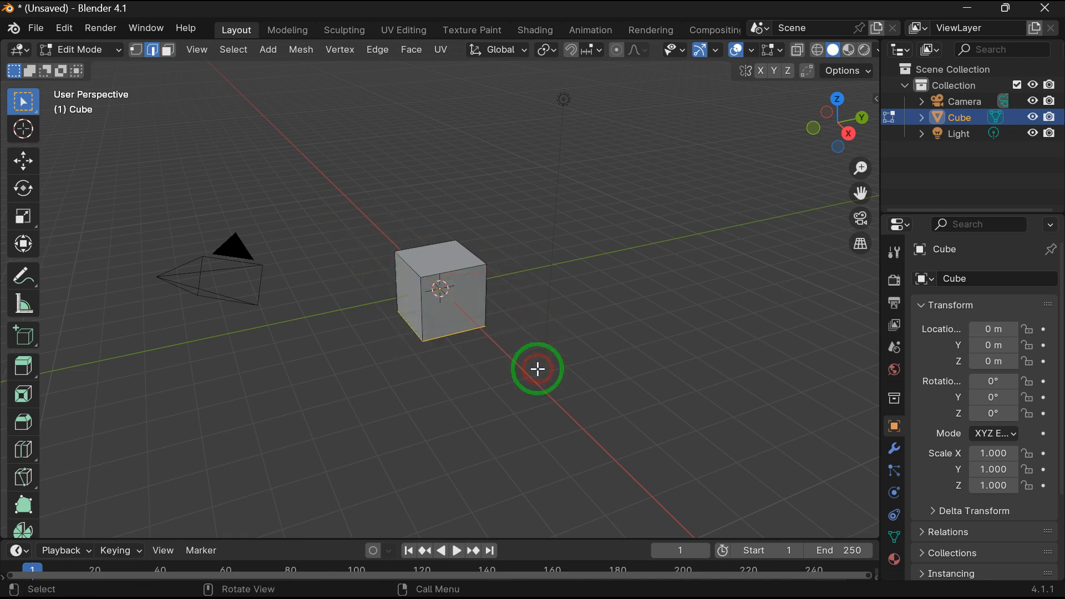
left_click_drag(536, 369, 133, 113)
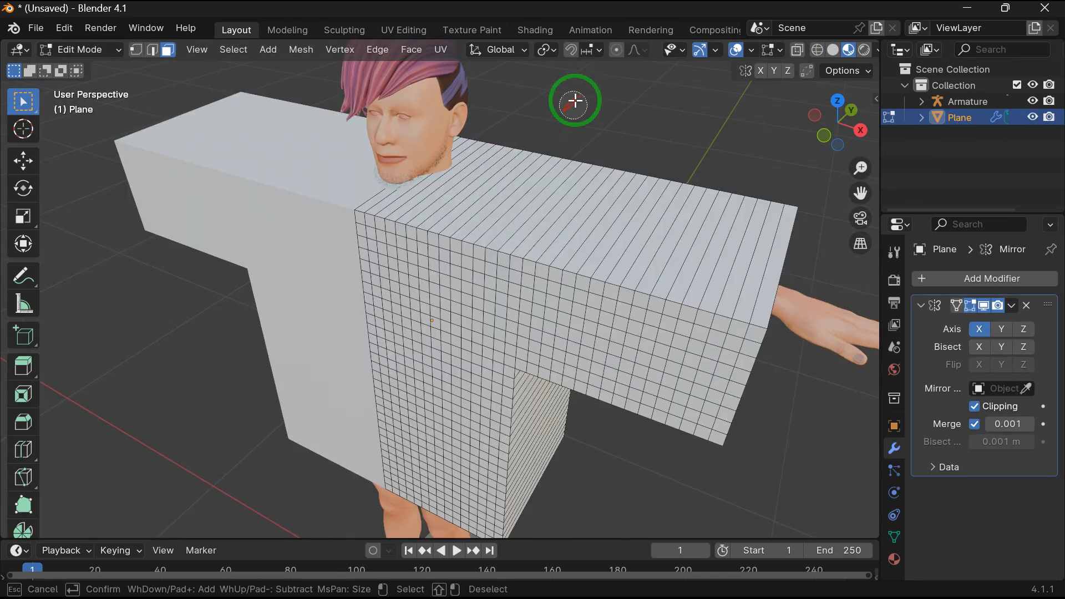
key("X")
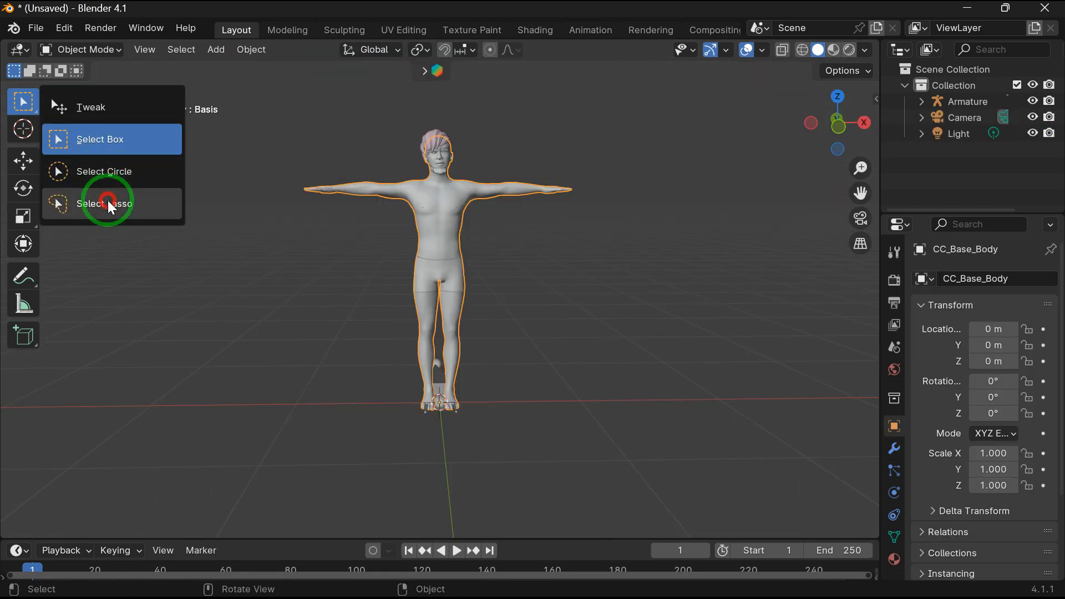
mouse_move(110, 207)
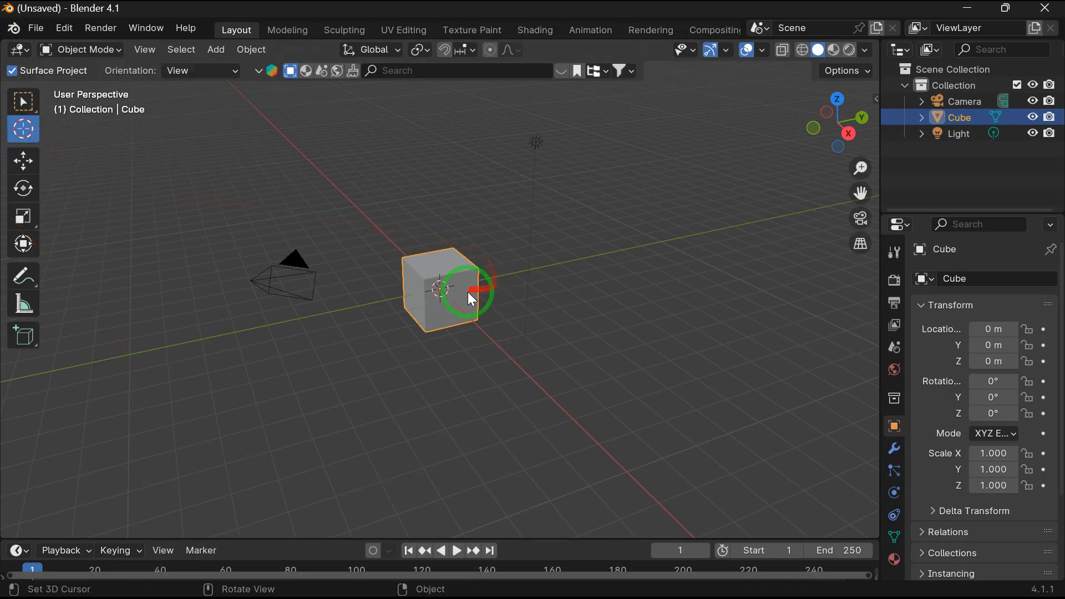
Place the 3D cursor at the cube's front corner and move the cube off the origin
left_click_drag(465, 292, 601, 227)
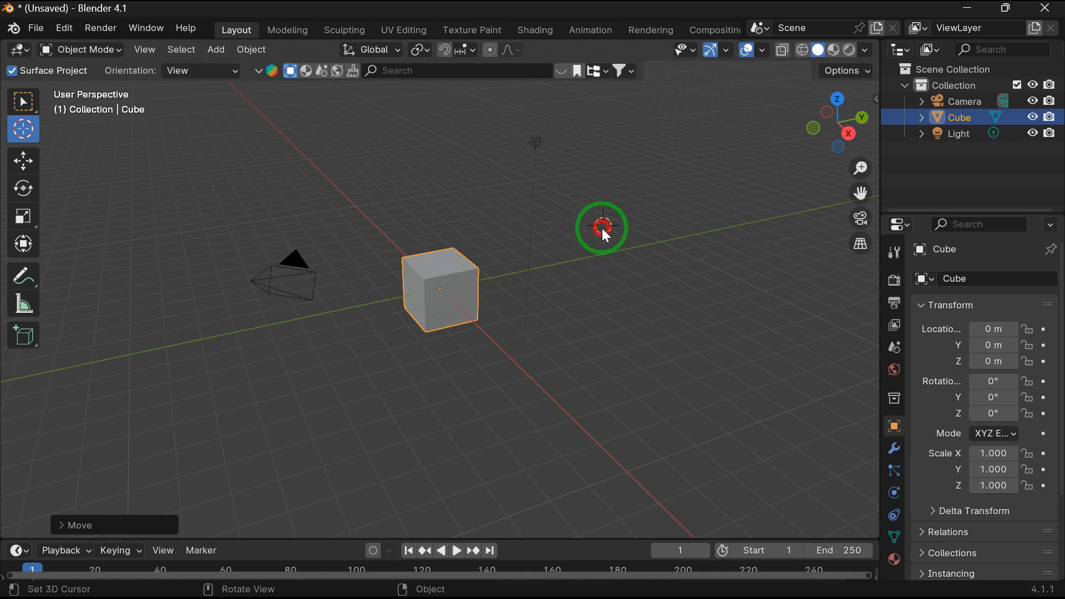
left_click_drag(602, 227, 194, 204)
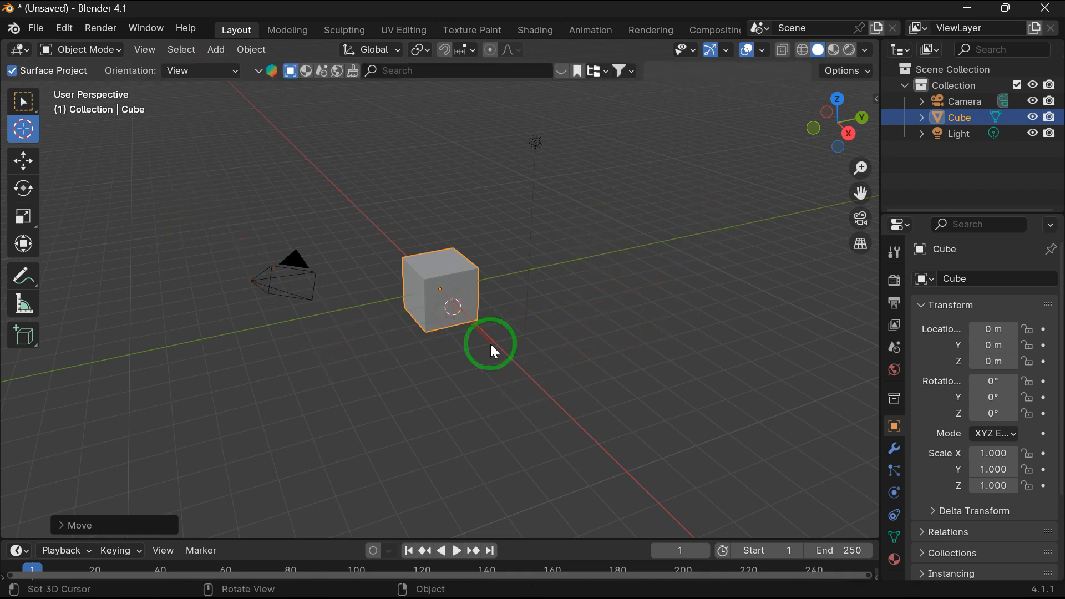
mouse_move(22, 164)
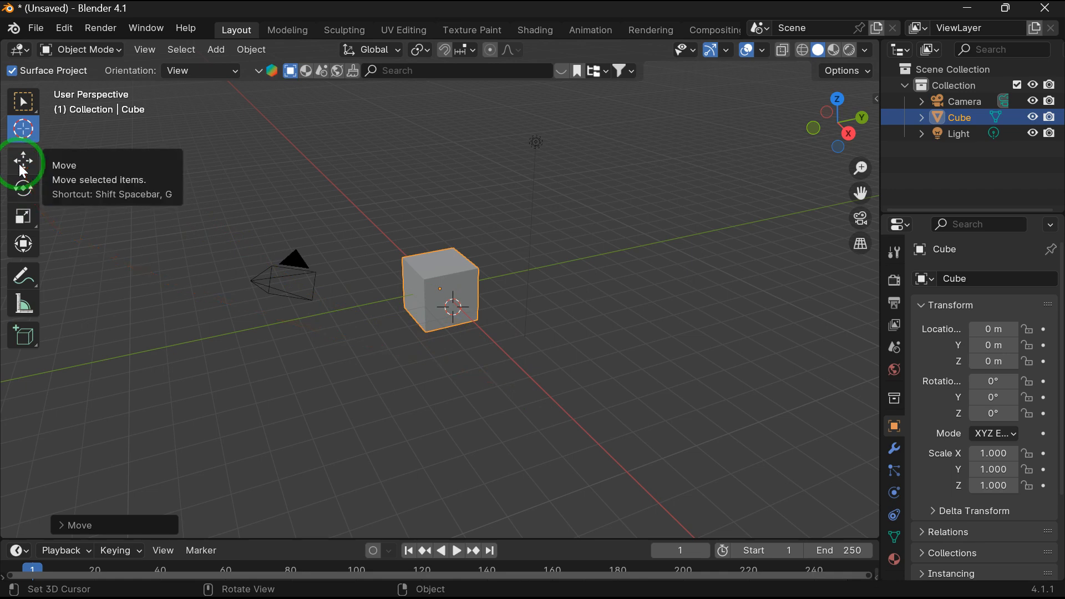
left_click(21, 161)
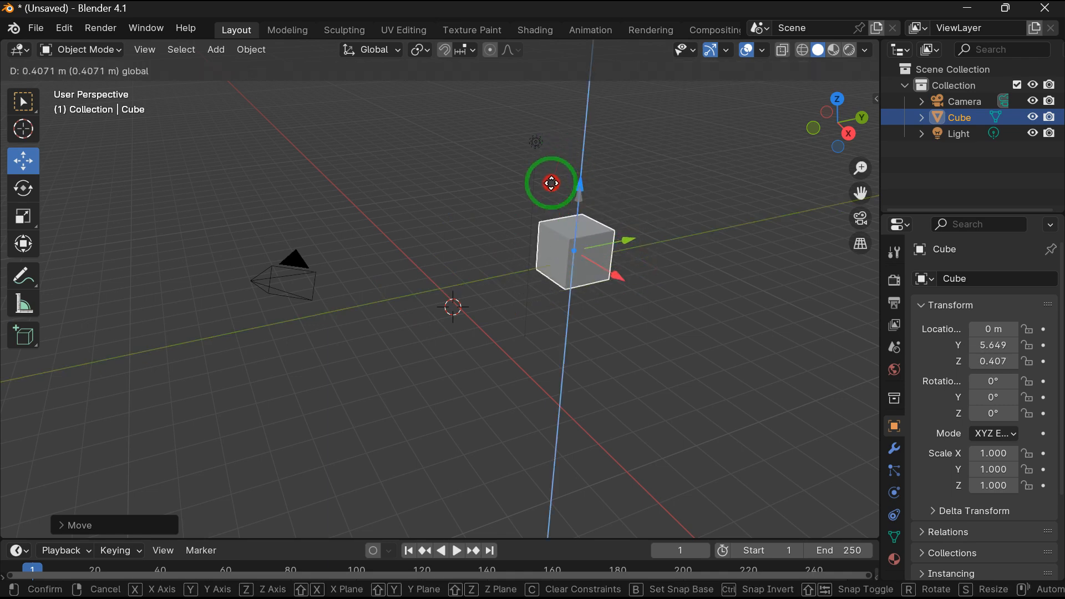
left_click_drag(551, 182, 594, 277)
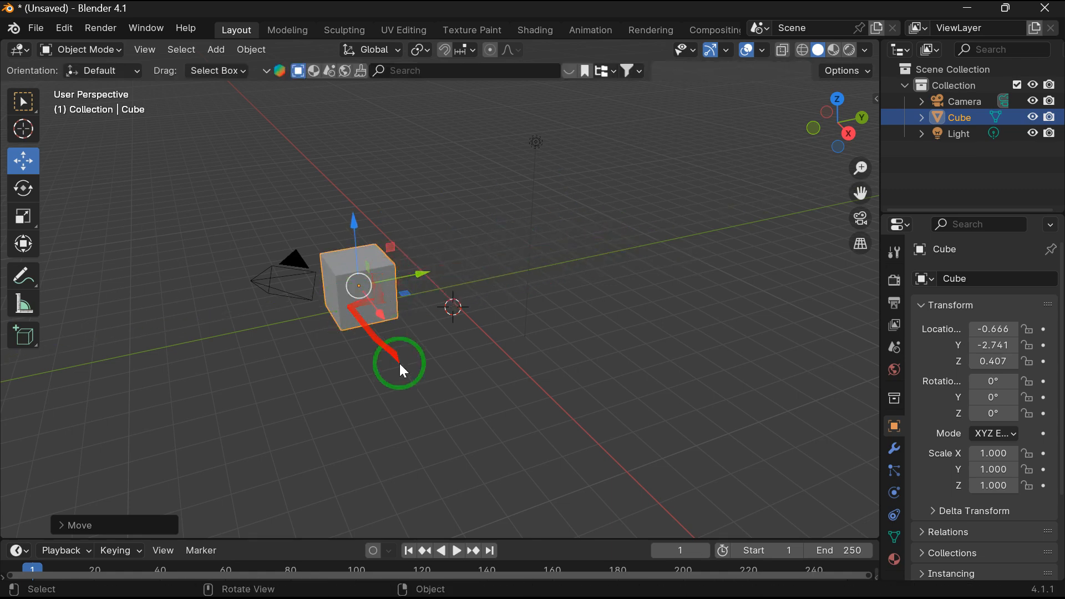
Tilt the cube around its Y axis with the Rotate tool's gizmo rings
left_click(22, 188)
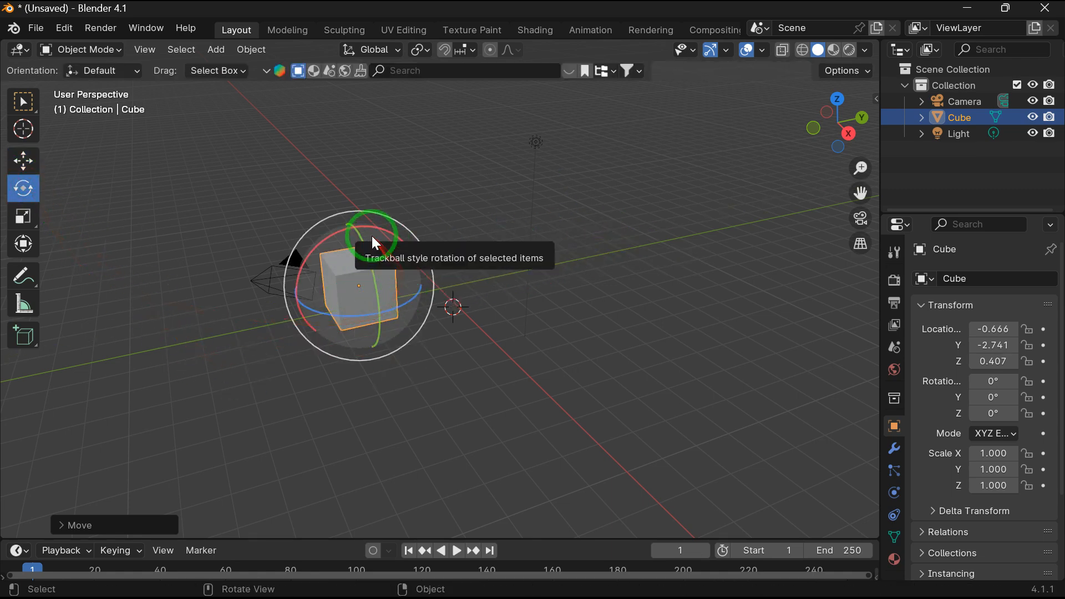
left_click_drag(372, 241, 386, 231)
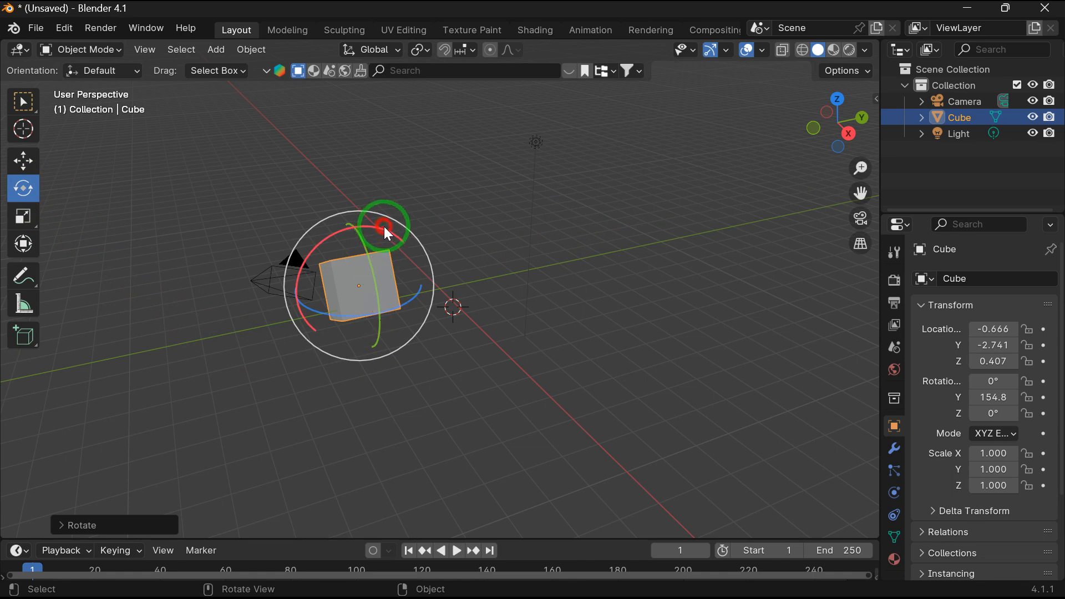
left_click_drag(384, 224, 295, 242)
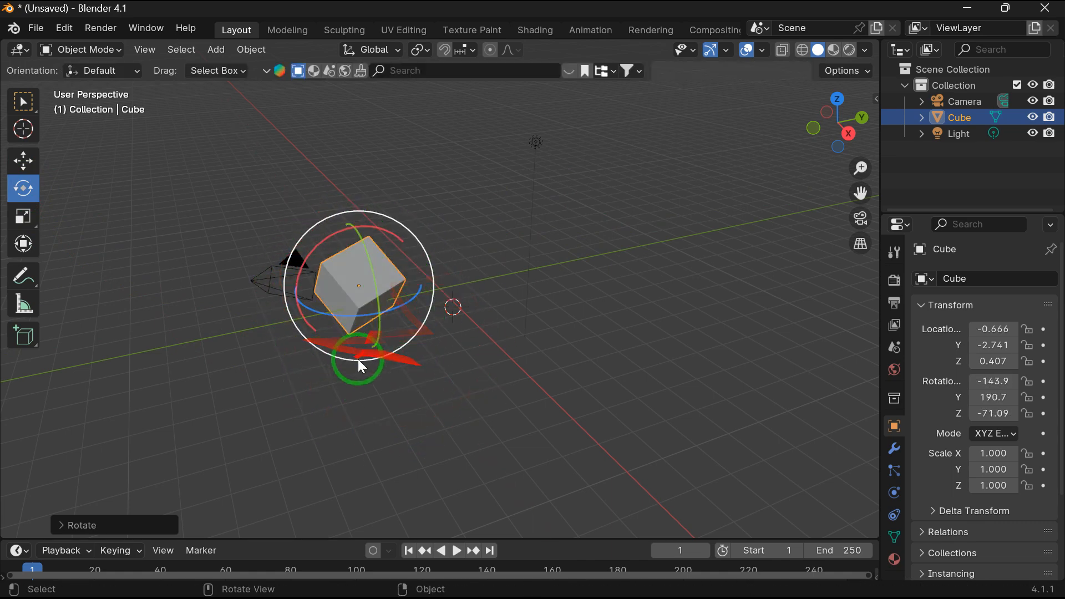
Use the Transform gizmo to enlarge the cube, lift it away and spin it
left_click(23, 217)
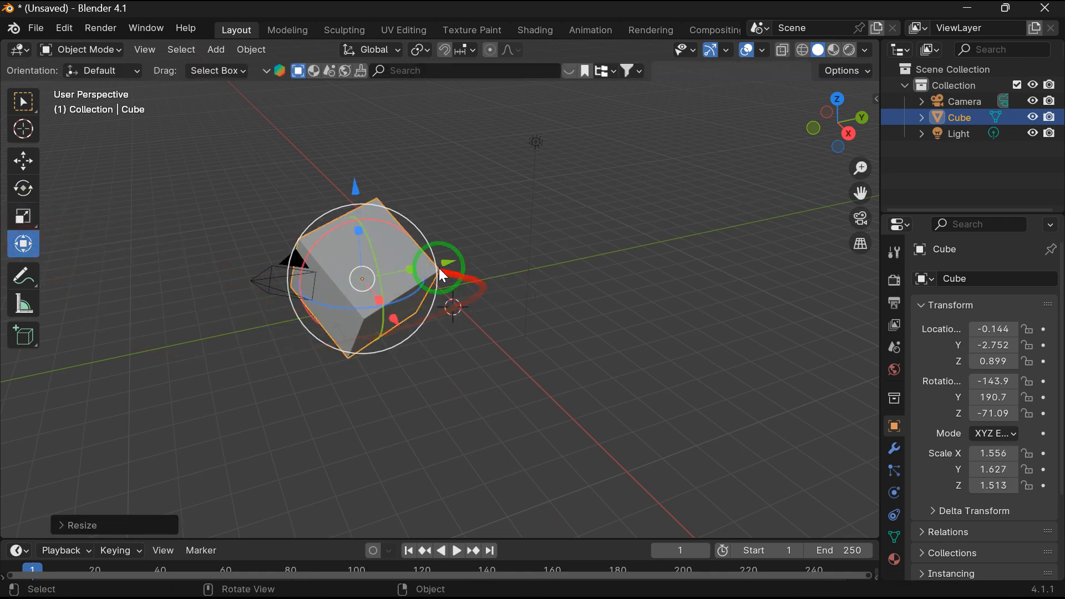
left_click_drag(441, 268, 215, 275)
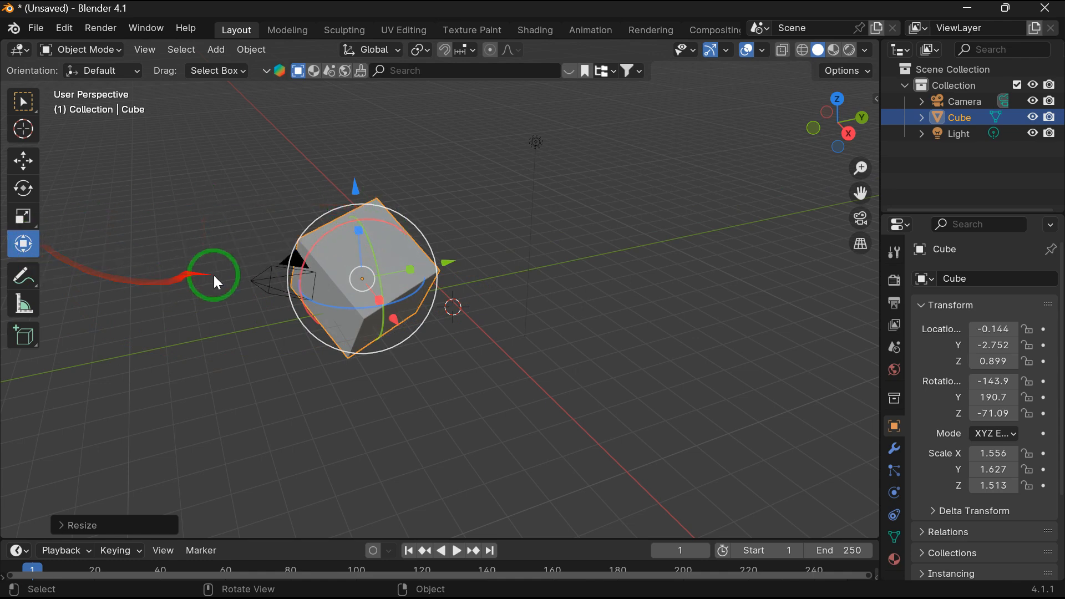
left_click_drag(213, 275, 469, 219)
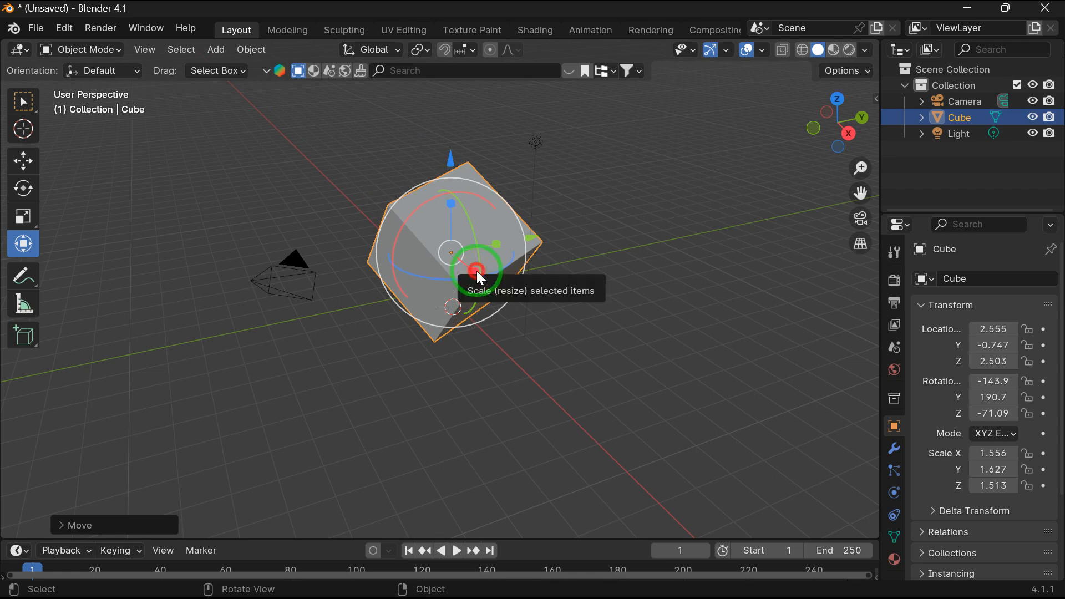
left_click_drag(475, 269, 447, 187)
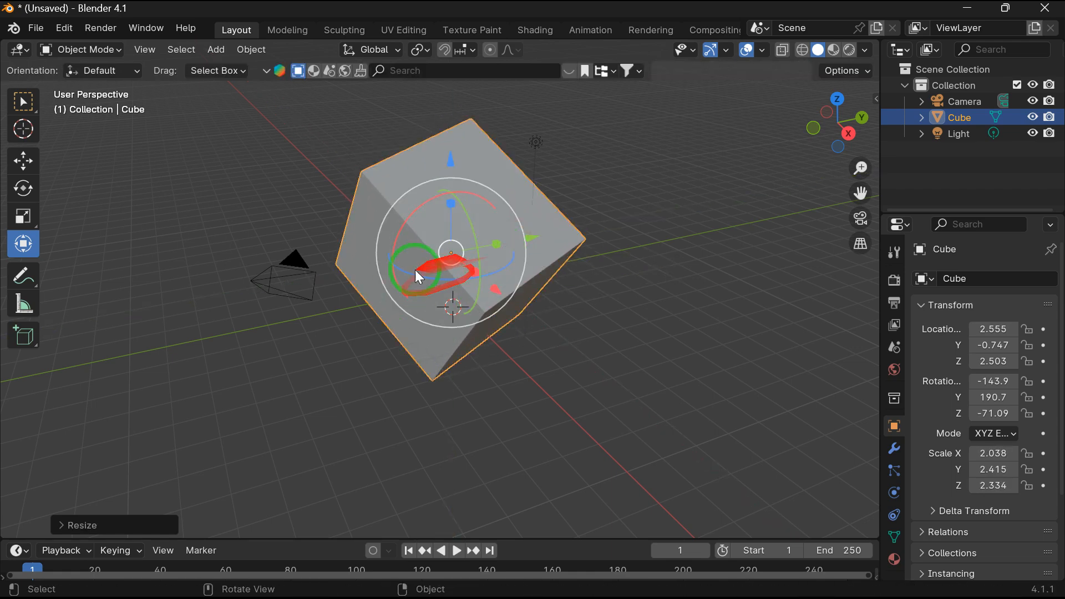
left_click_drag(415, 276, 467, 330)
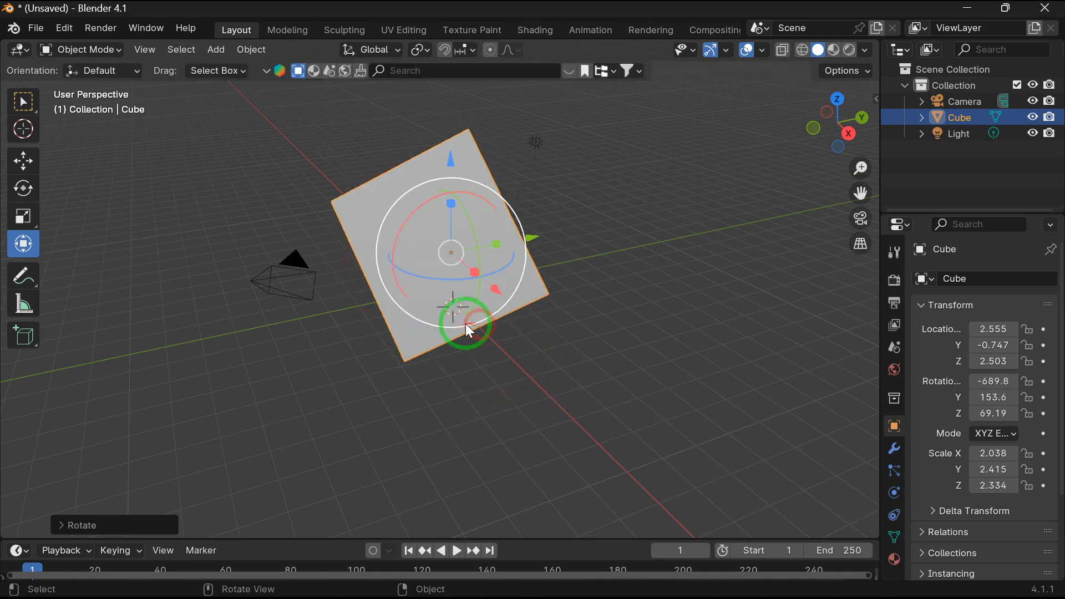
left_click(23, 274)
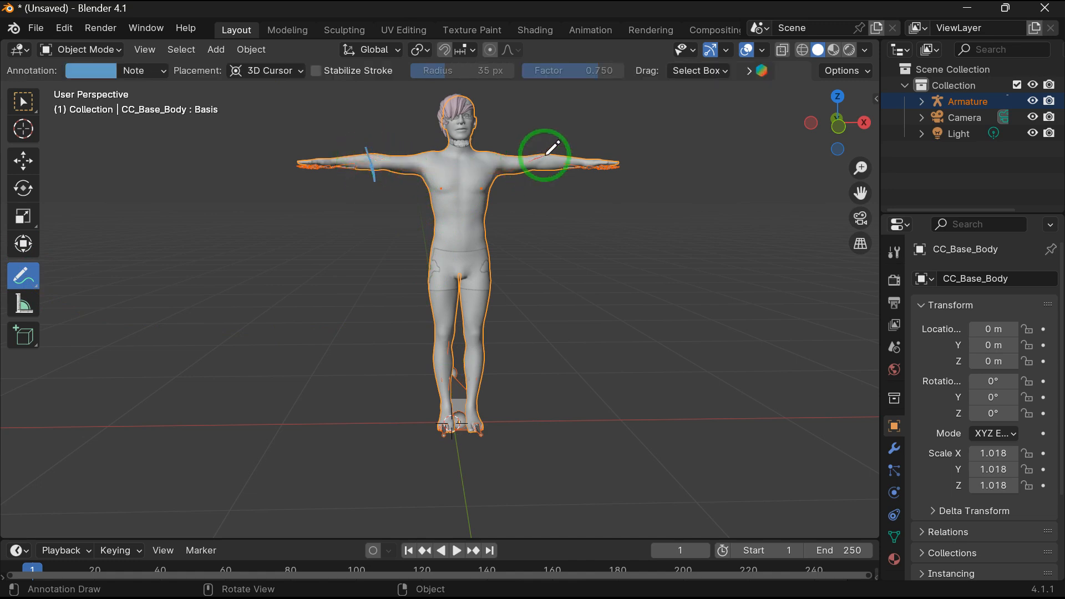
Annotate the shoulder and torso, then measure about 0.29 m across the hips
left_click_drag(547, 153, 506, 145)
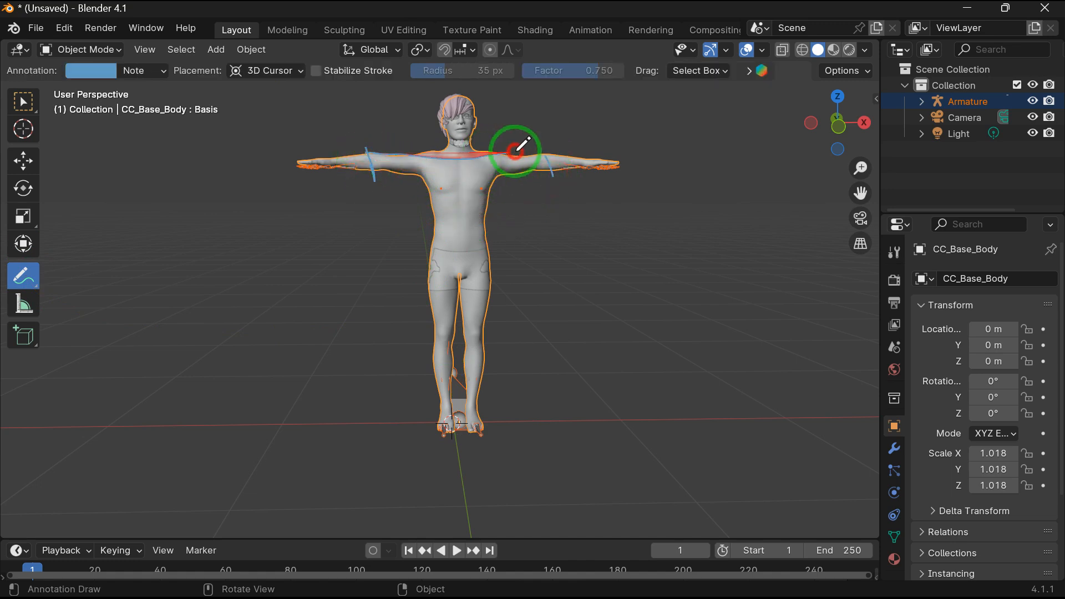
left_click_drag(517, 149, 373, 180)
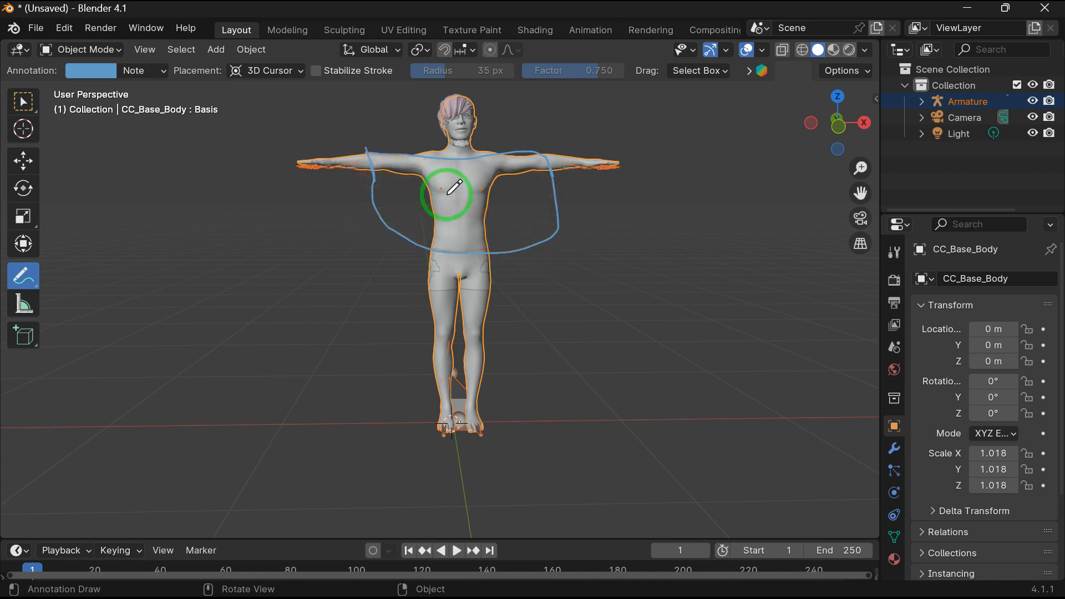
left_click(23, 303)
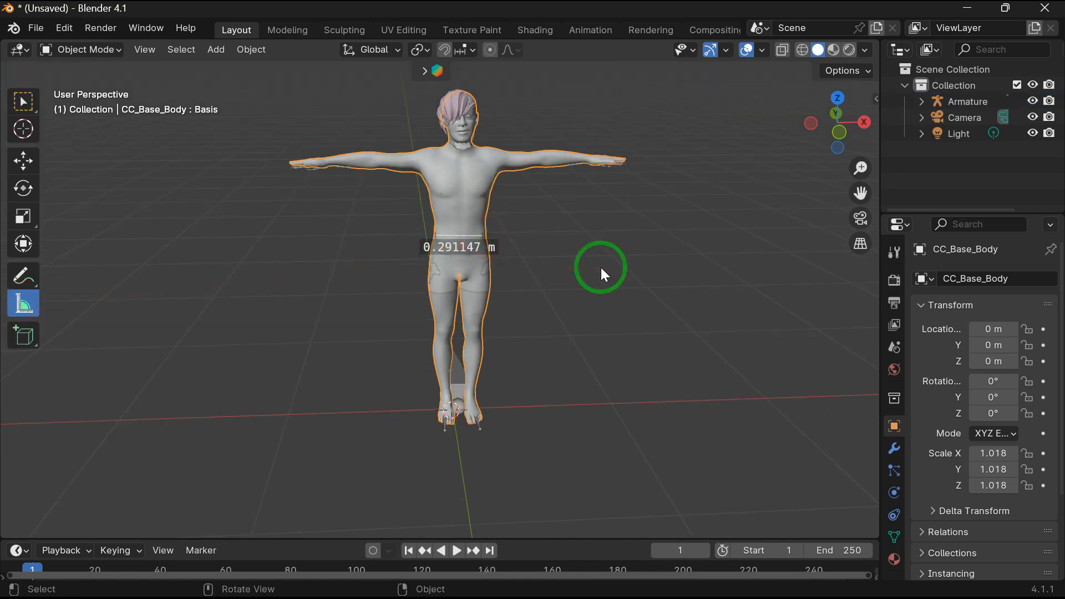
left_click_drag(600, 267, 478, 291)
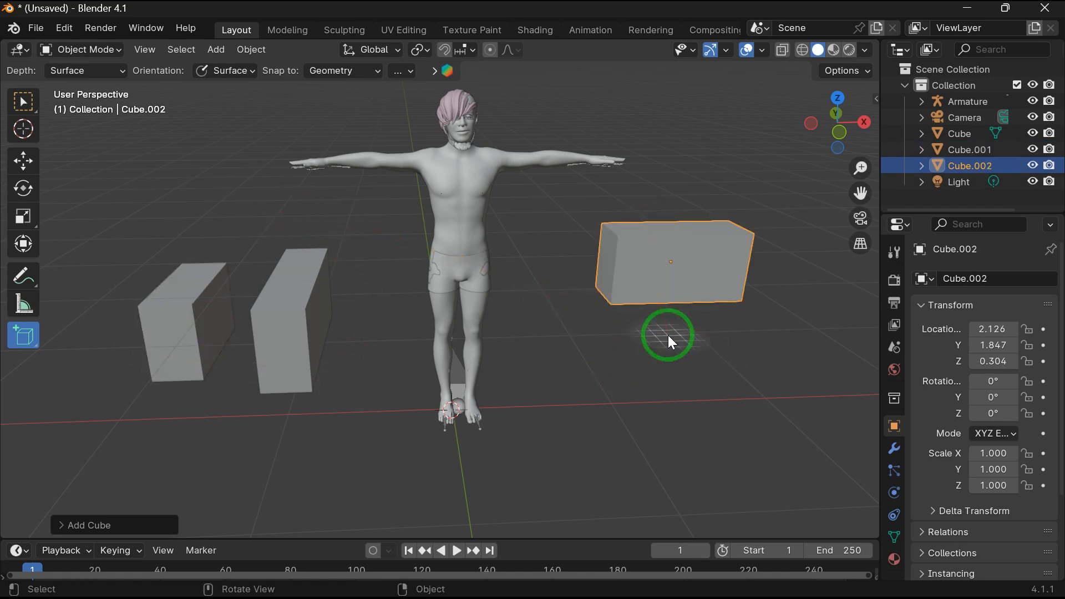
mouse_move(24, 346)
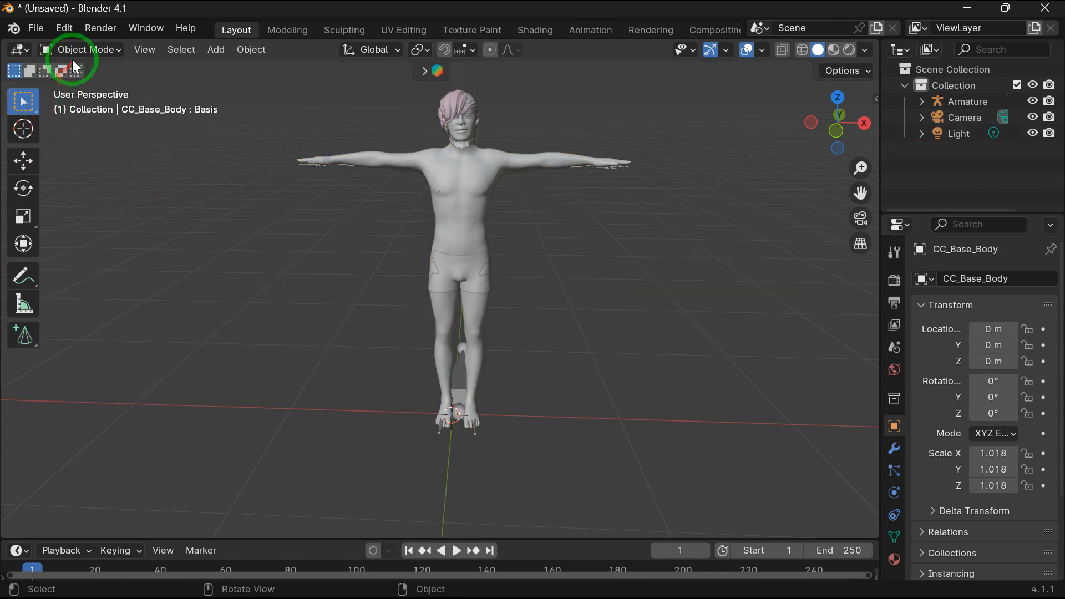
Enlarge the cube with the gizmo, then scale a selected face with S to warp it
left_click(81, 50)
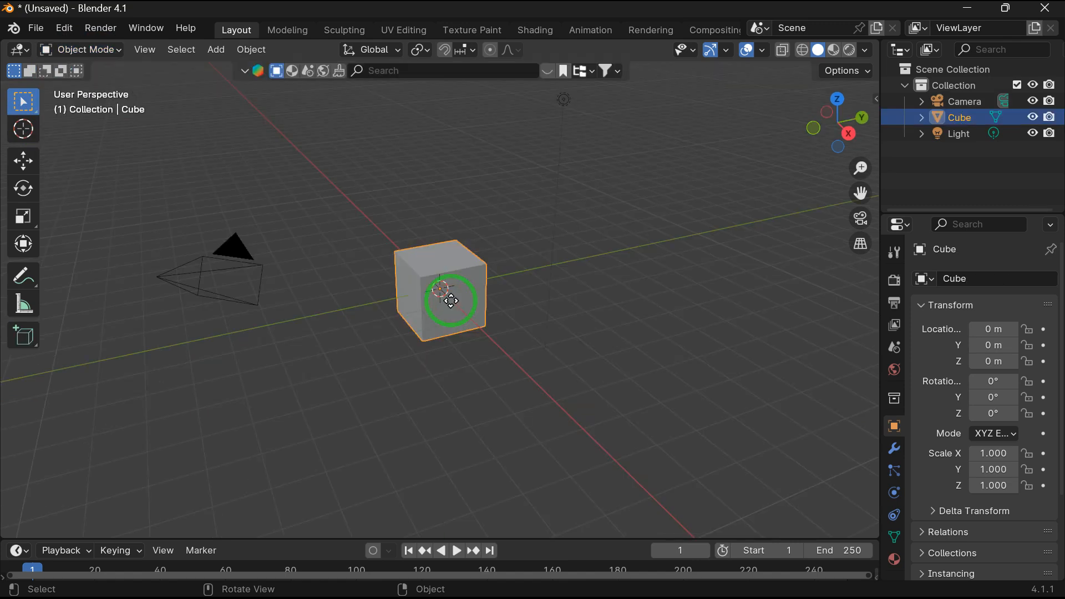
left_click_drag(448, 301, 414, 316)
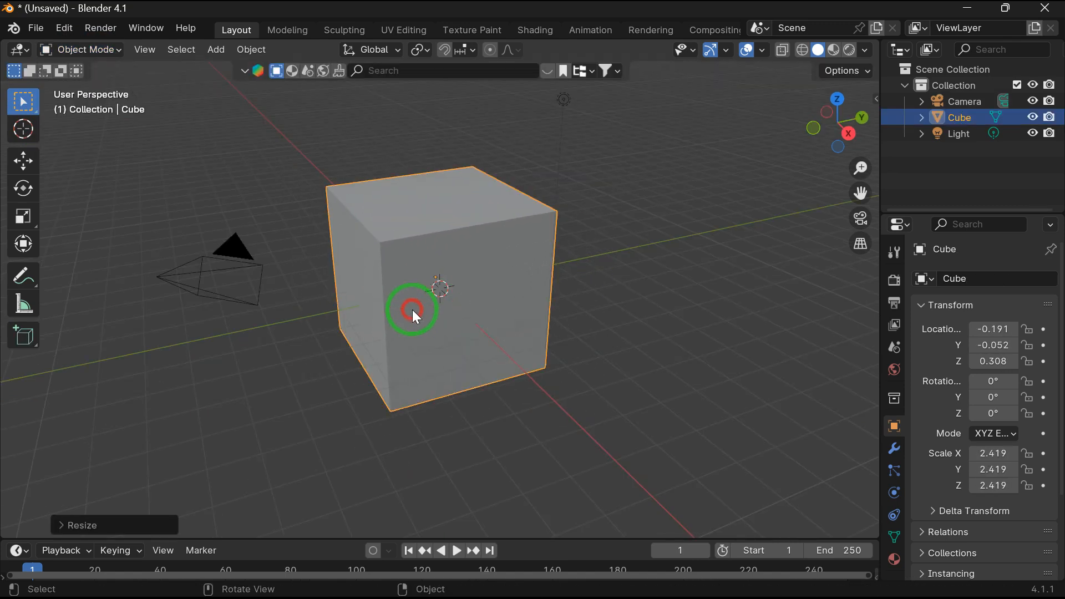
left_click_drag(411, 309, 490, 275)
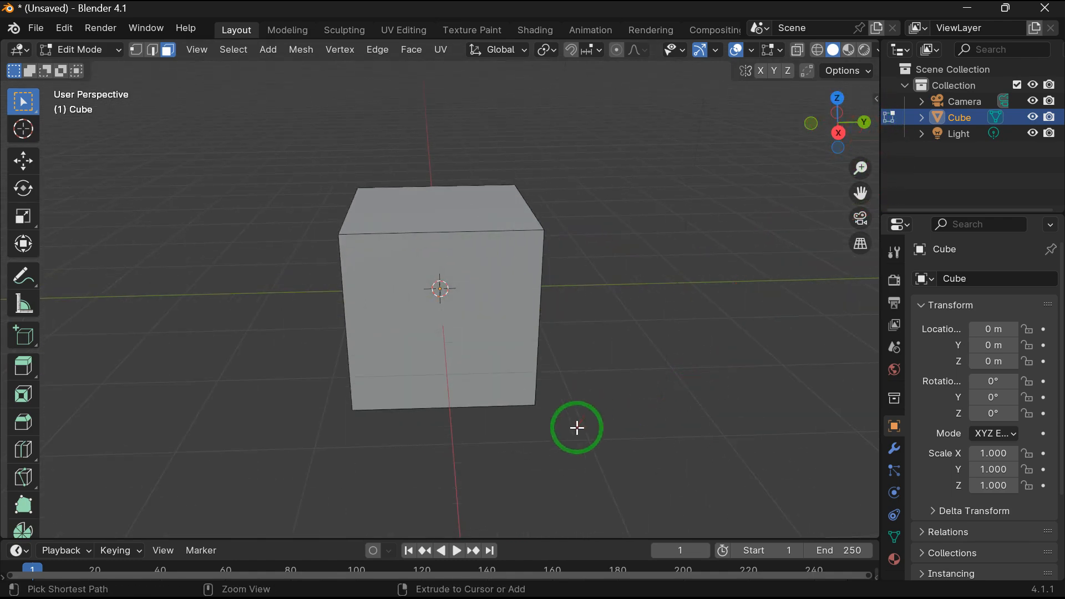
mouse_move(459, 273)
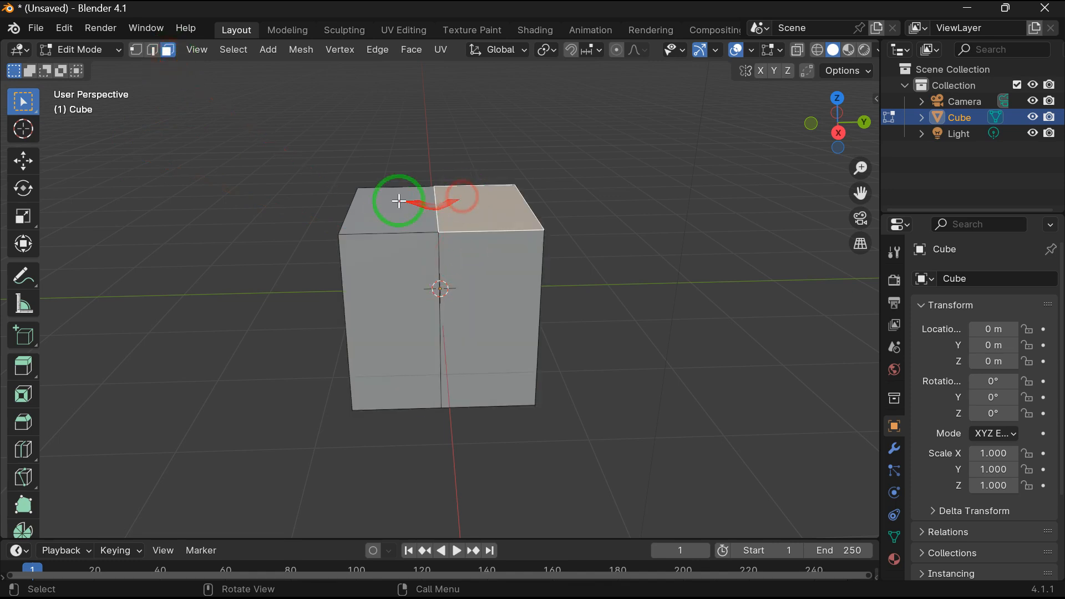
key("s")
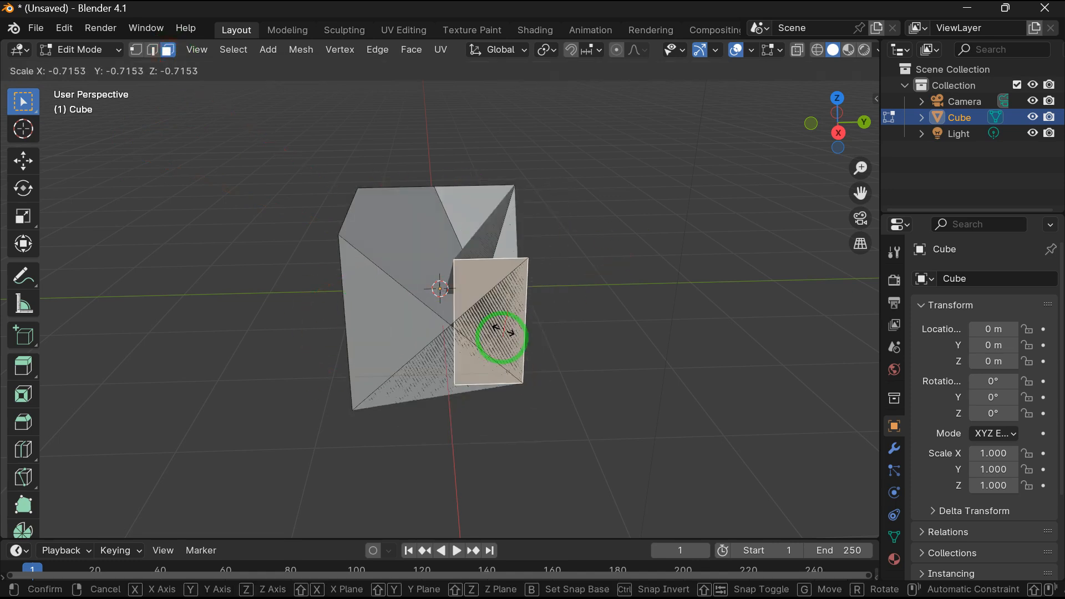
Enter Sculpt Mode and shape the sphere with Smooth, Clay Thumb and Layer brushes
left_click(80, 49)
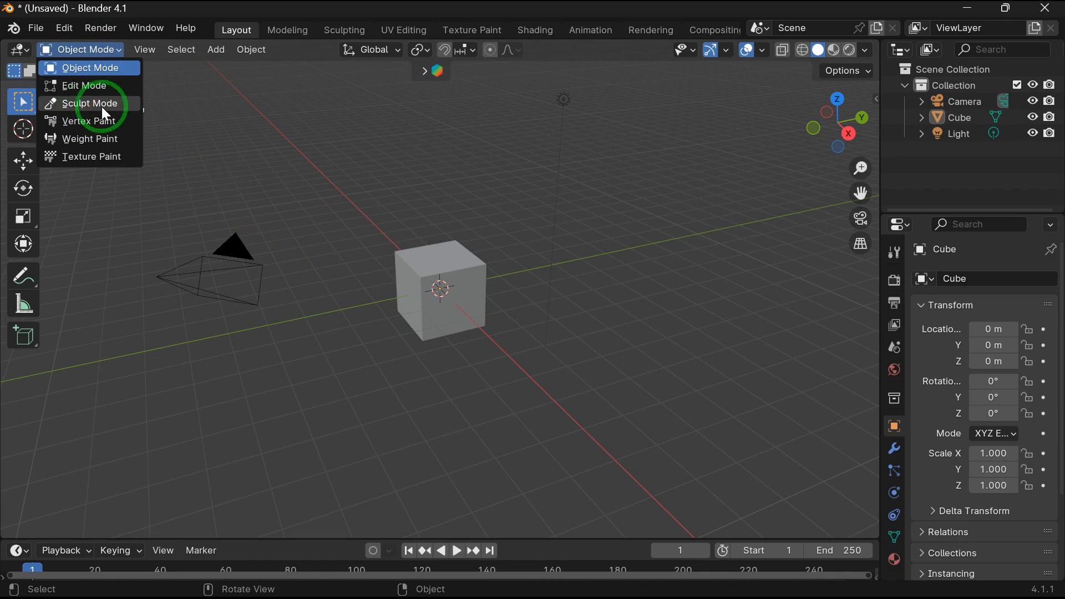
left_click(89, 104)
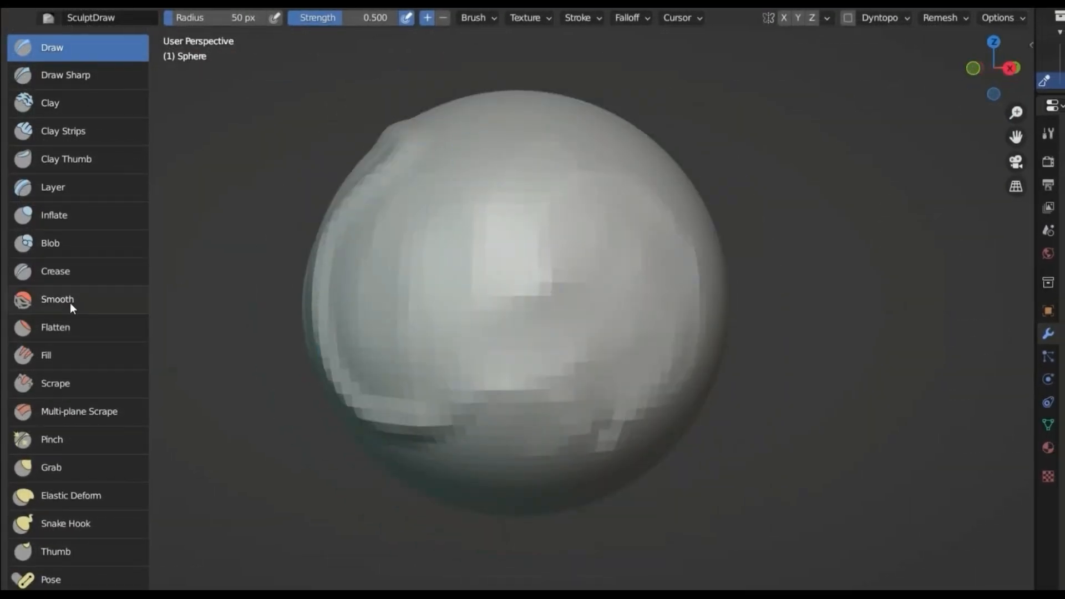
left_click(50, 468)
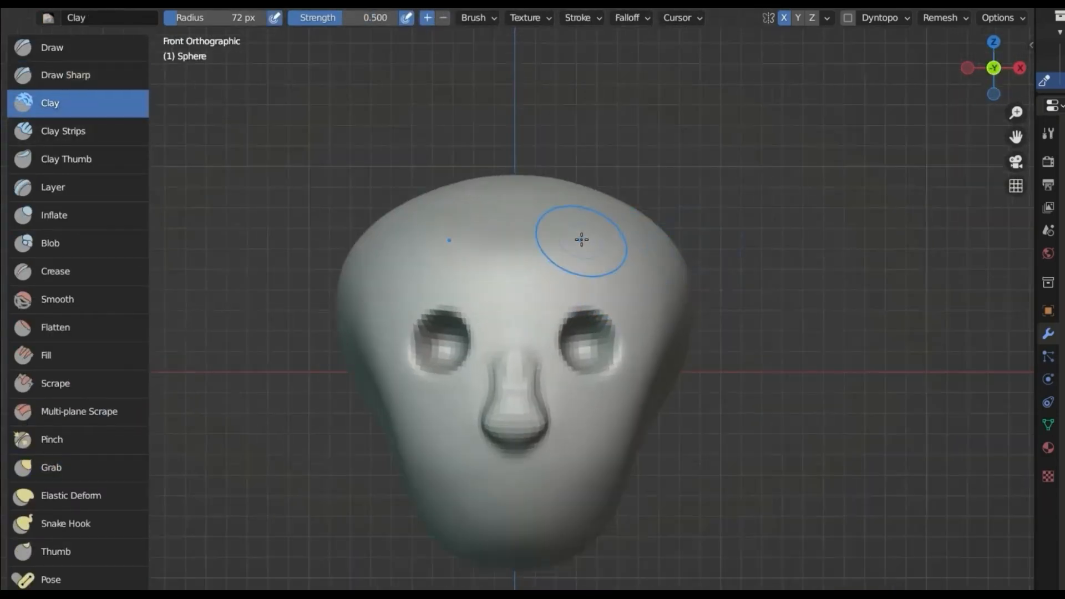
left_click(65, 159)
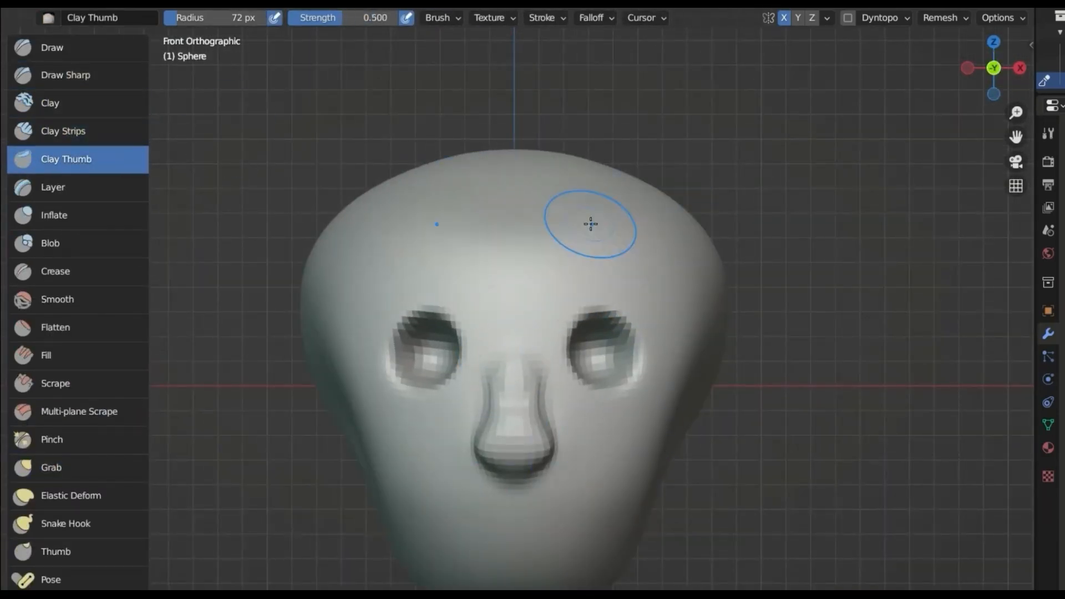
left_click(52, 187)
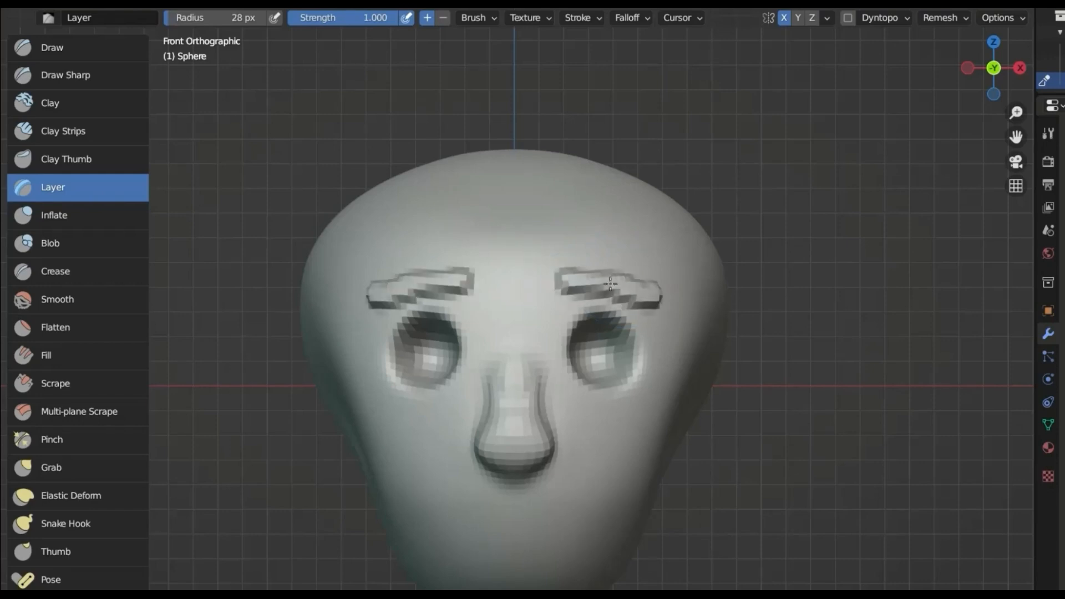
Select the root armature so its orange bones overlay the body in front view
left_click(50, 243)
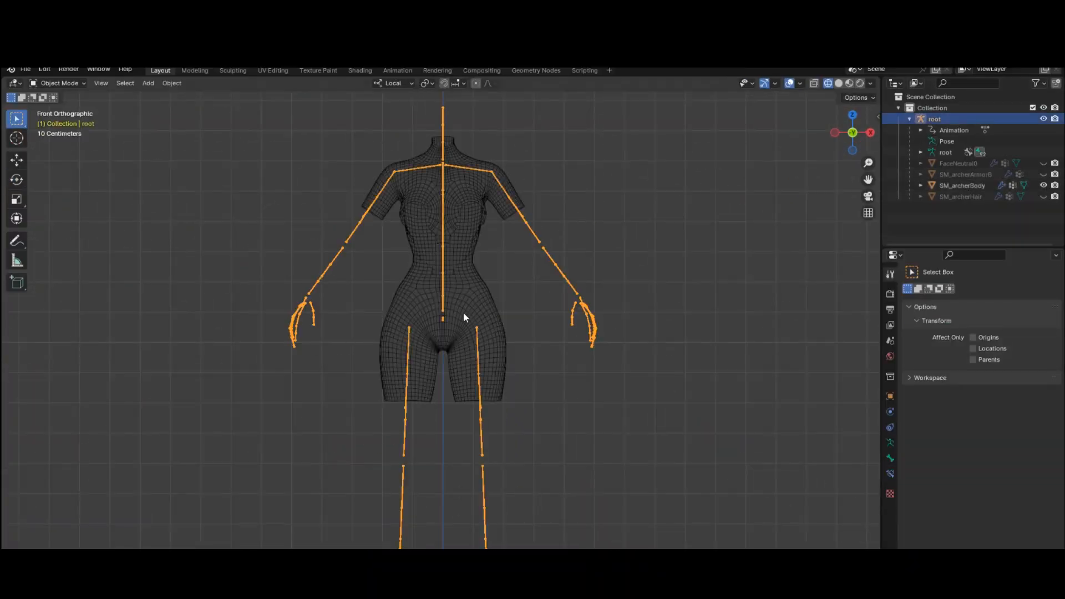
Weight paint with Advanced brush settings, then rotate the calf_l and lowerarm_l bones
left_click(57, 84)
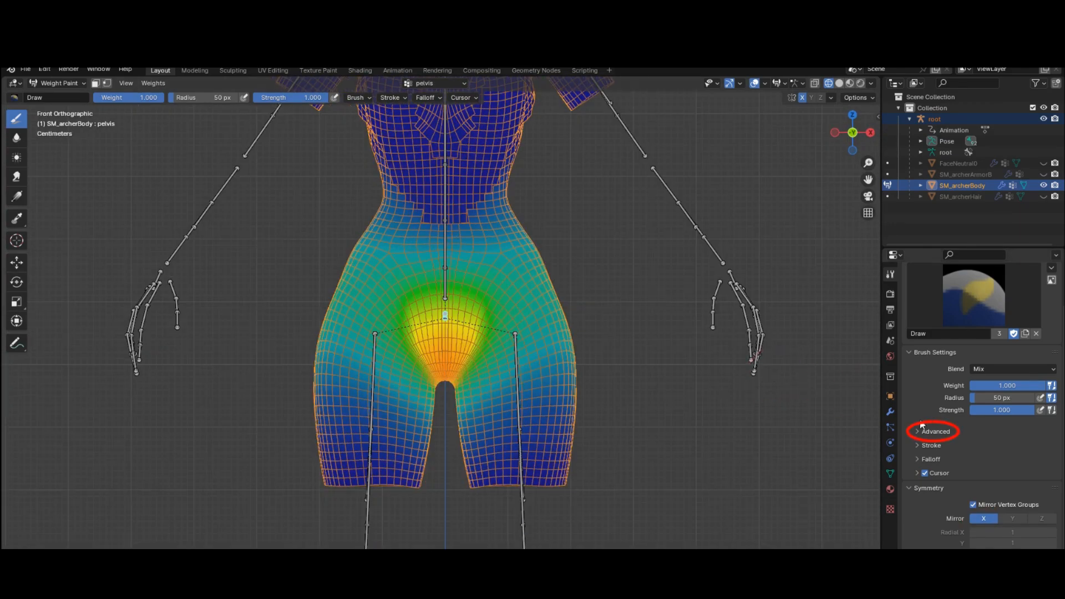
left_click(932, 431)
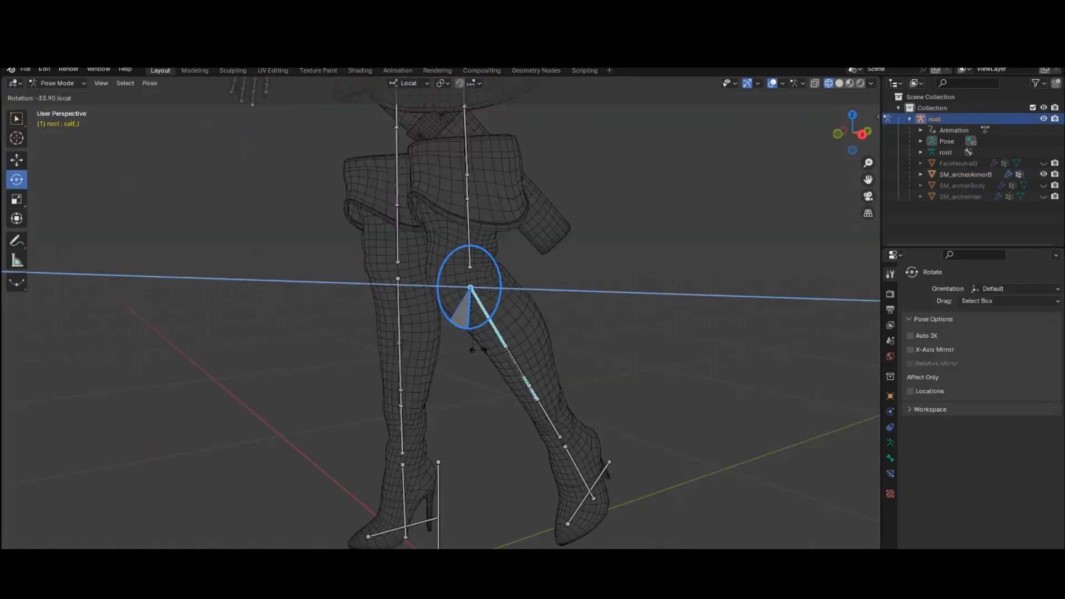
left_click(60, 83)
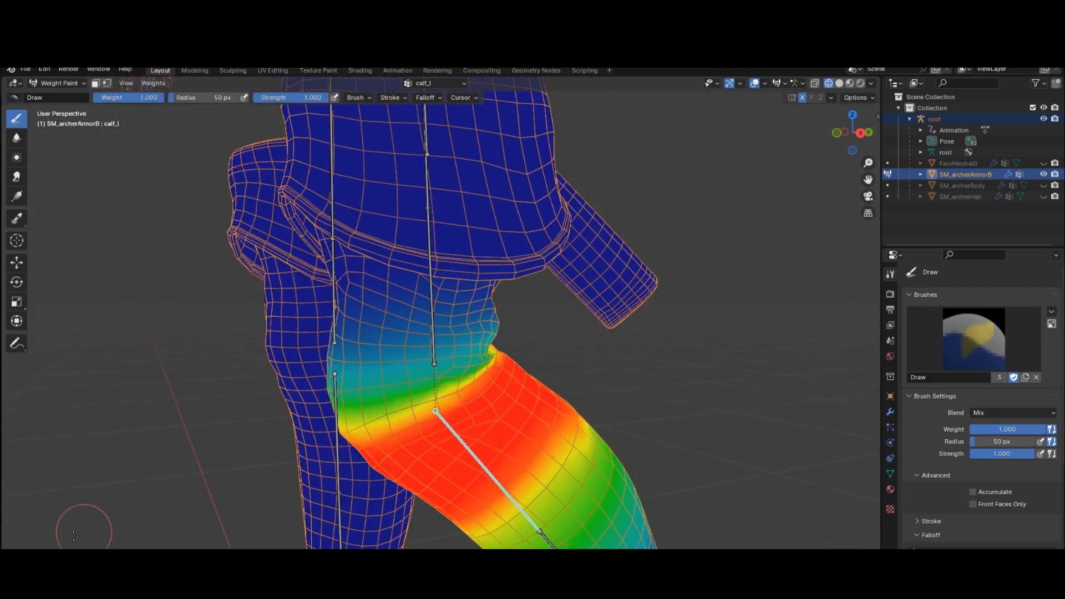
left_click(153, 83)
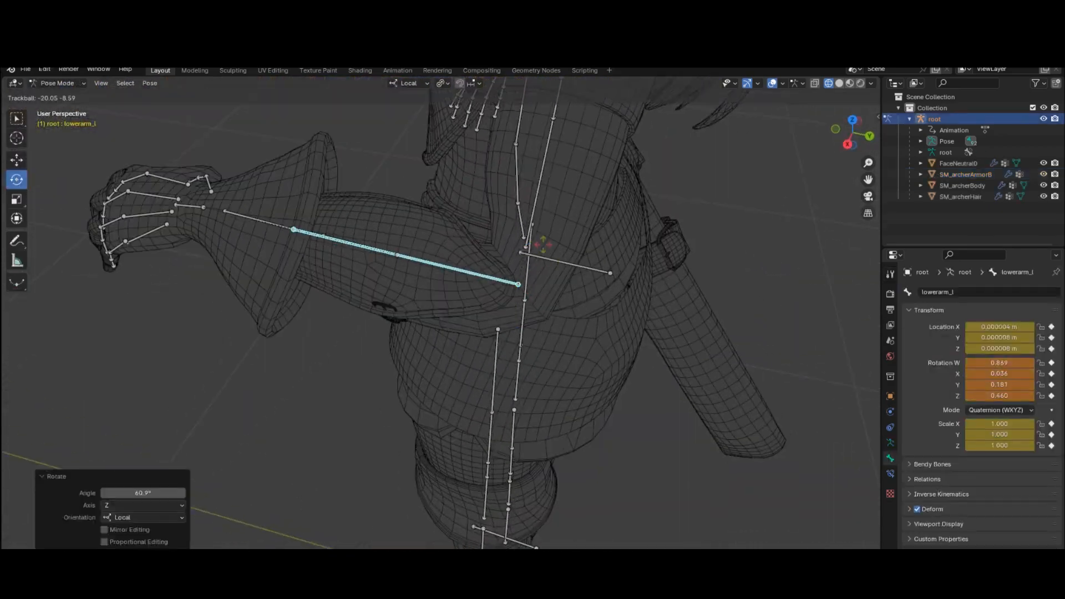
left_click(60, 83)
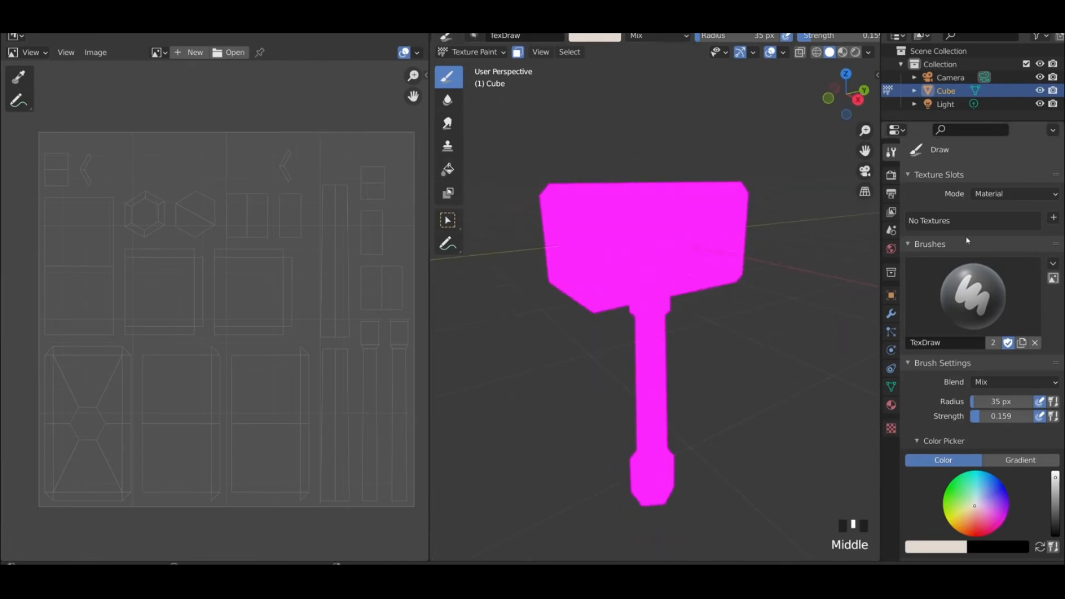
Create a blank 2048×2048 paint texture named 'hammer colour 2' for the hammer
left_click(1052, 216)
type("2048")
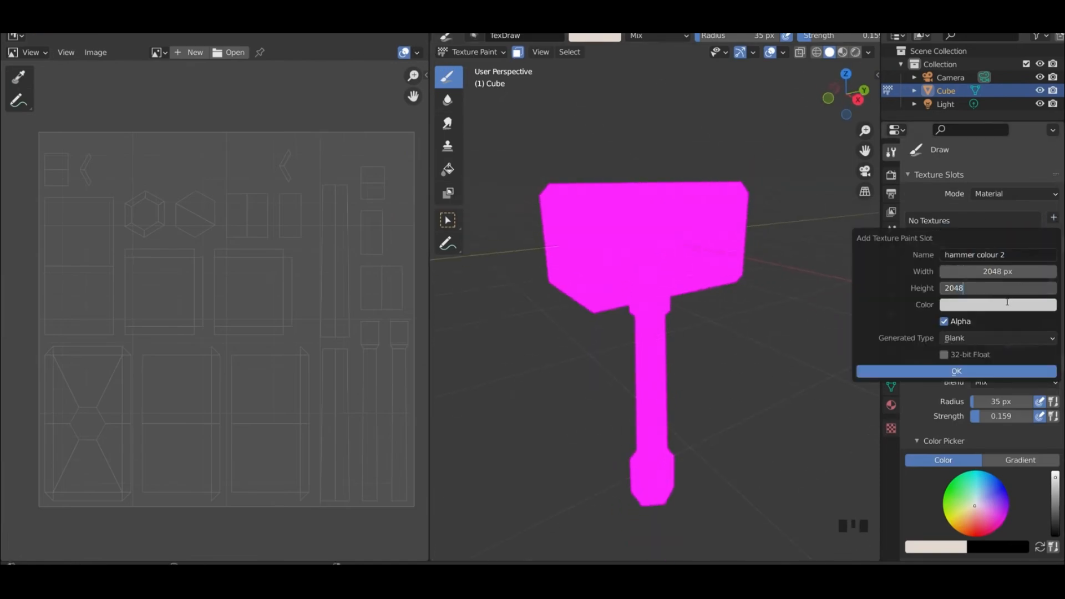
left_click(955, 371)
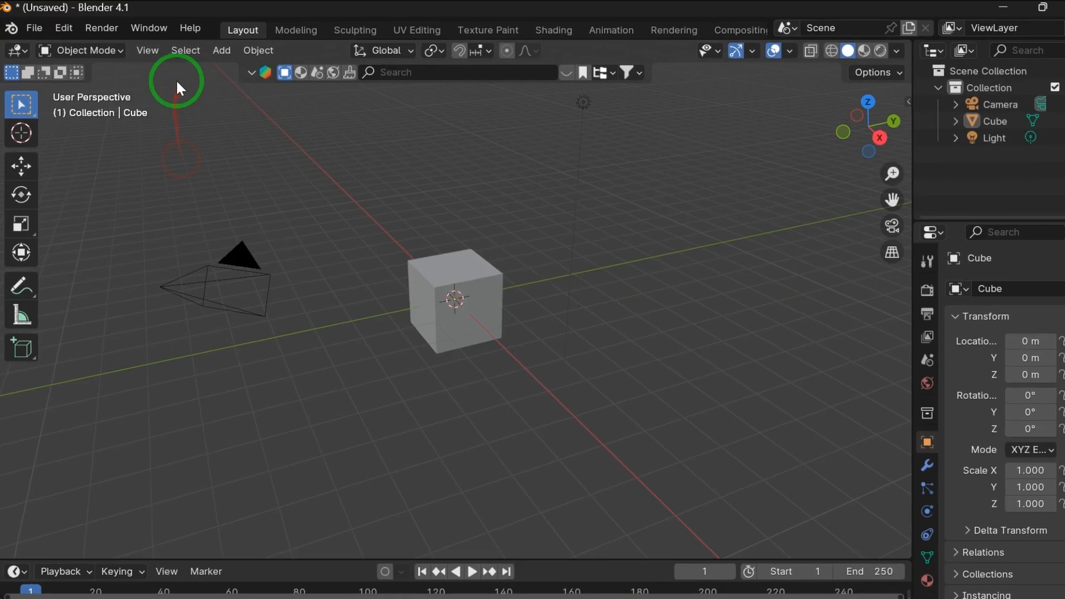
left_click(147, 51)
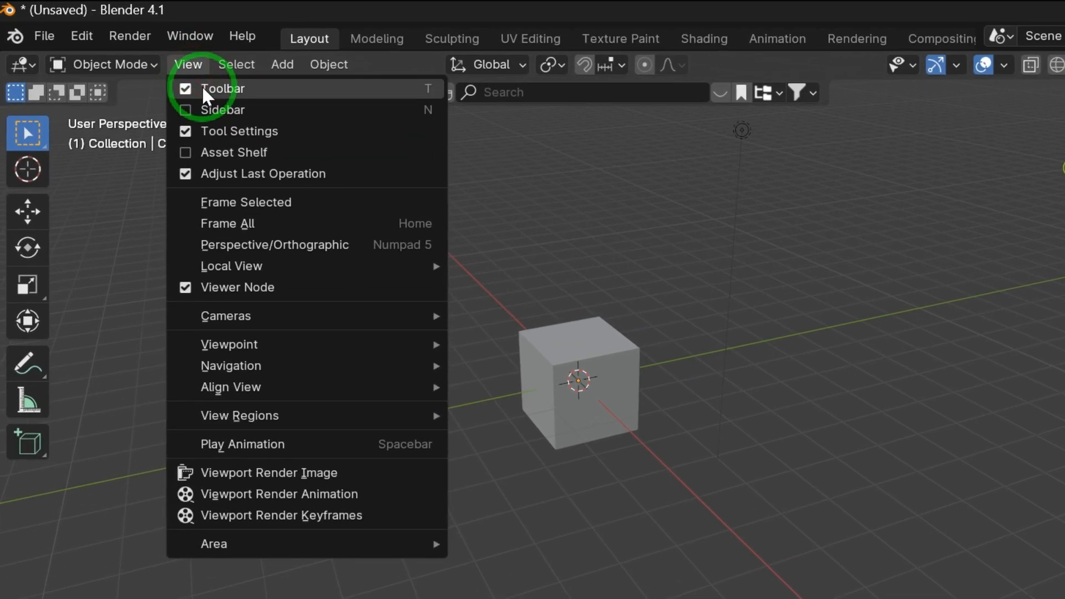
mouse_move(220, 138)
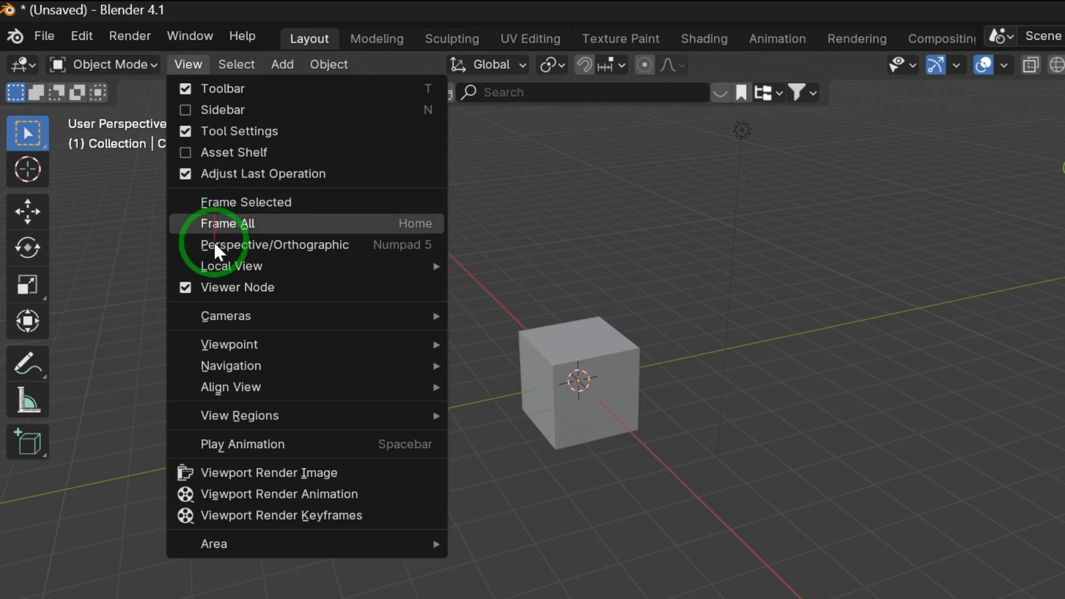
mouse_move(222, 344)
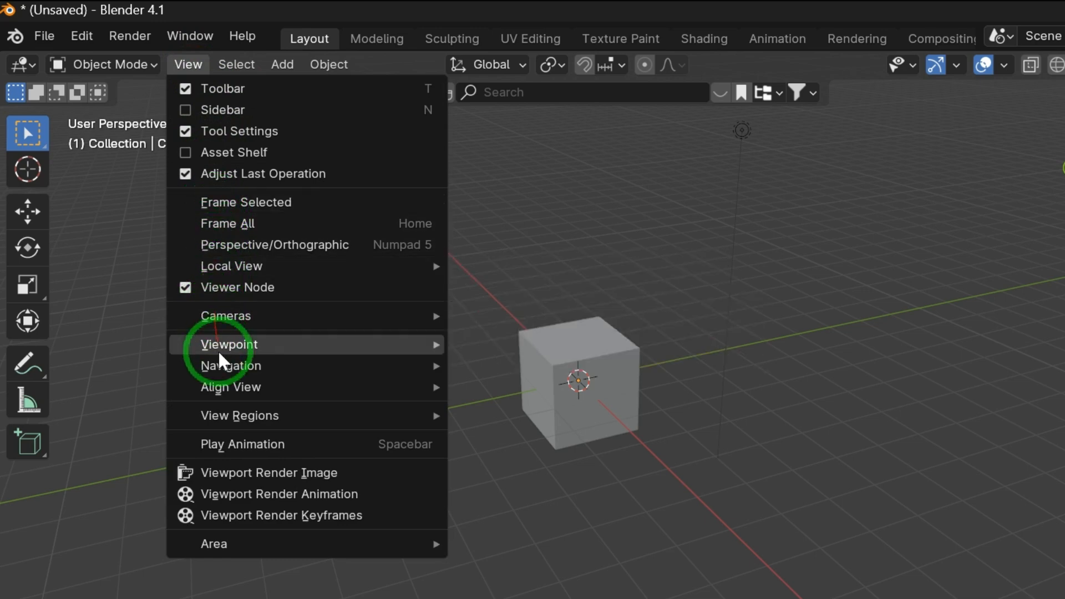
mouse_move(229, 451)
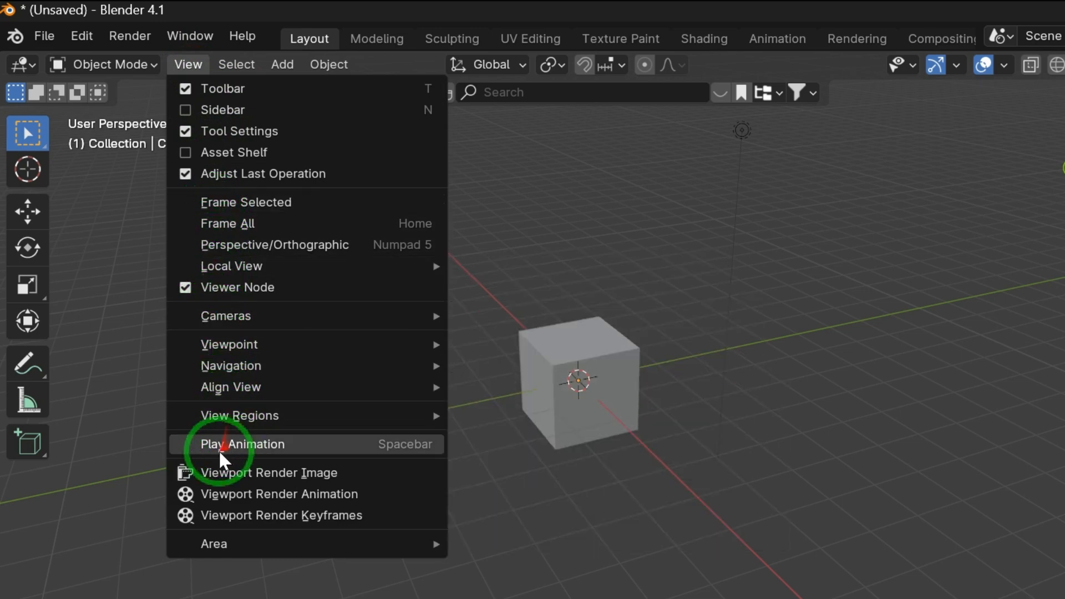
mouse_move(265, 521)
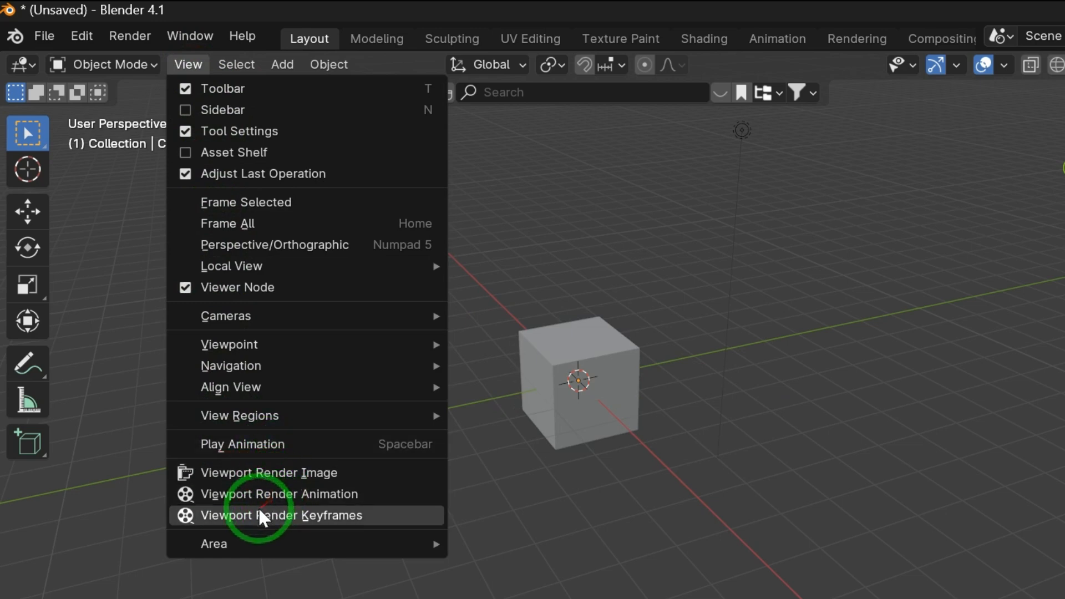
mouse_move(227, 230)
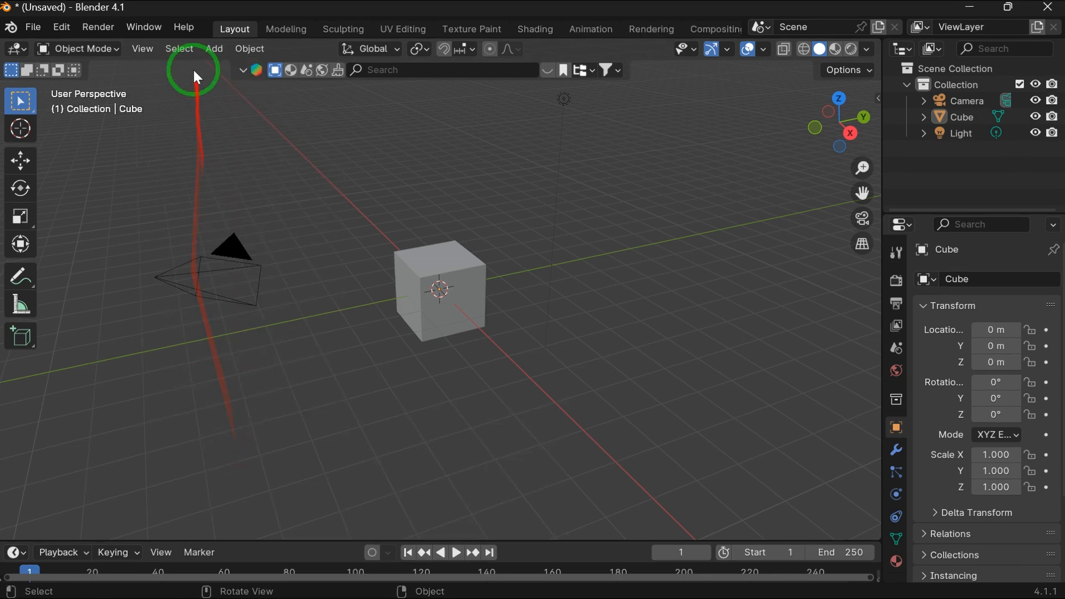
left_click(179, 48)
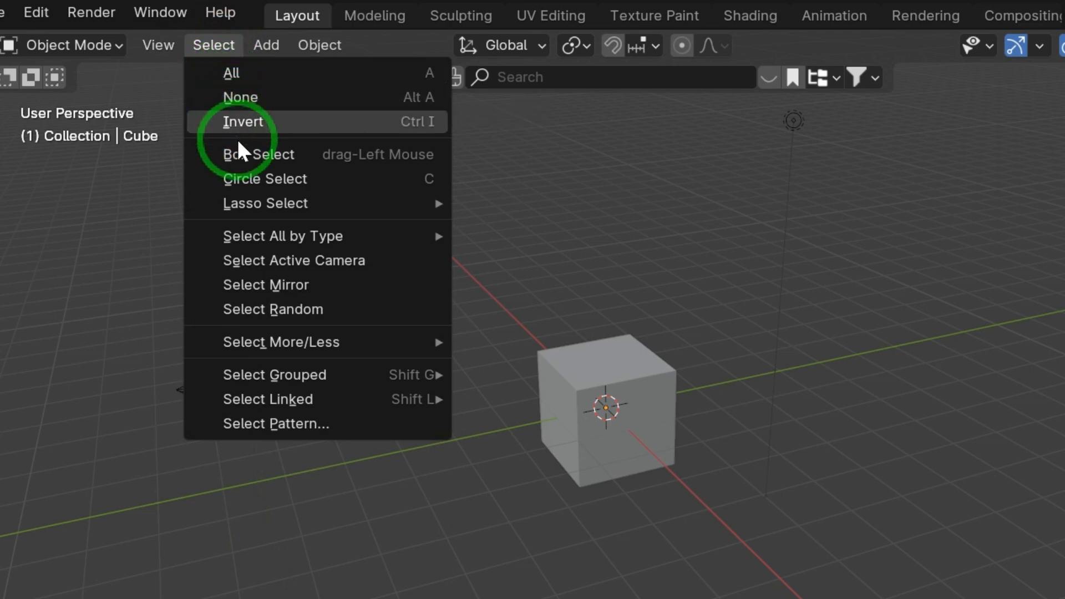
mouse_move(252, 267)
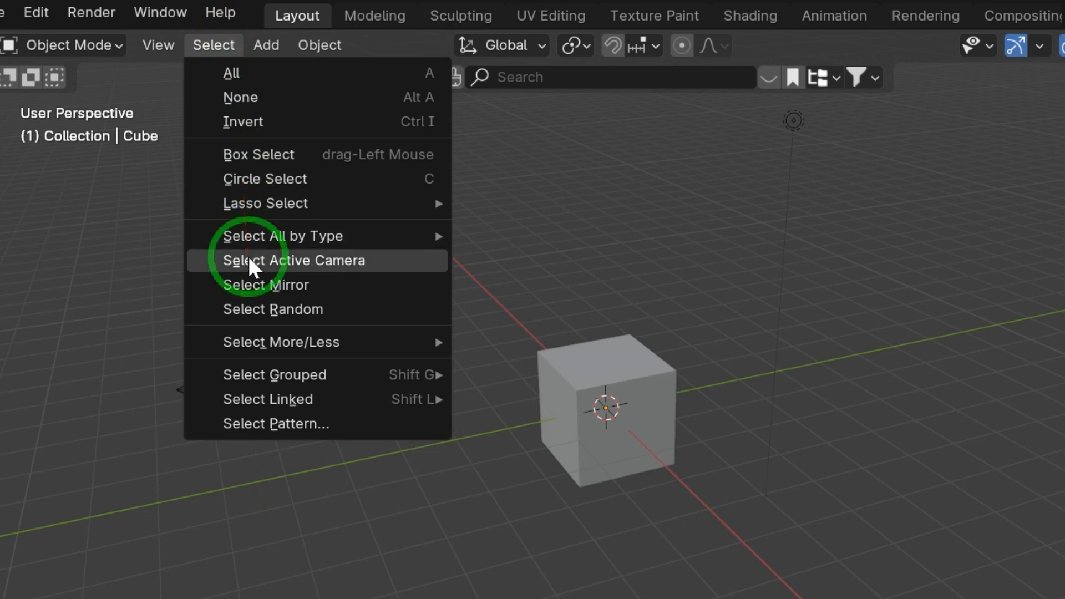
mouse_move(279, 315)
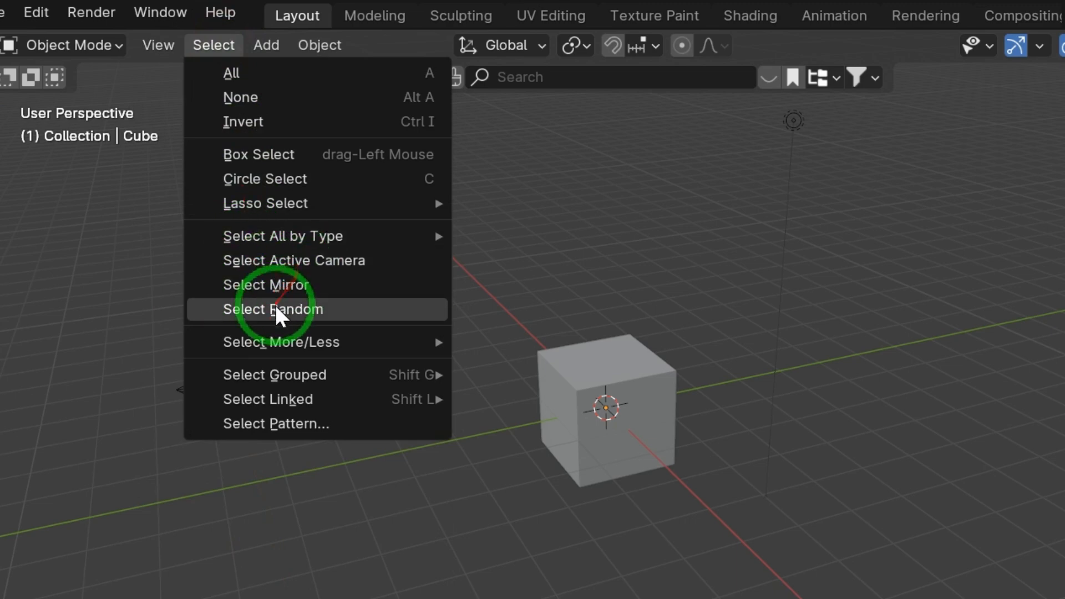
mouse_move(286, 382)
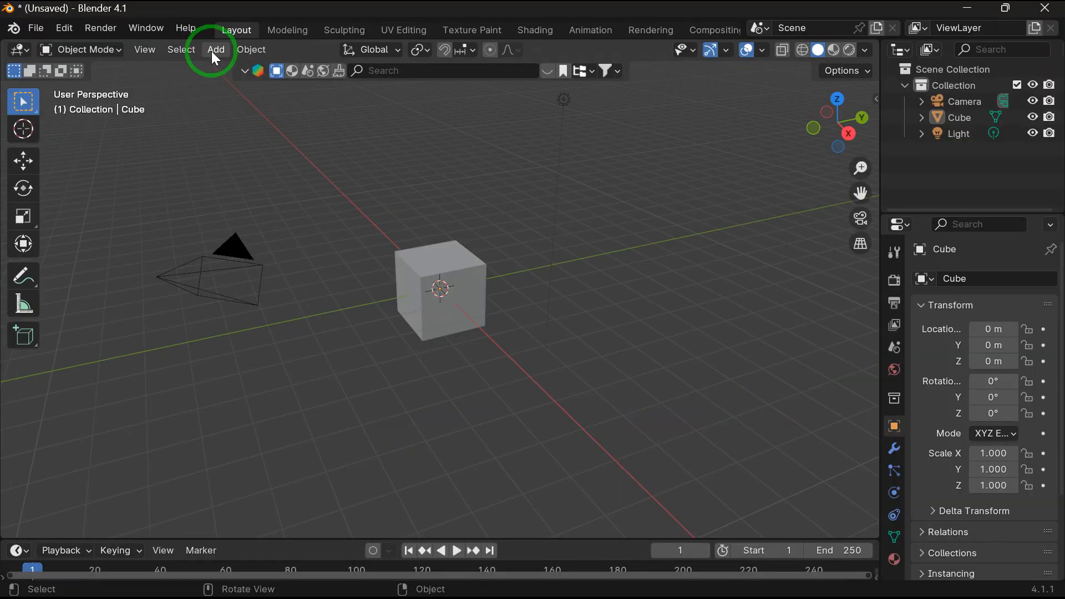
Add a mesh primitive, a metaball and a camera to the scene from the Add menu
left_click(215, 49)
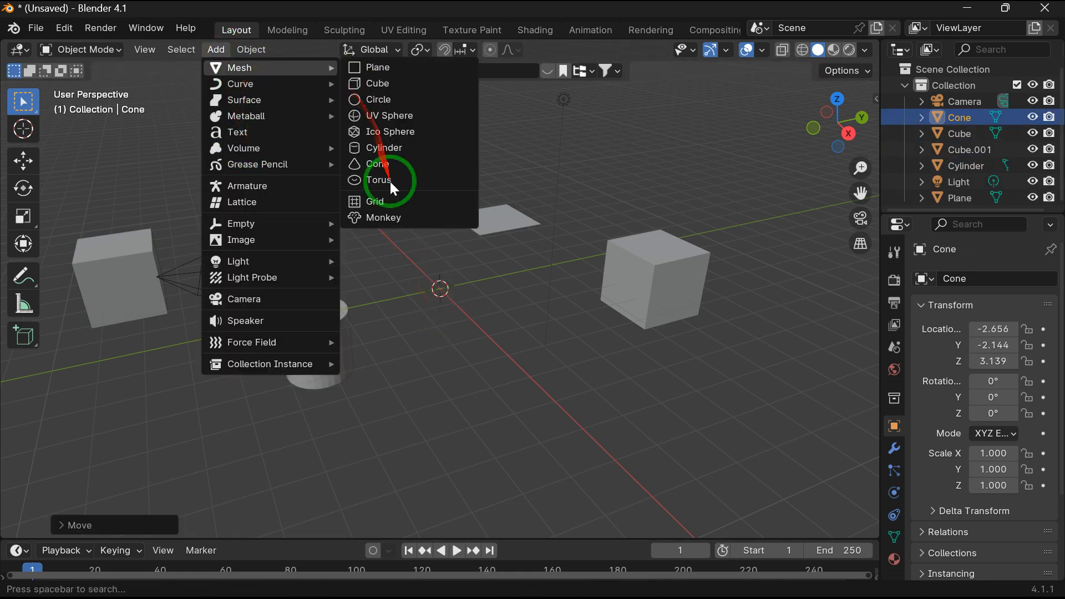
left_click(388, 116)
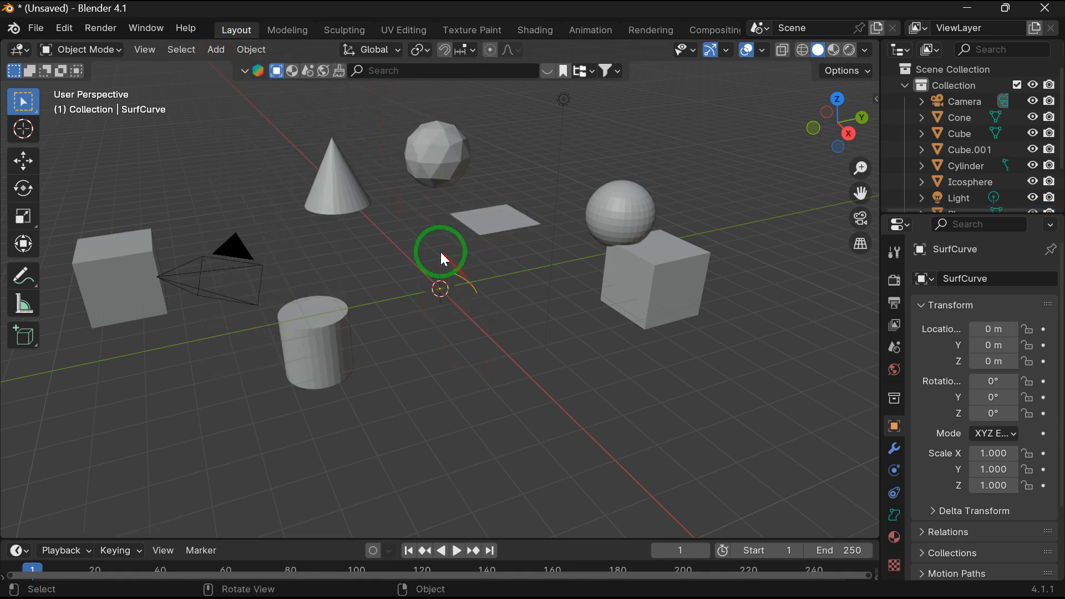
left_click(215, 49)
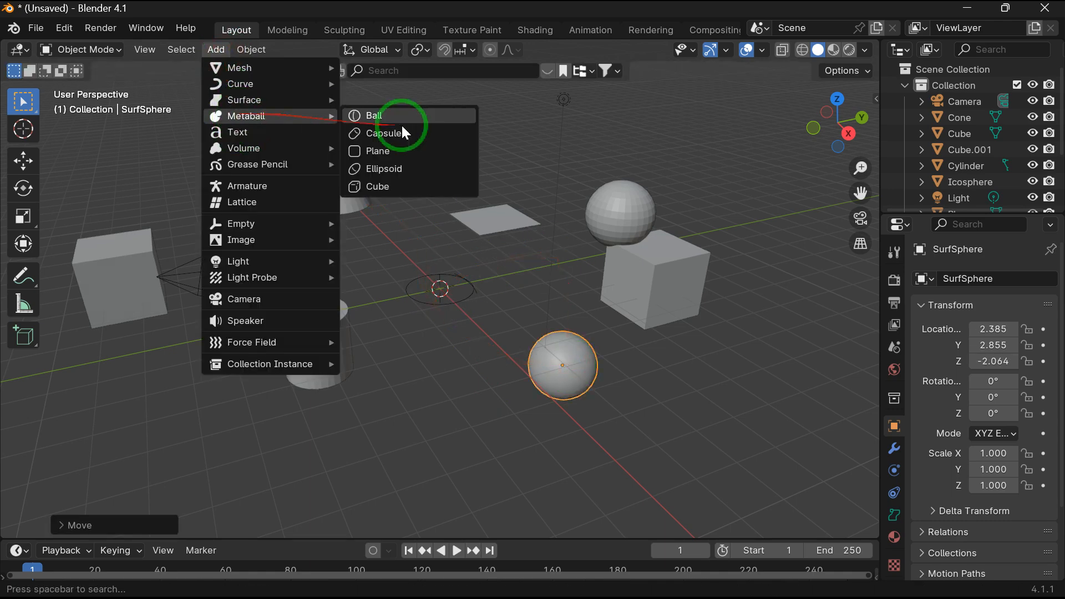
left_click(373, 116)
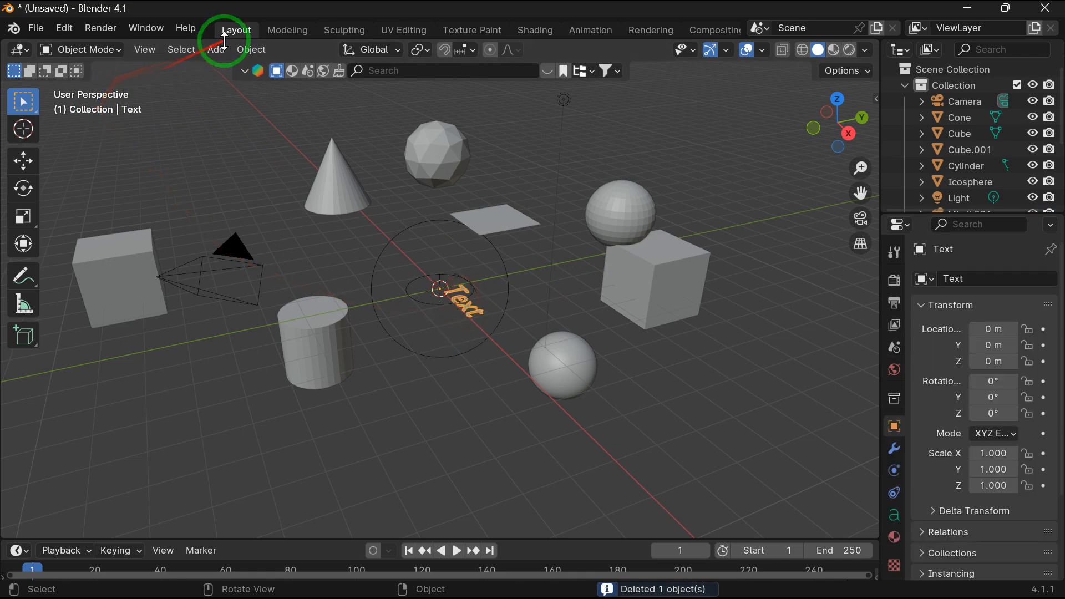
left_click(215, 50)
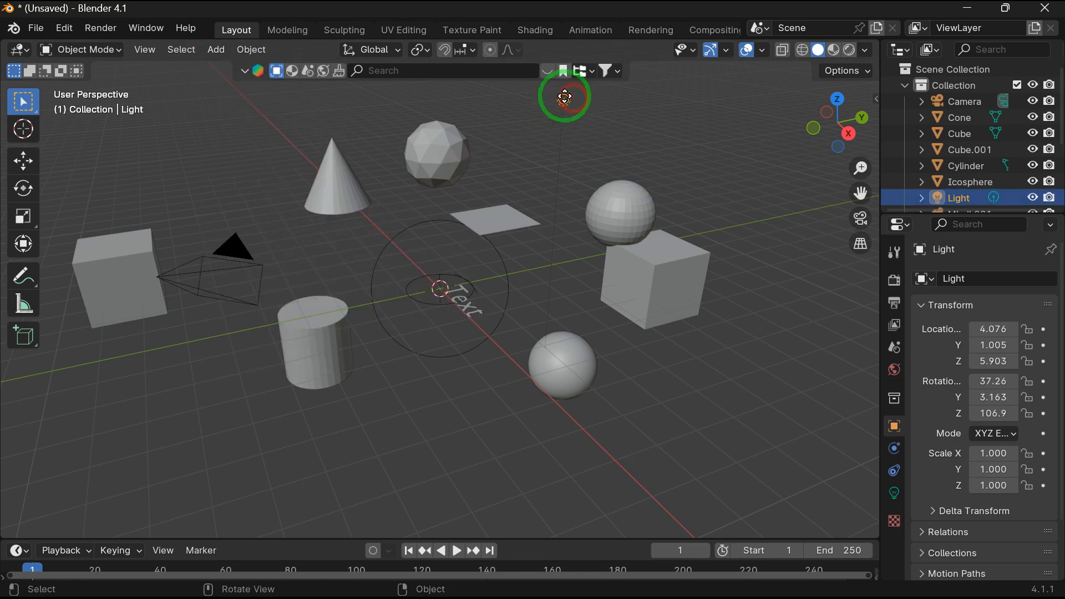
left_click(216, 49)
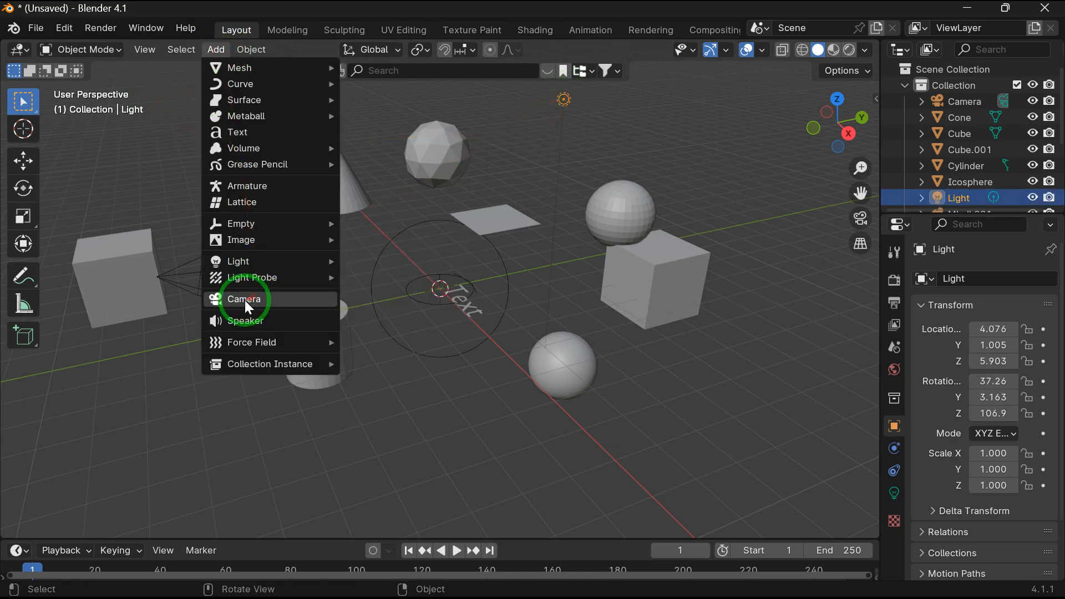
left_click(244, 299)
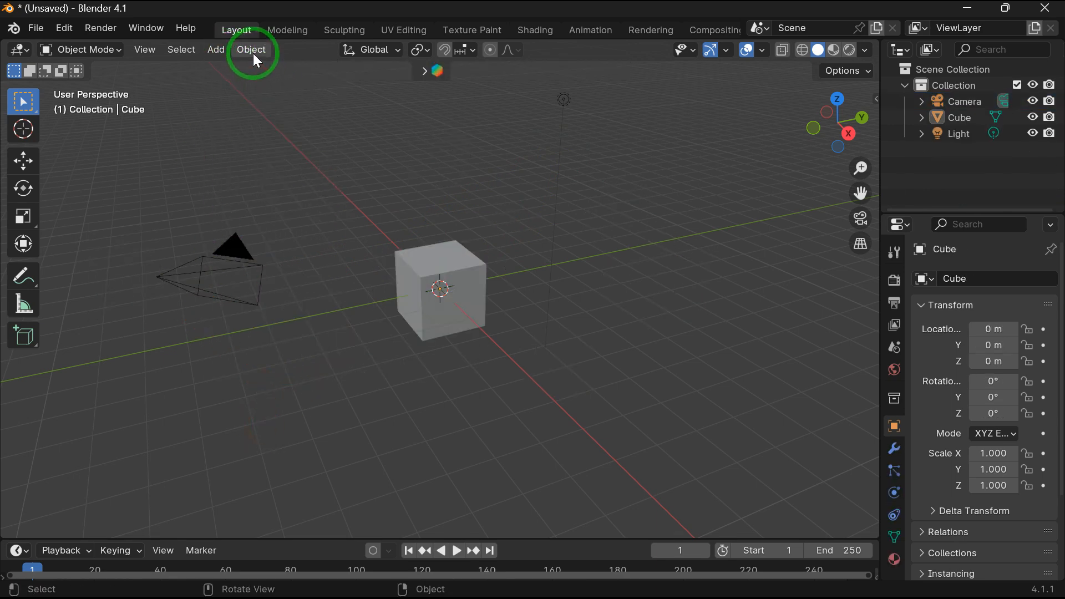
left_click(250, 49)
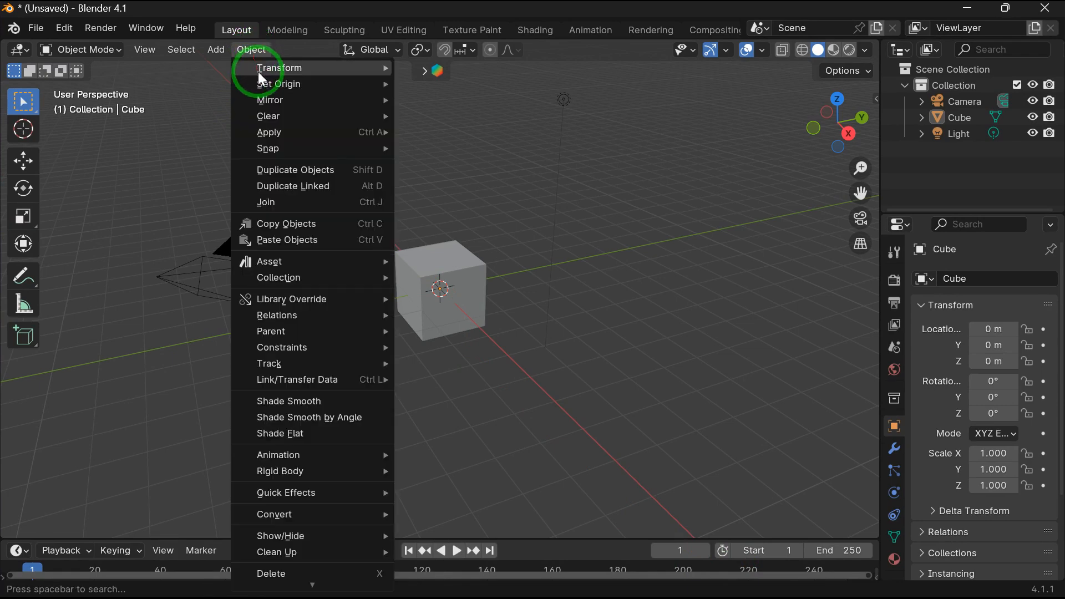
mouse_move(266, 100)
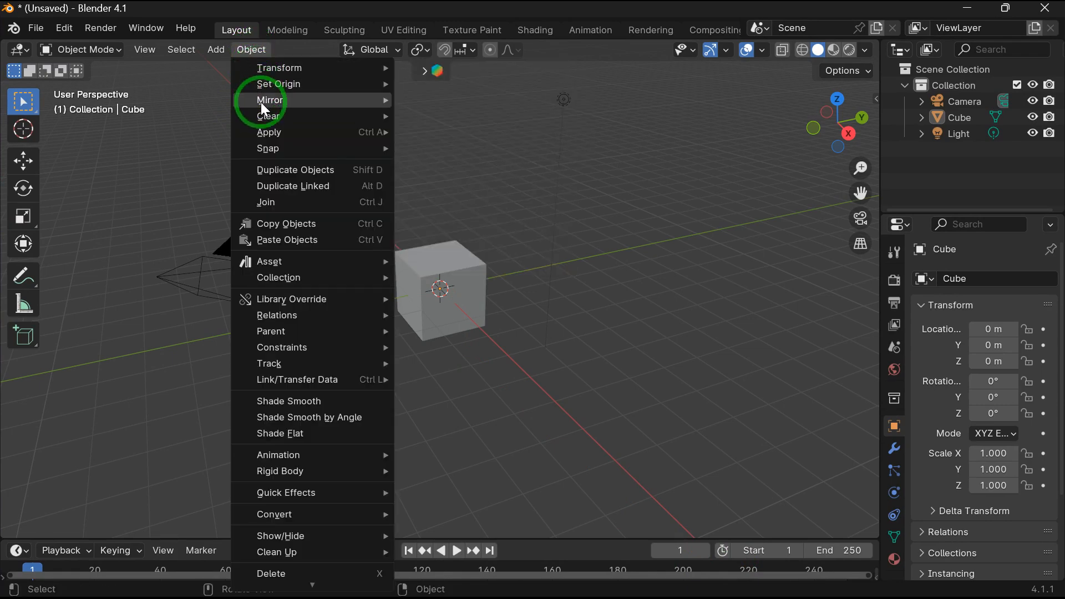
mouse_move(269, 132)
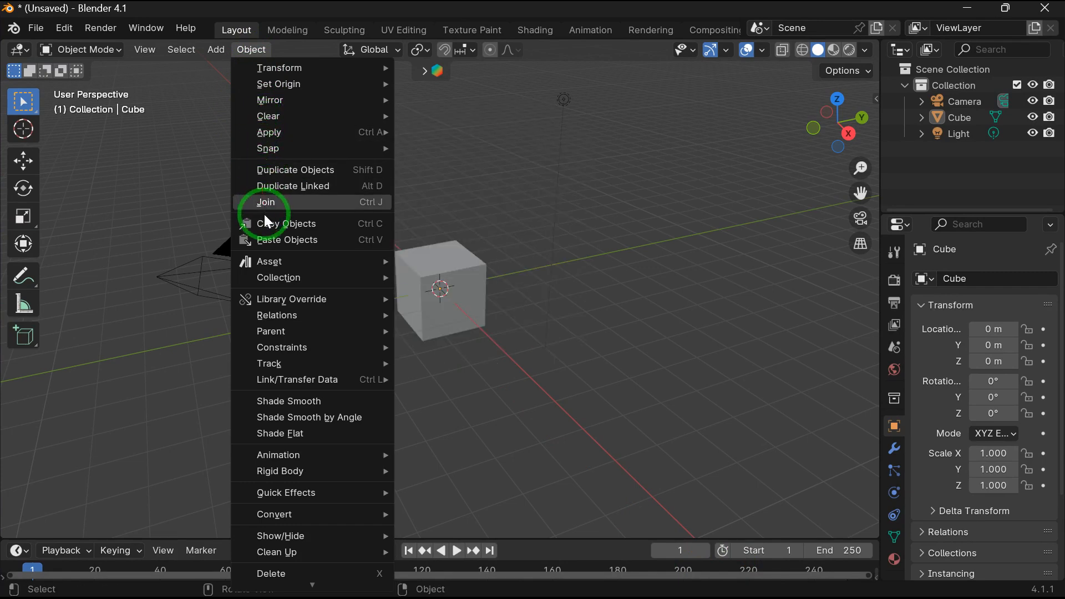
mouse_move(264, 333)
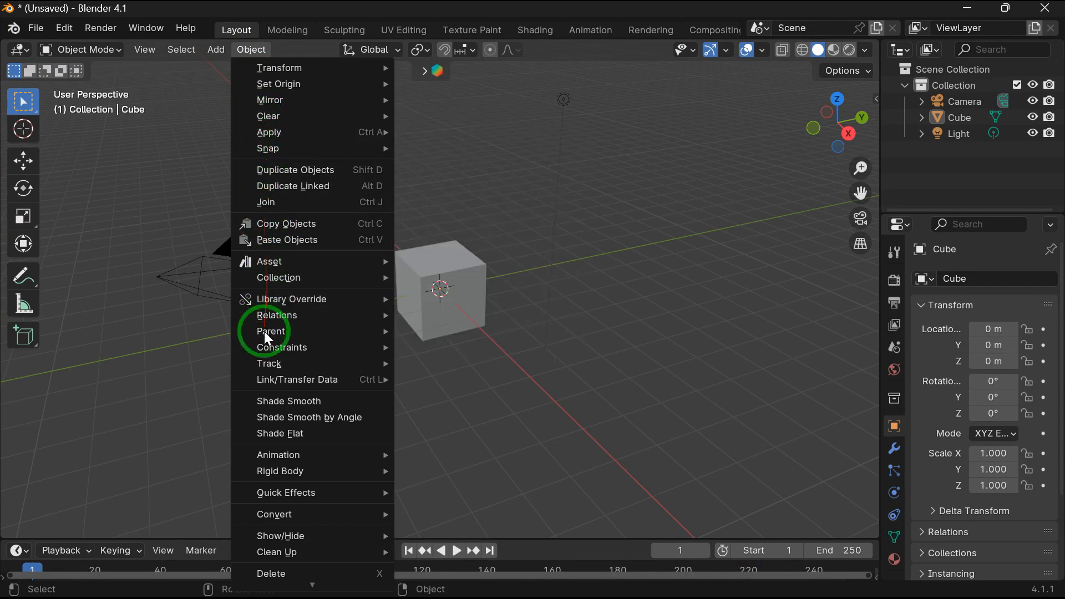
mouse_move(278, 440)
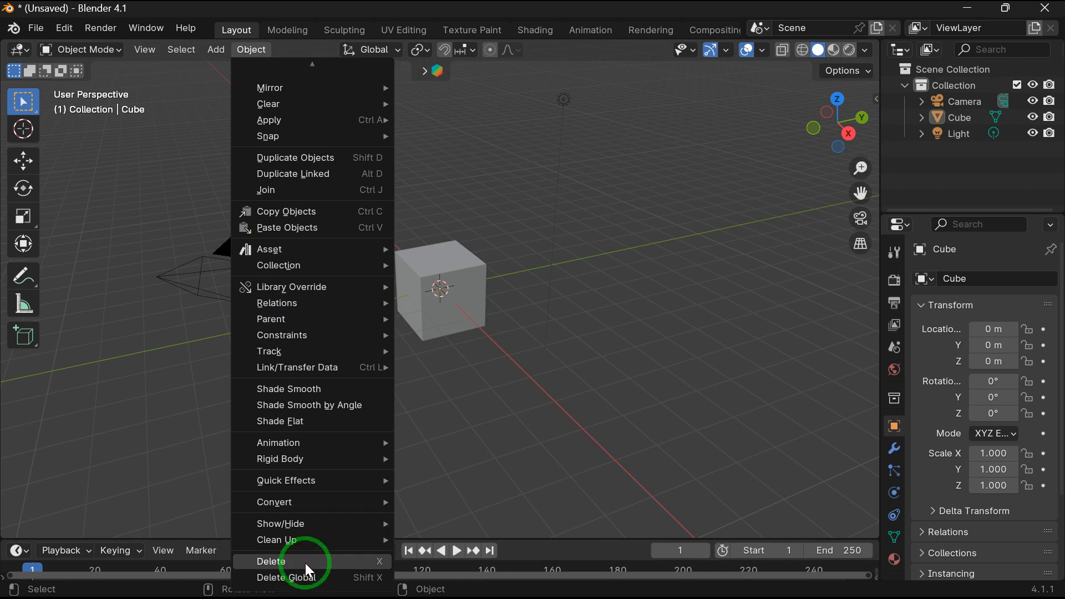
mouse_move(297, 362)
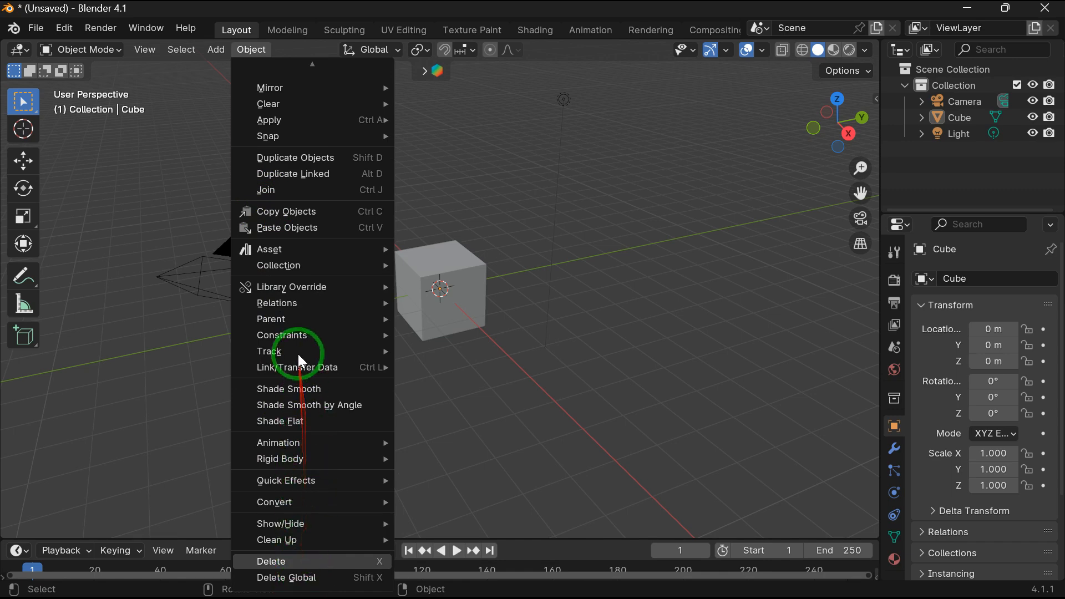
mouse_move(305, 165)
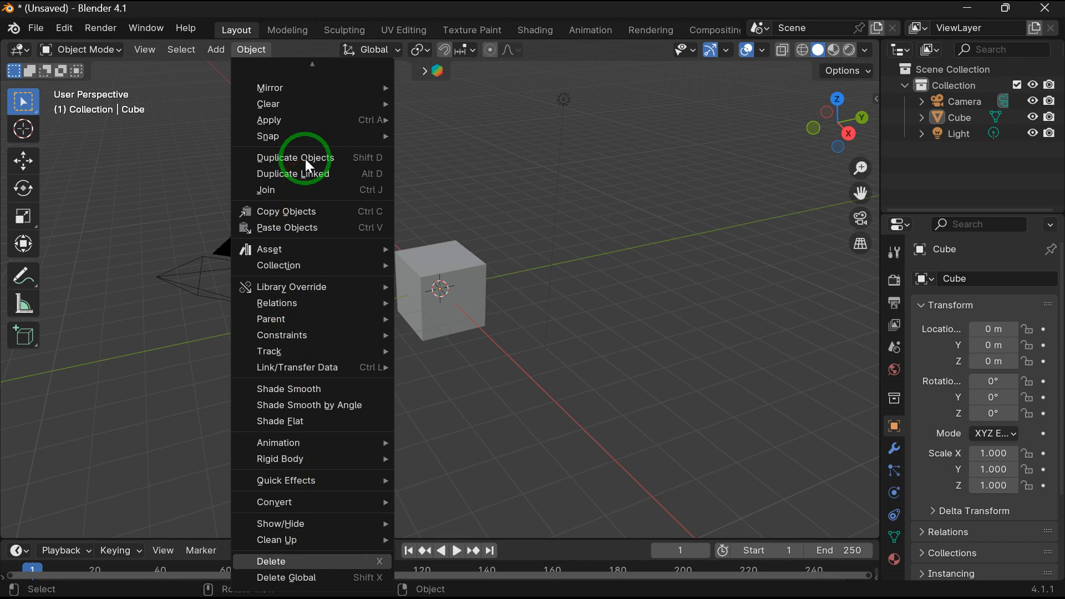
mouse_move(311, 71)
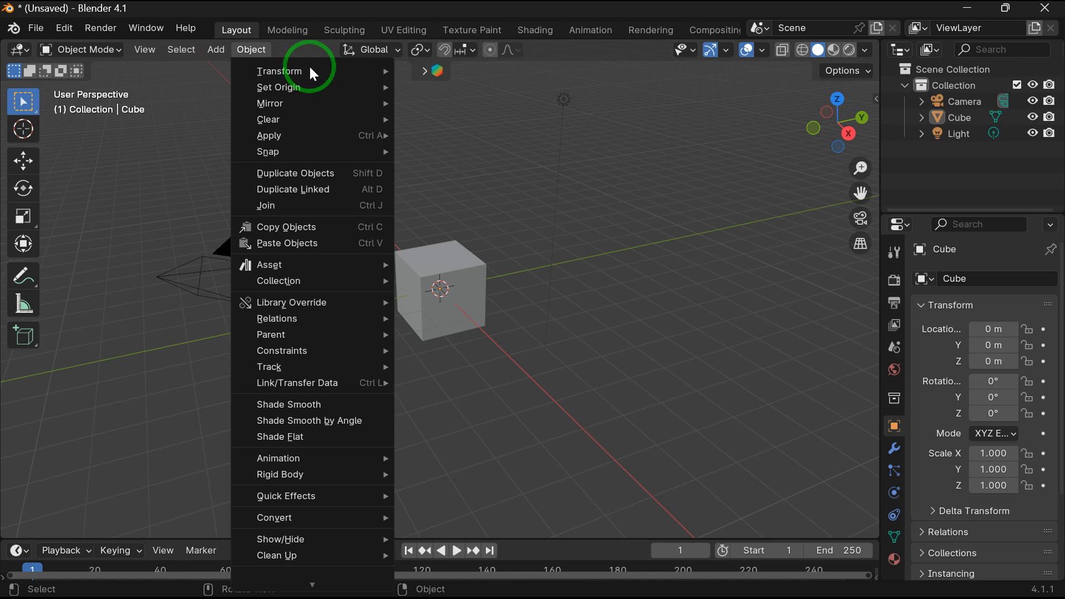
left_click(371, 49)
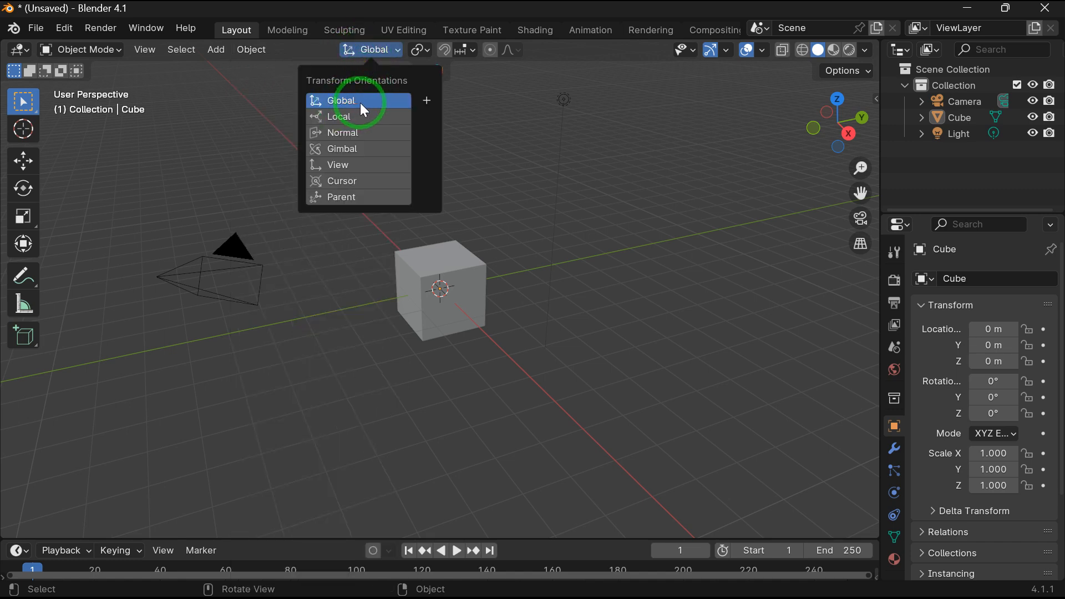
mouse_move(361, 105)
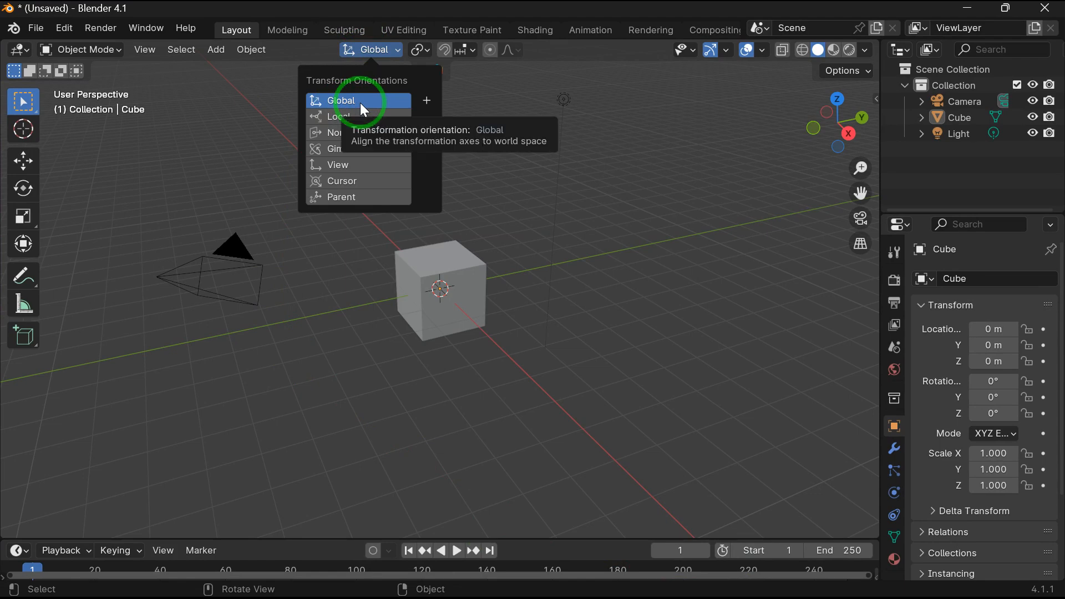
mouse_move(404, 105)
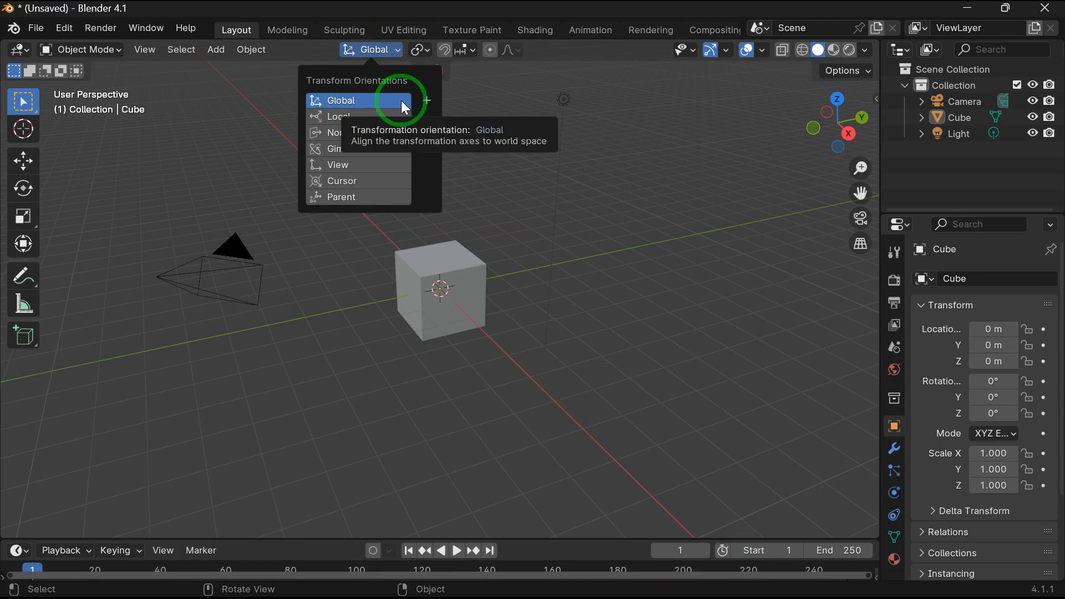
mouse_move(368, 118)
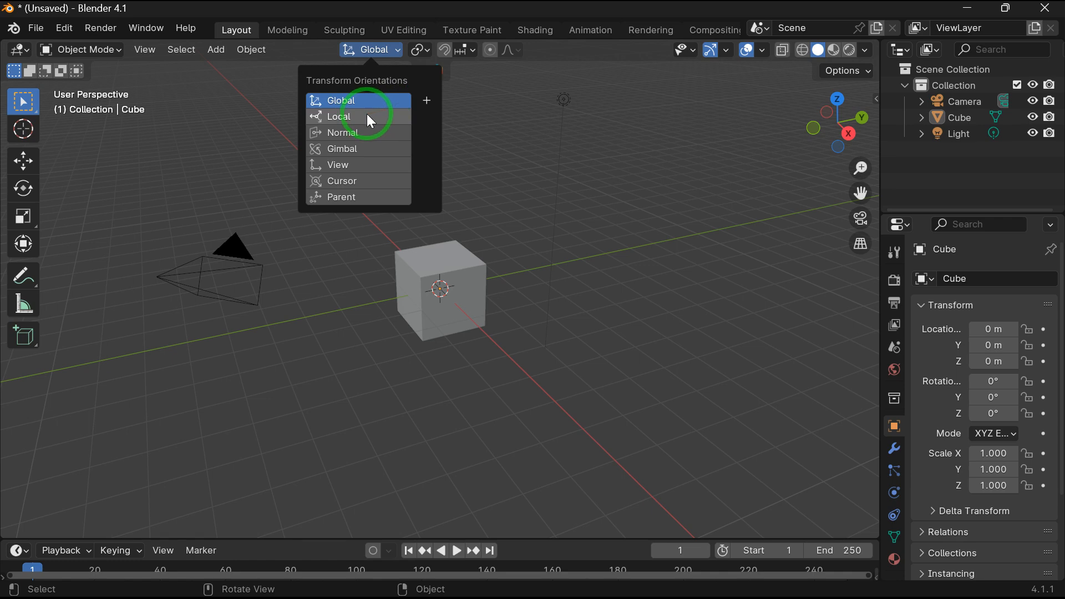
left_click(356, 117)
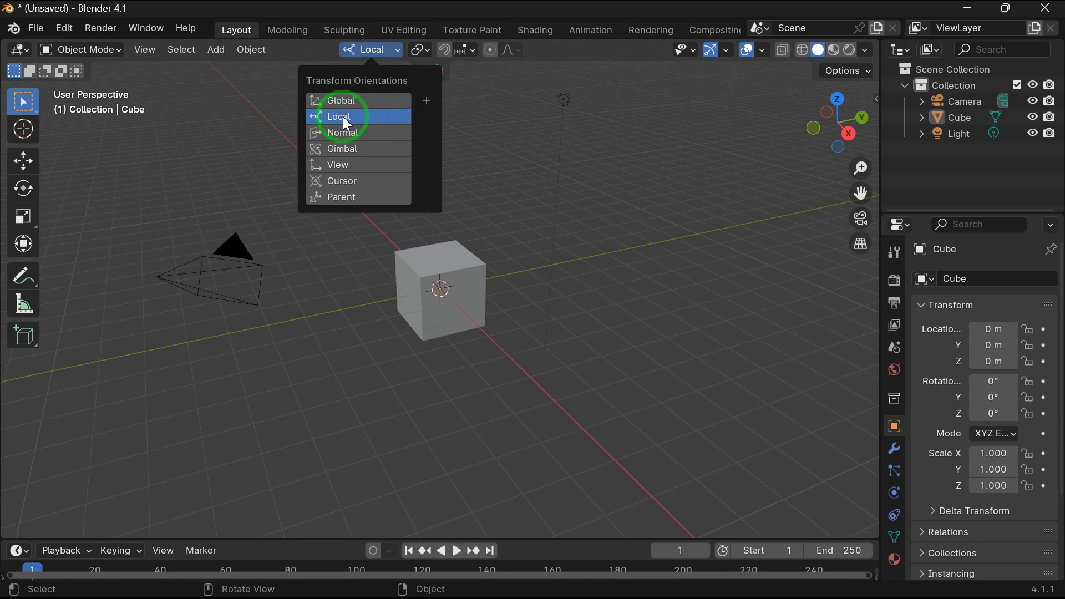
mouse_move(376, 121)
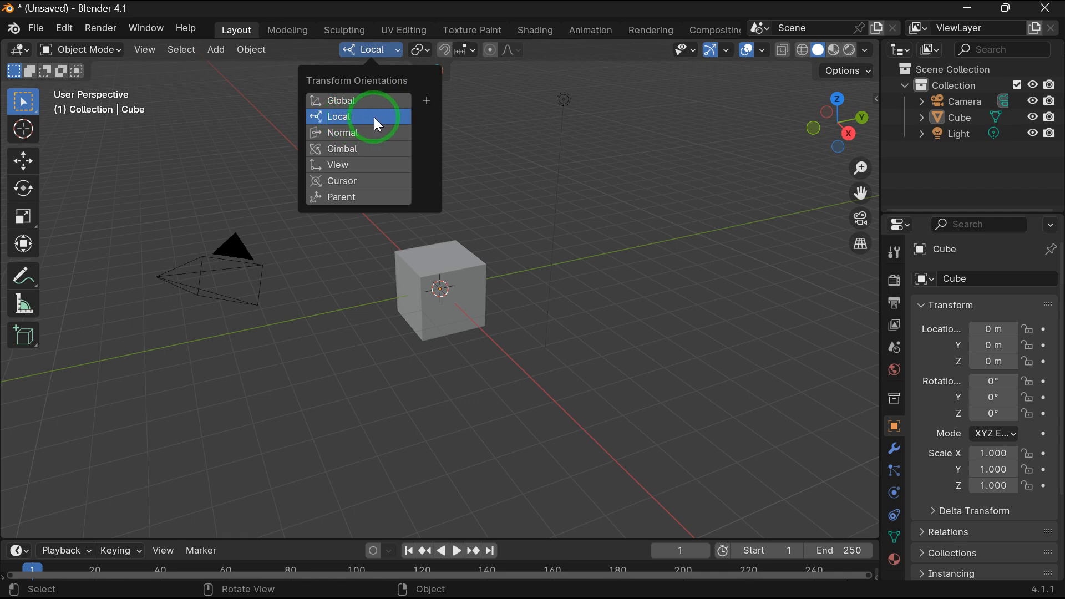
mouse_move(386, 123)
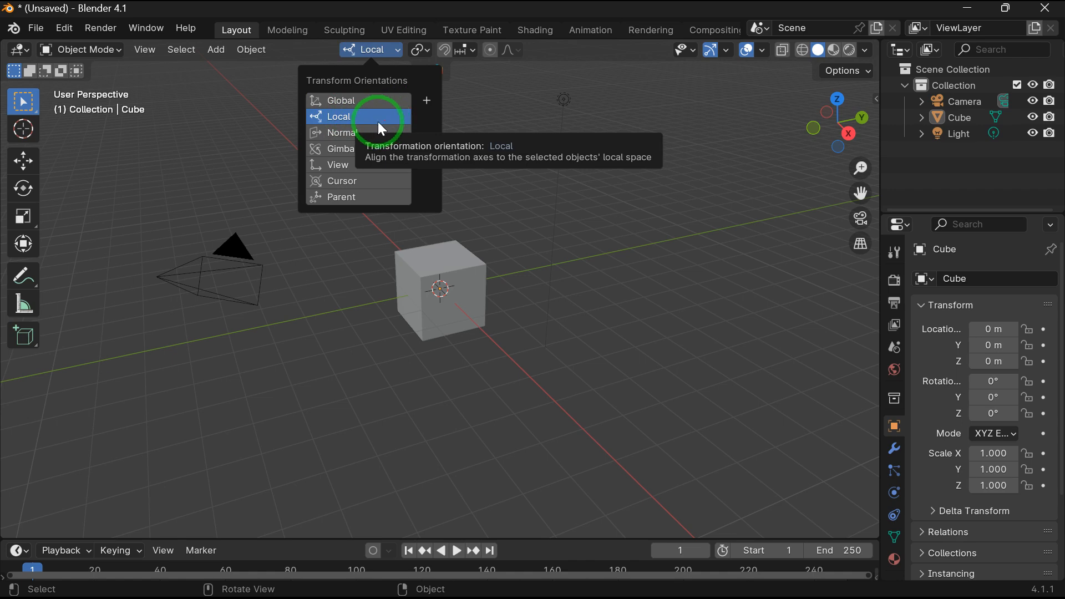
left_click(342, 132)
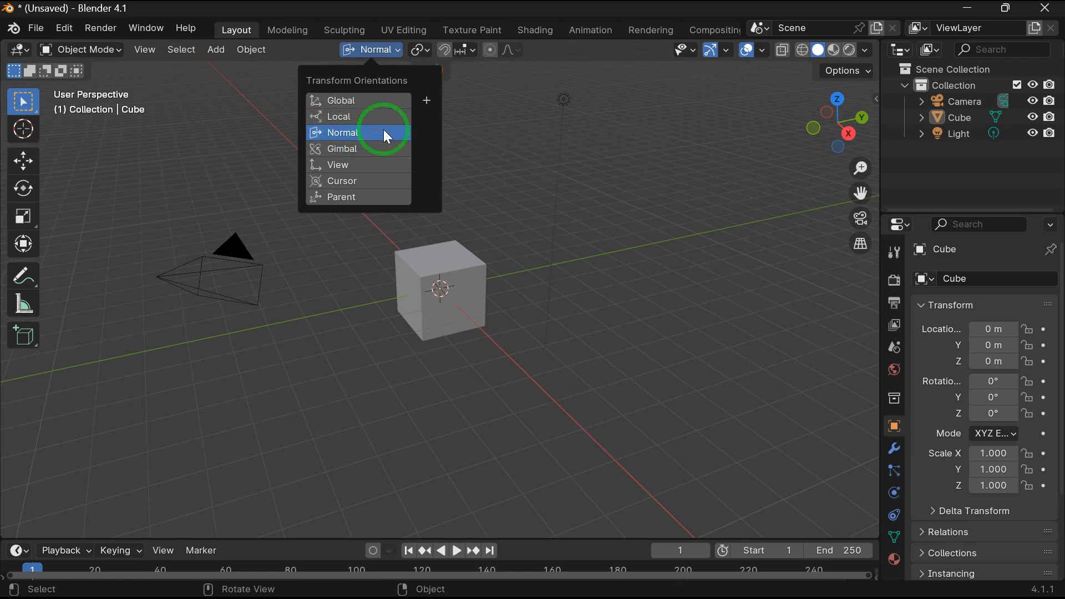
mouse_move(402, 137)
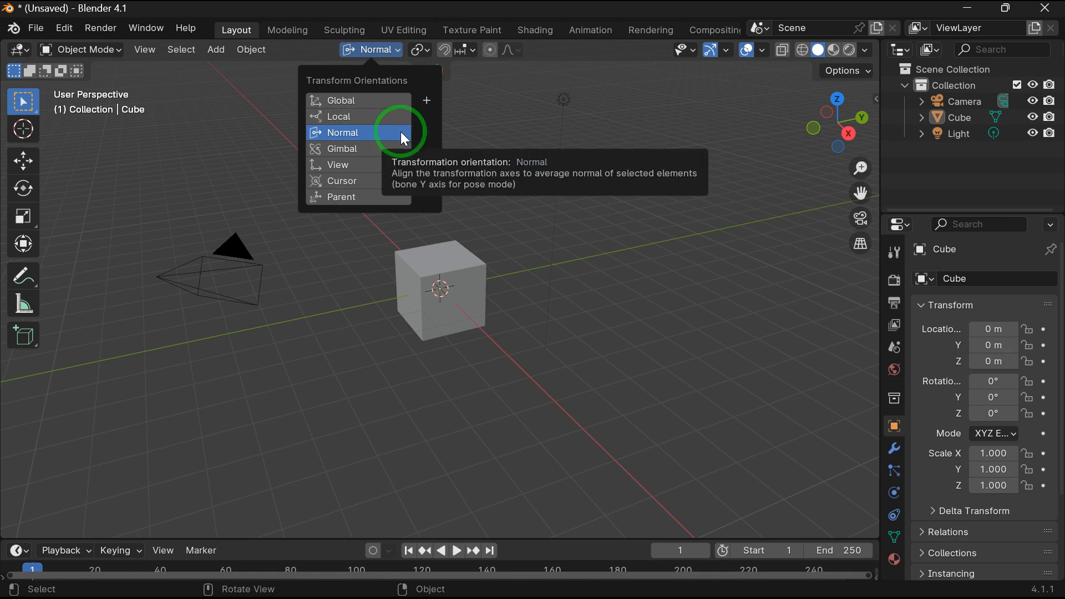
left_click(342, 148)
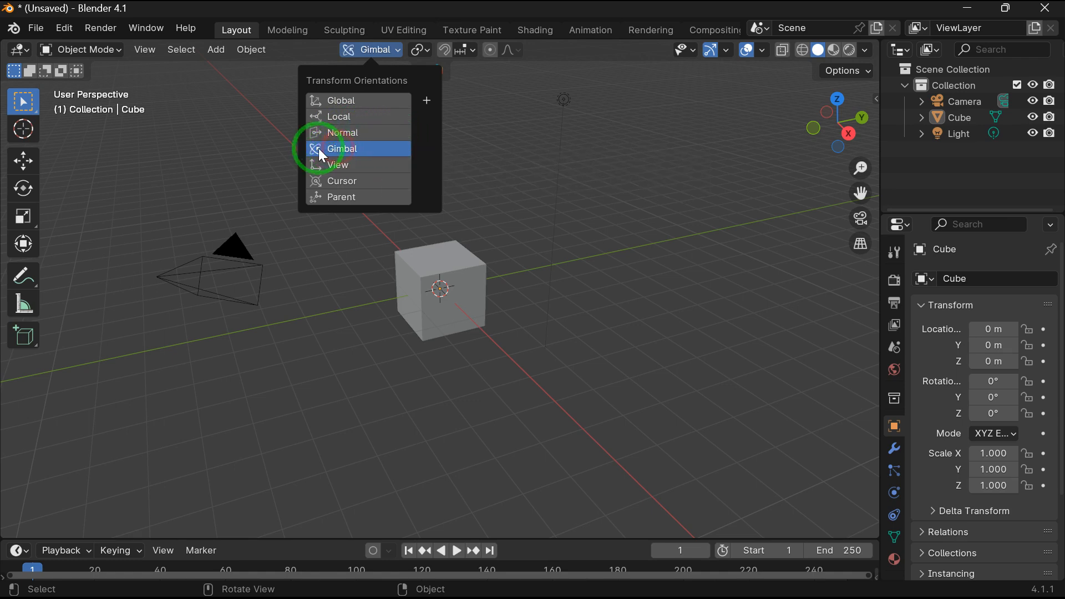
mouse_move(378, 153)
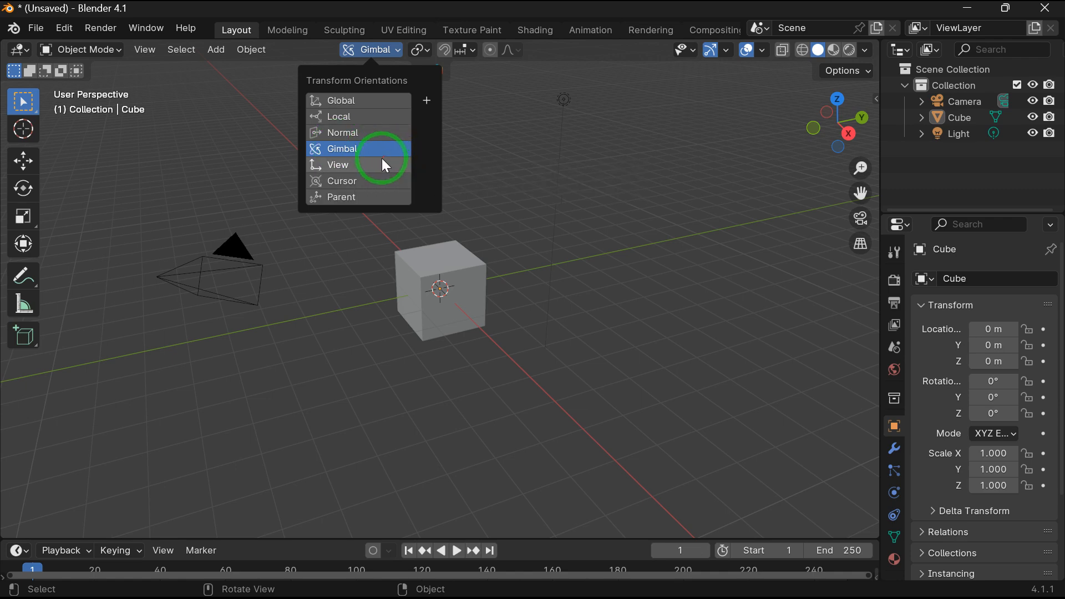
left_click(337, 165)
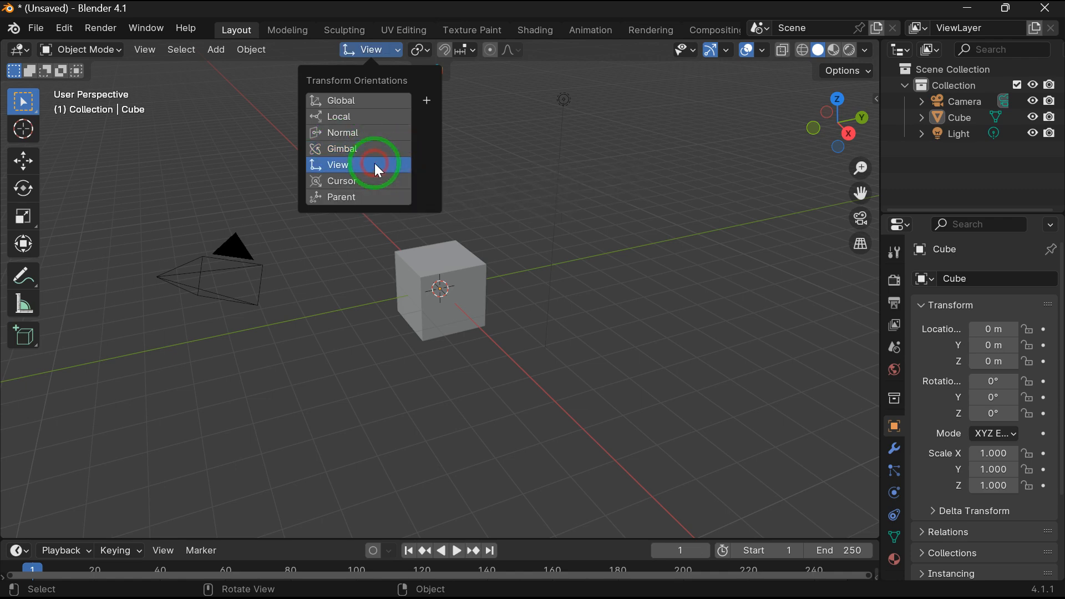
mouse_move(364, 168)
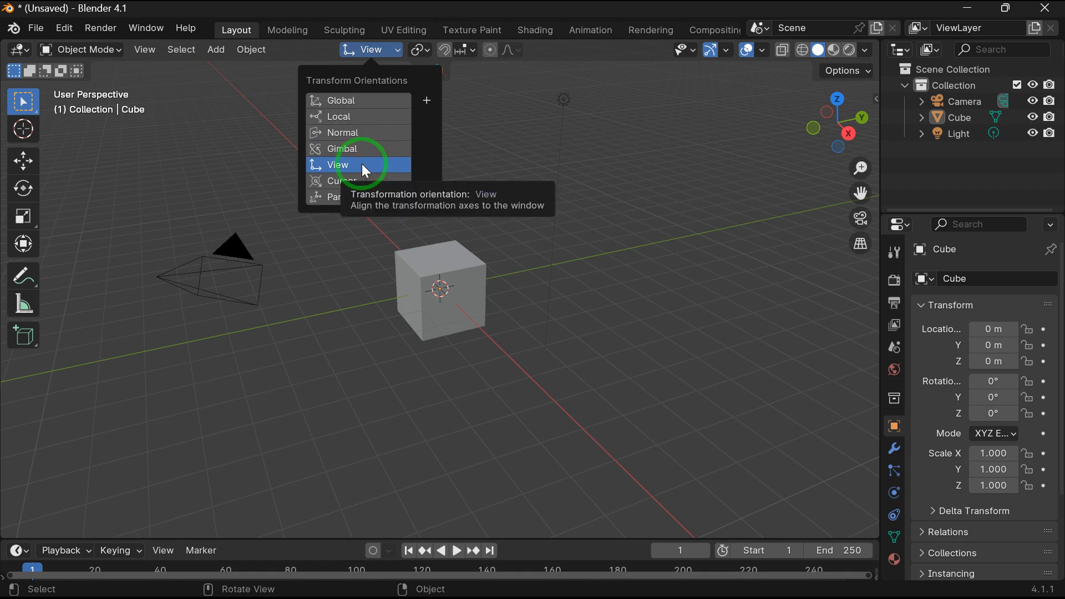
mouse_move(377, 167)
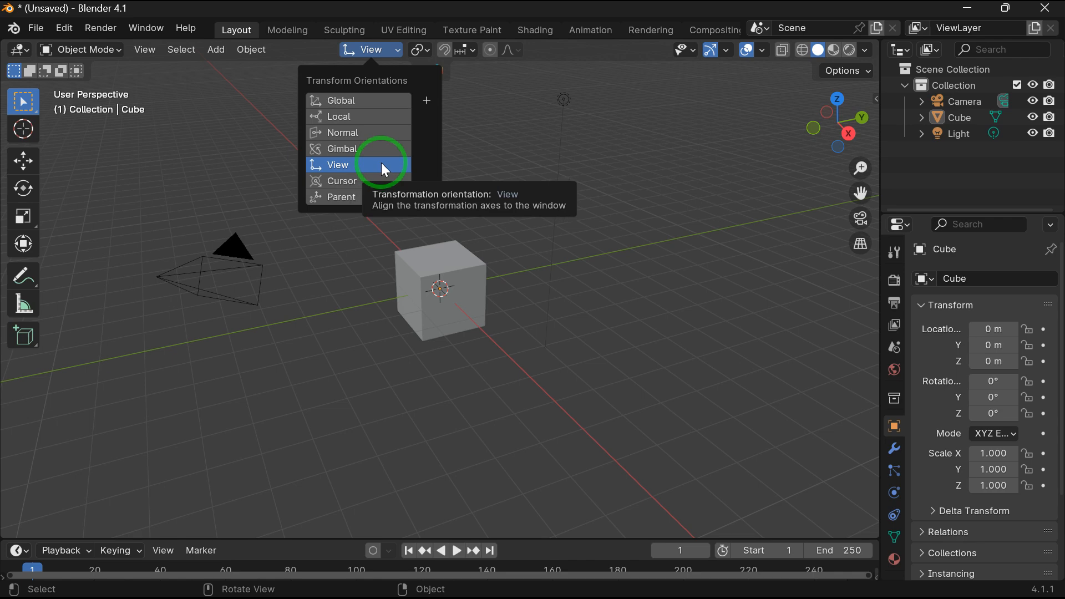
left_click(359, 181)
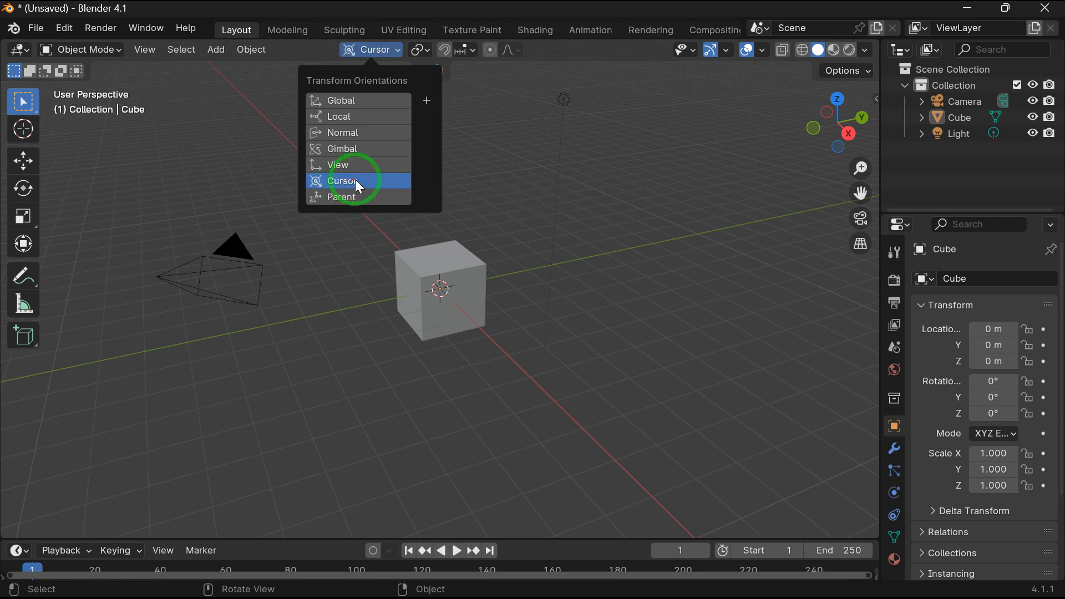
mouse_move(371, 184)
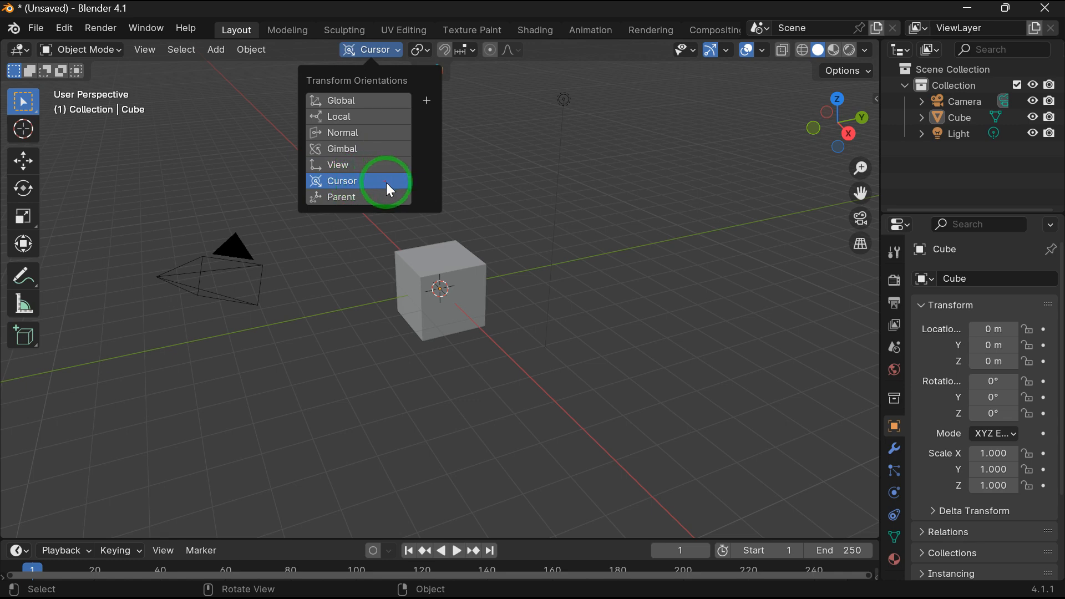
mouse_move(384, 200)
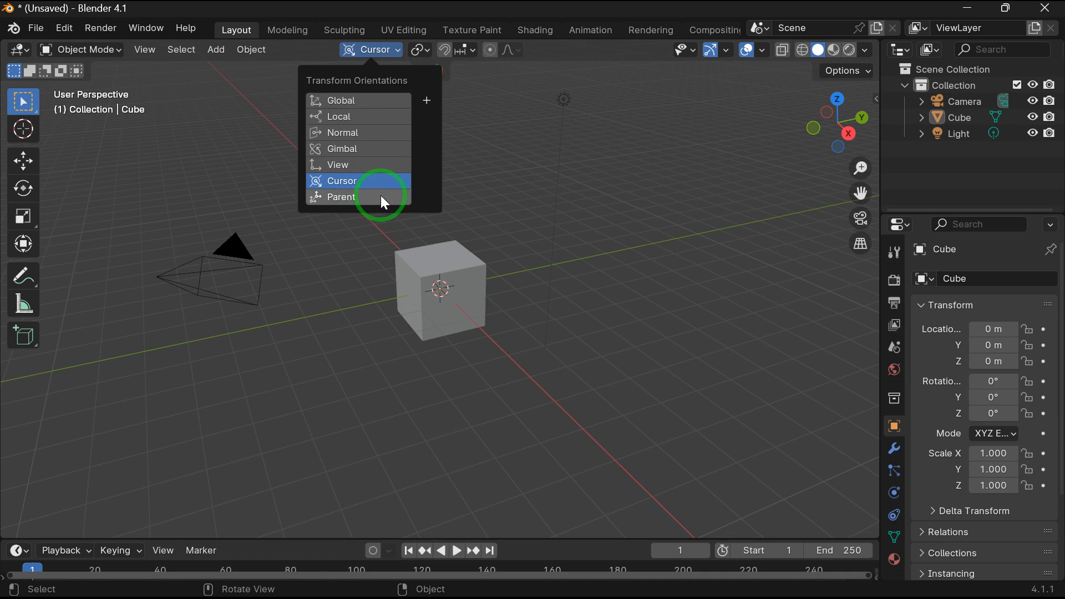
mouse_move(384, 199)
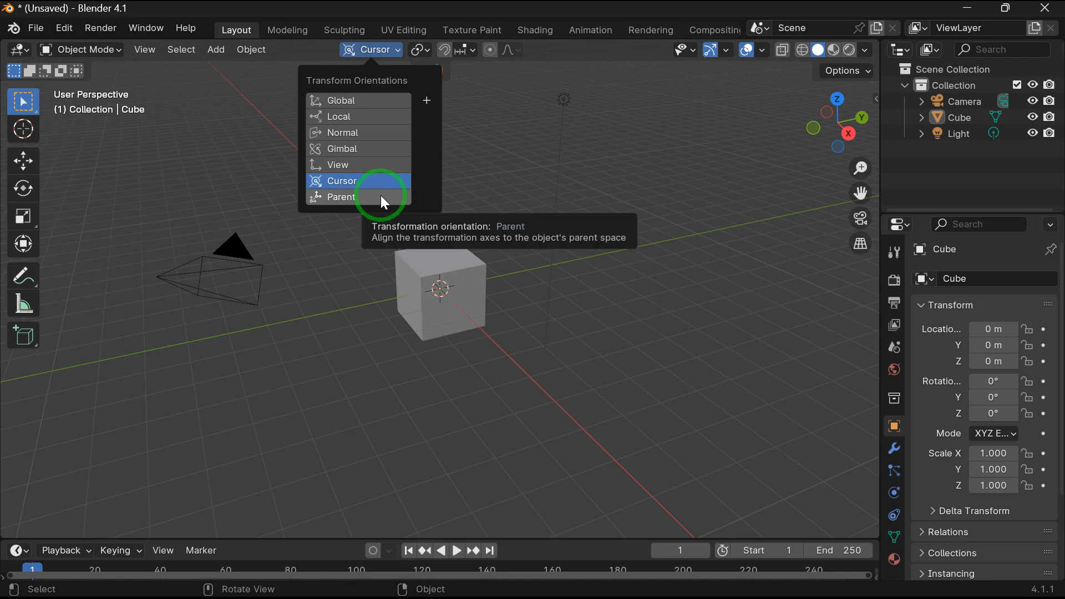
left_click(340, 196)
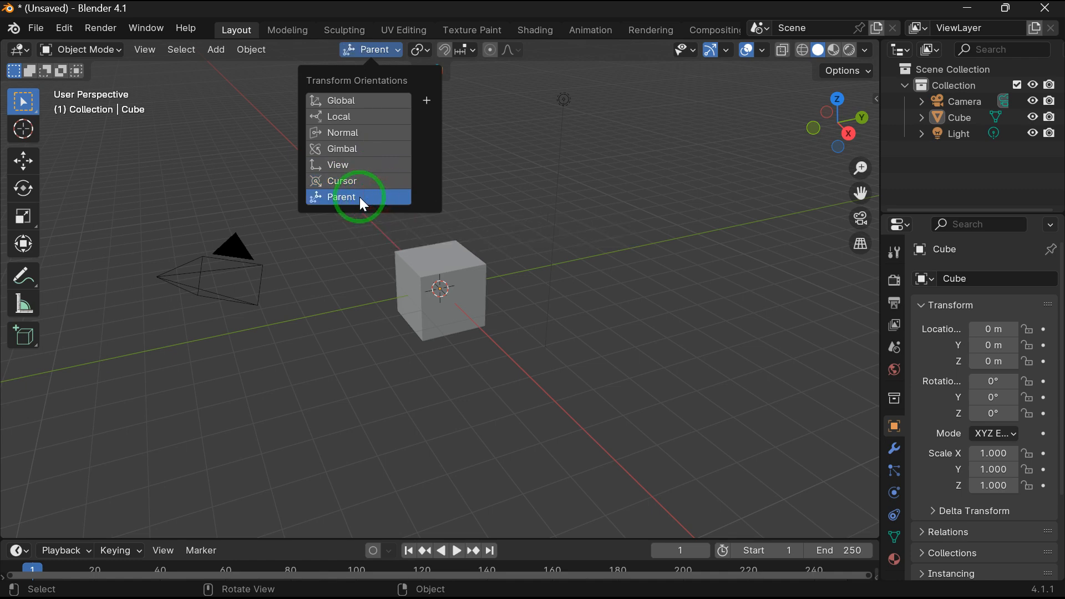
mouse_move(383, 200)
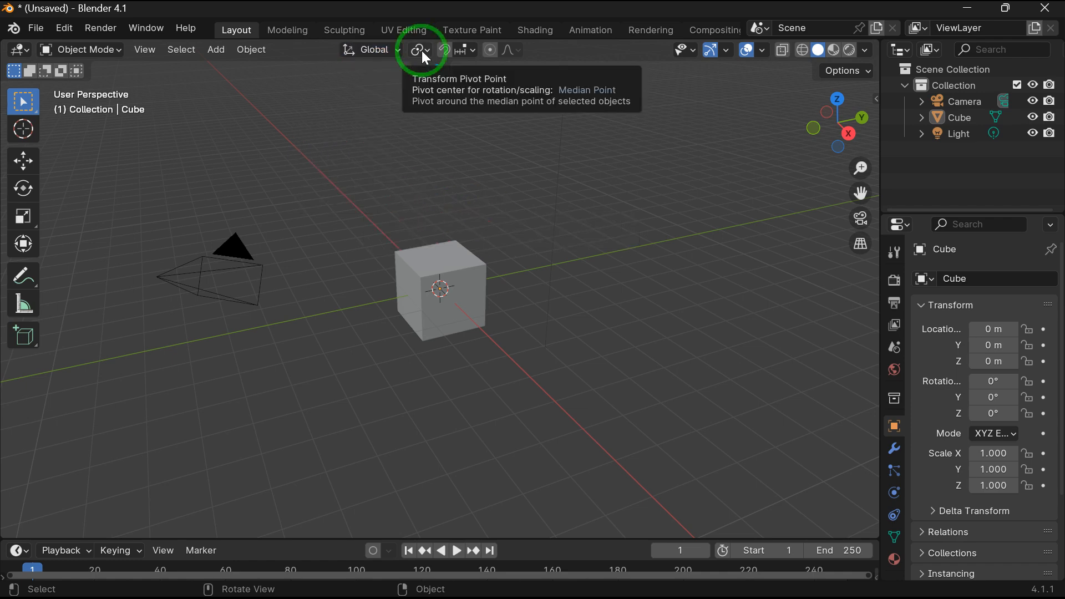
Review the pivot point options while keeping Median Point active
left_click(416, 50)
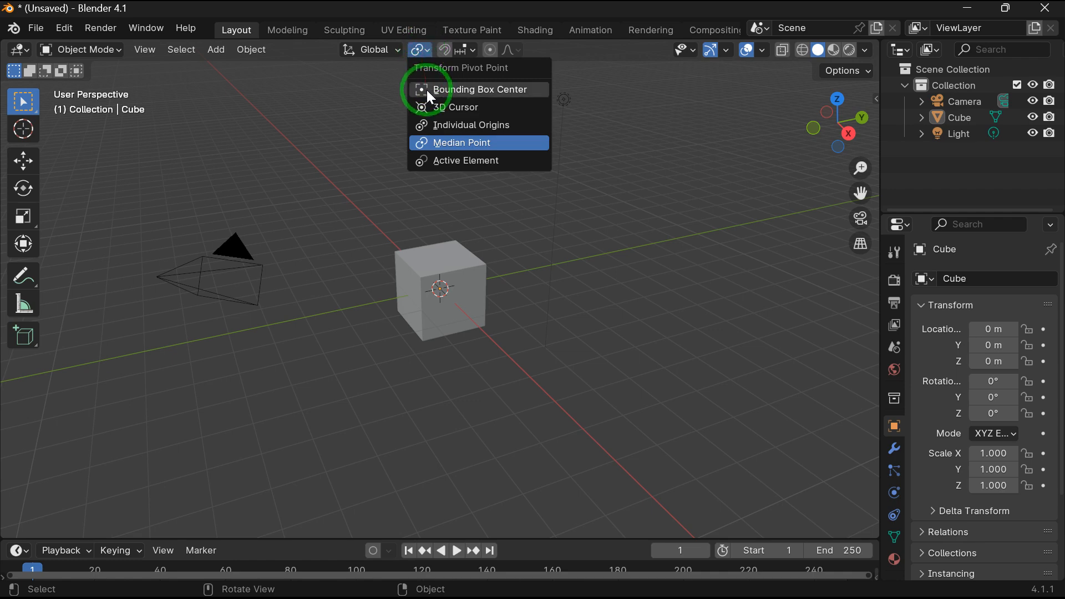
mouse_move(433, 109)
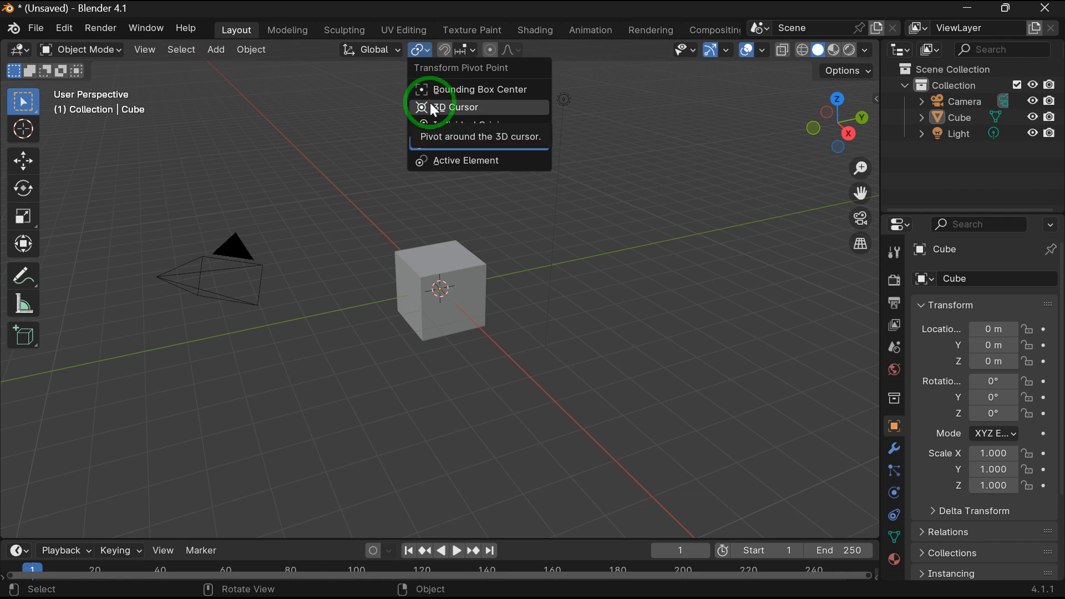
mouse_move(447, 143)
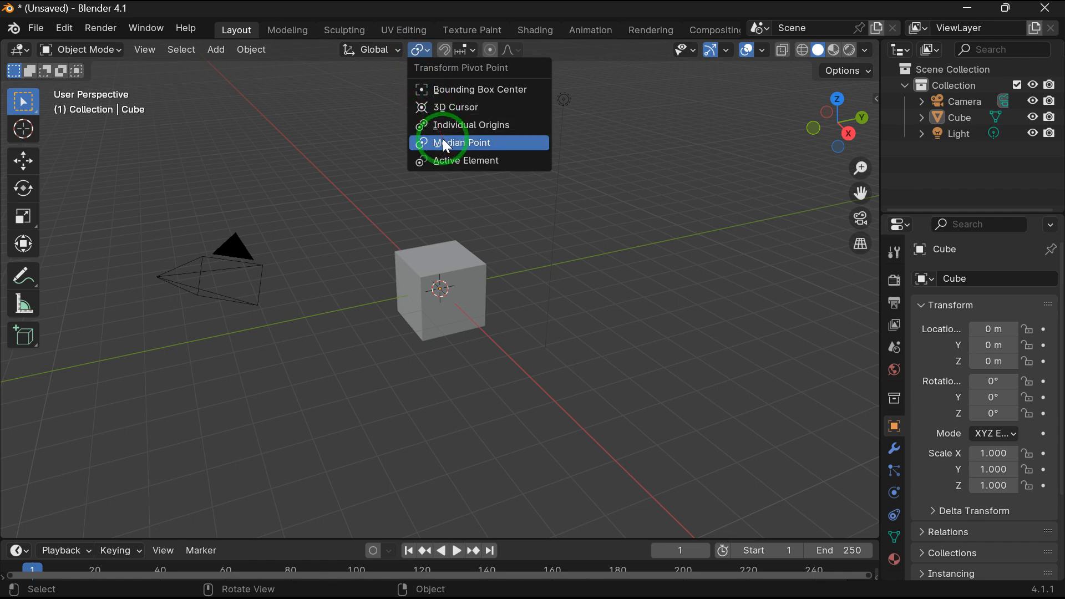
mouse_move(449, 167)
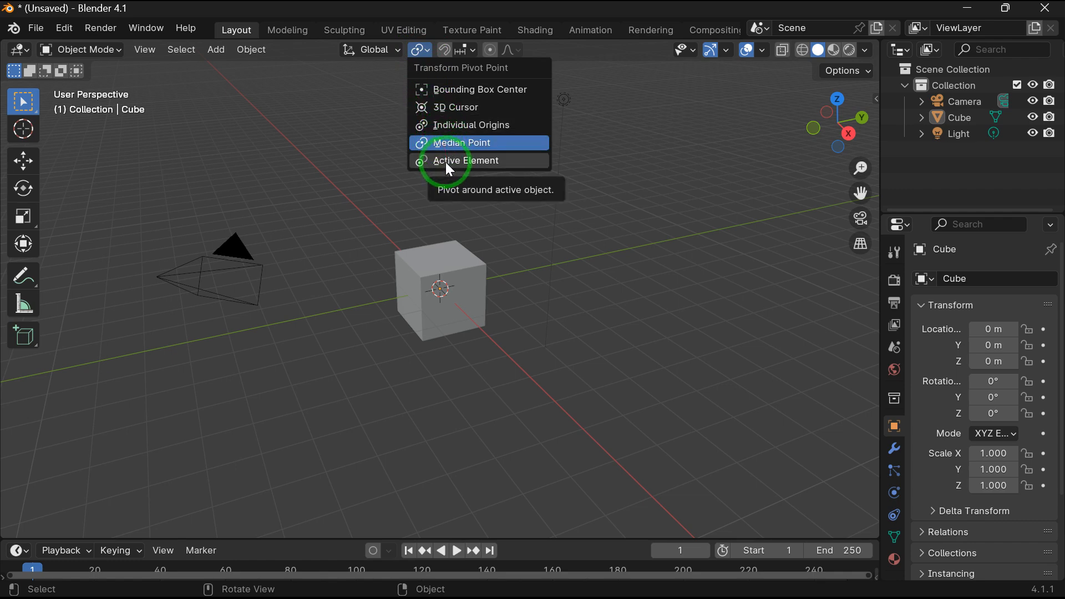
mouse_move(447, 126)
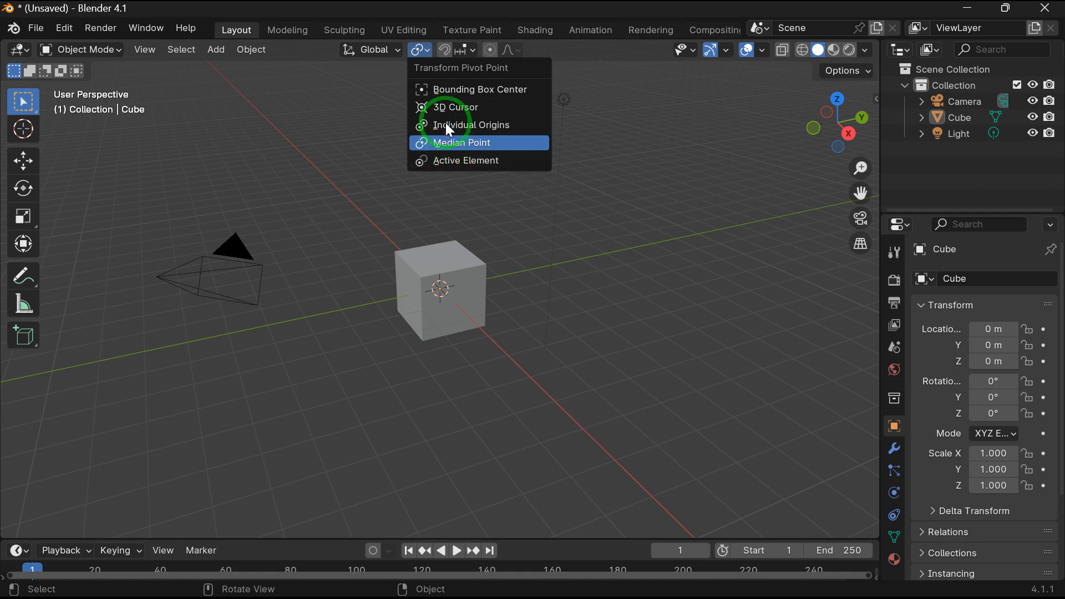
mouse_move(418, 89)
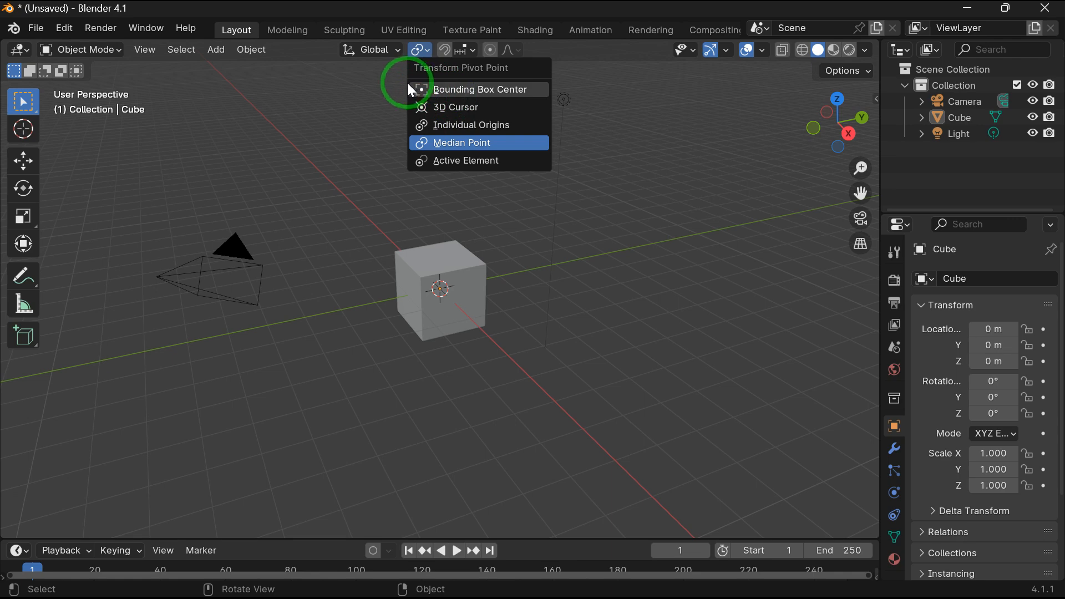
mouse_move(402, 87)
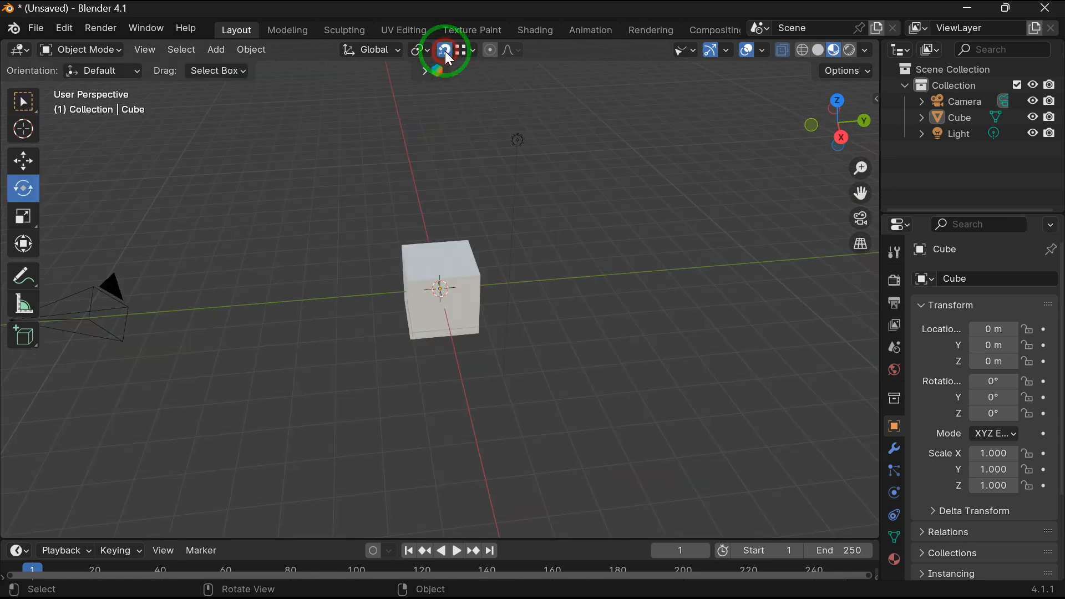
Set snapping to the Active element, then tumble the cube freely and cancel the rotation
left_click(471, 50)
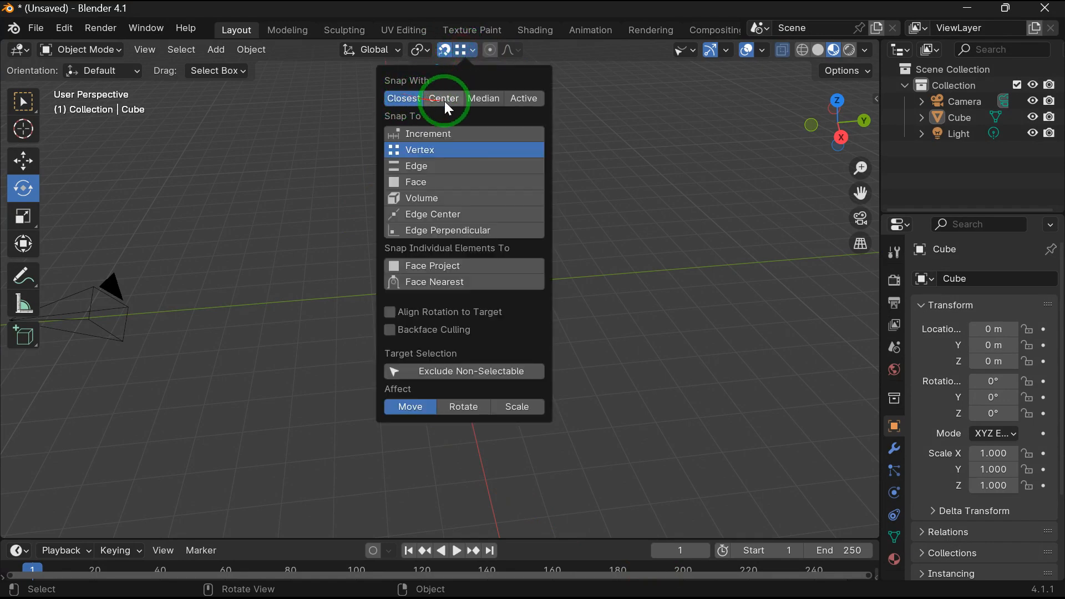
left_click(523, 99)
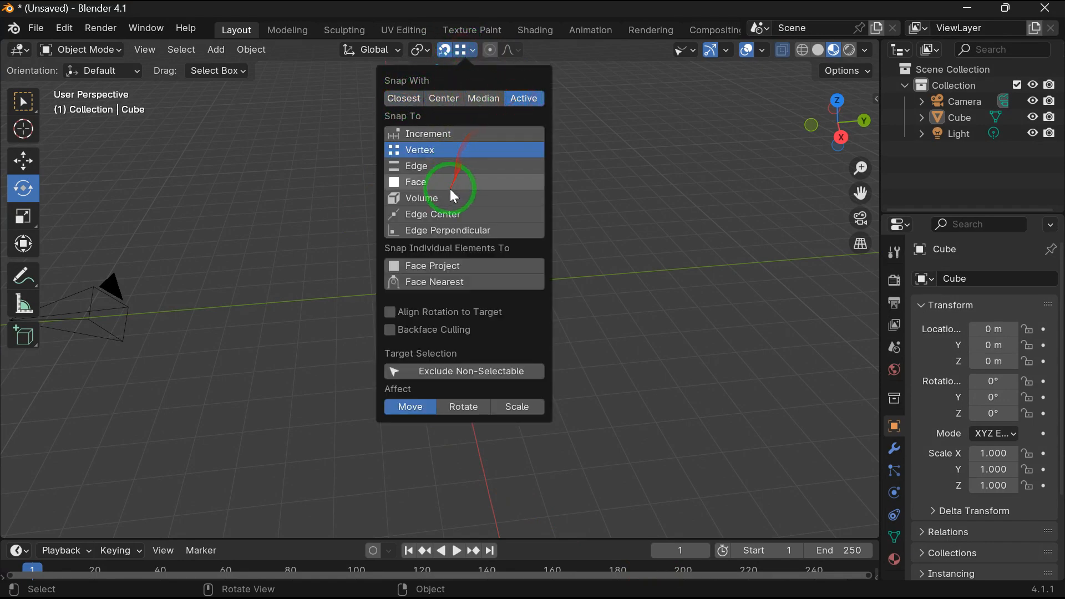
left_click(455, 214)
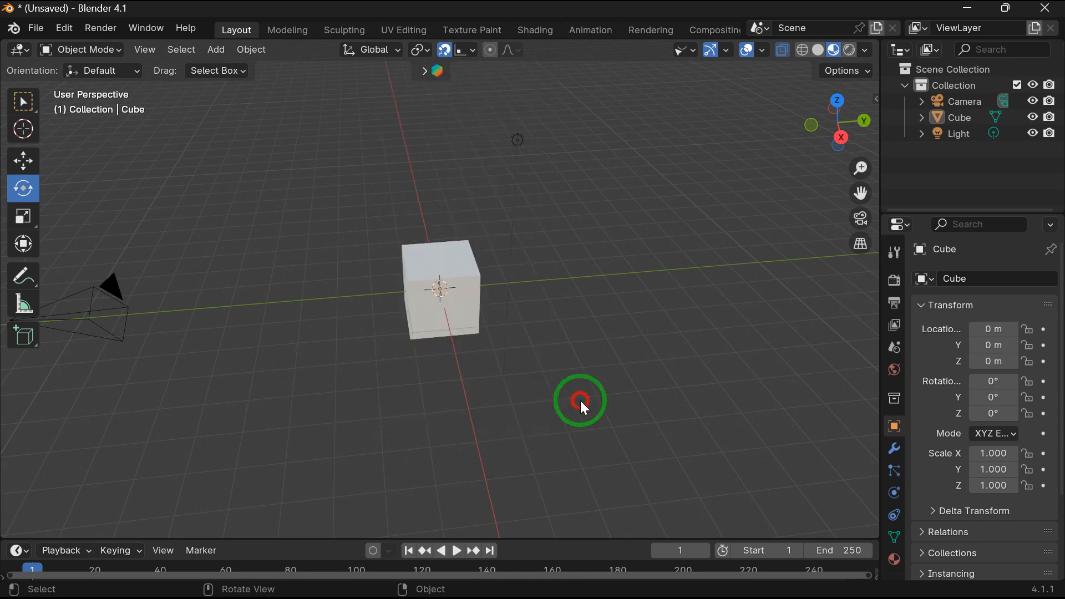
left_click_drag(579, 399, 500, 282)
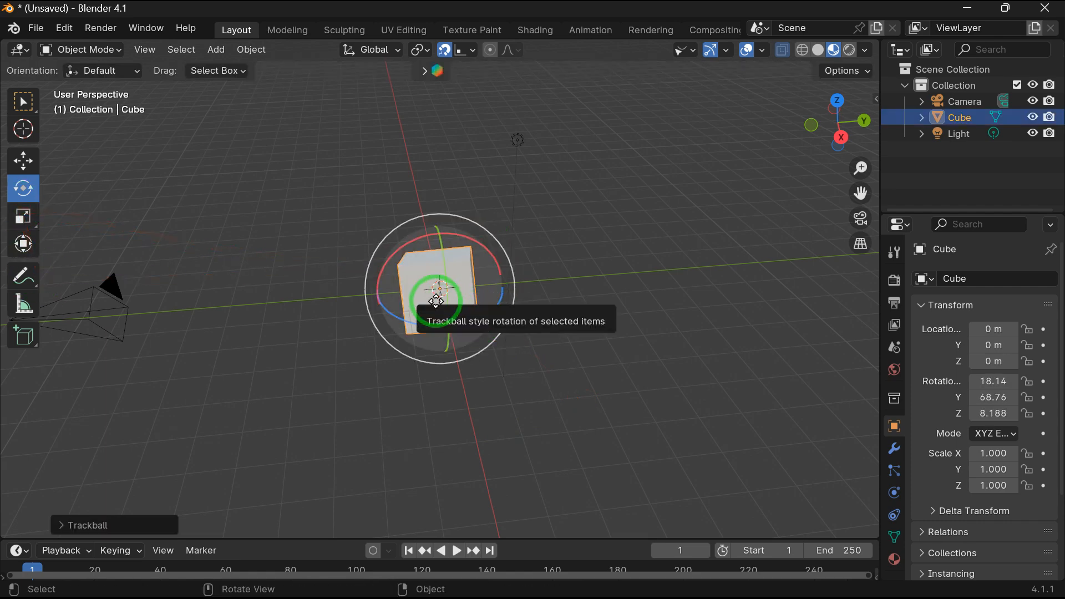
left_click_drag(438, 302, 445, 244)
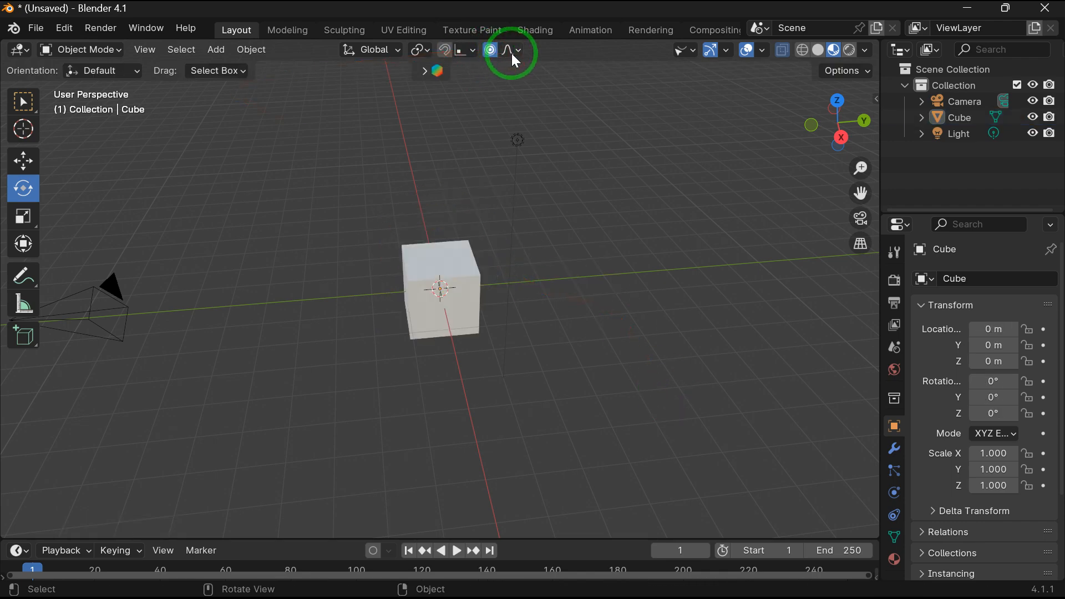
Review proportional falloff, selectability and gizmo settings, toggling Active Tools gizmos off and on
left_click(517, 50)
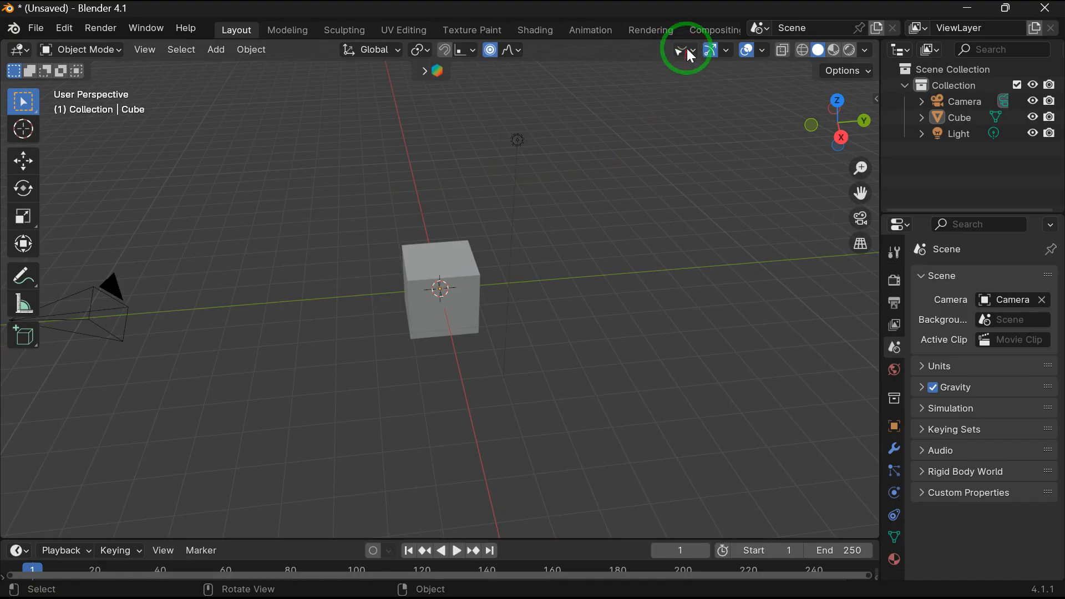
left_click(679, 50)
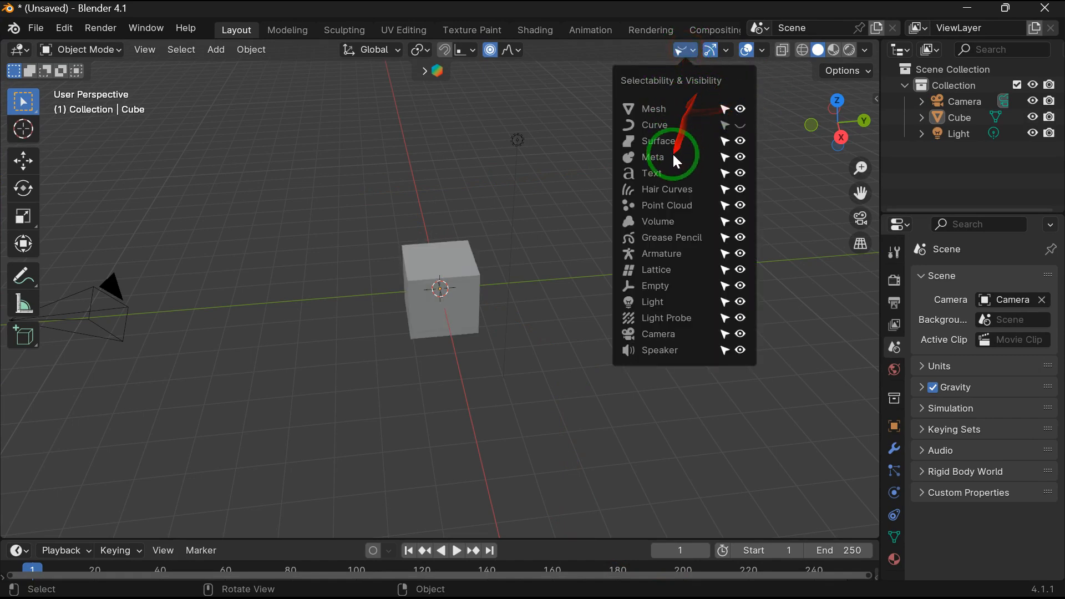
left_click(725, 50)
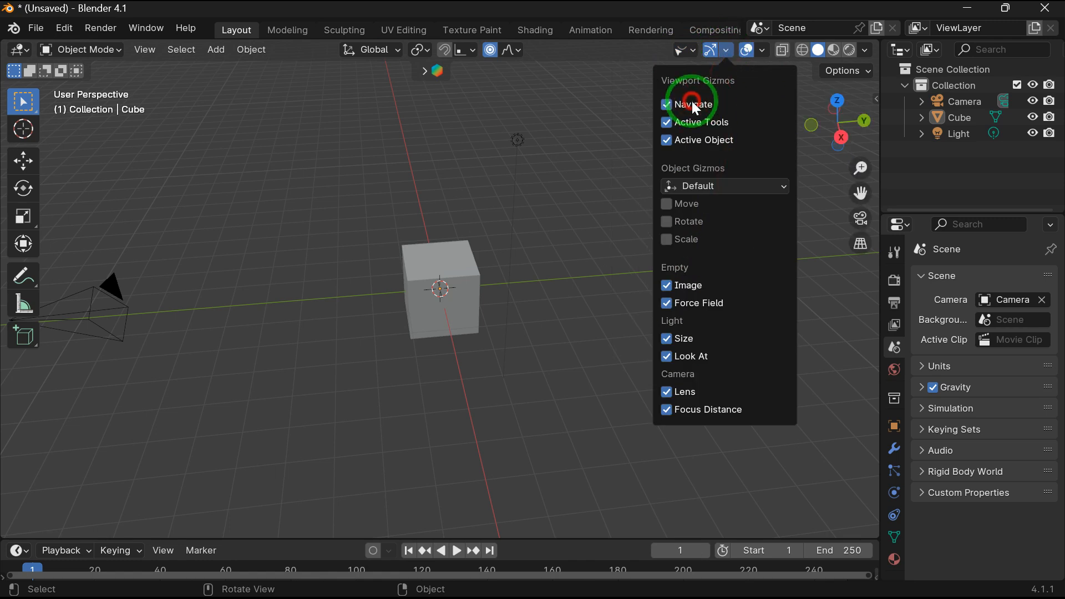
left_click(666, 122)
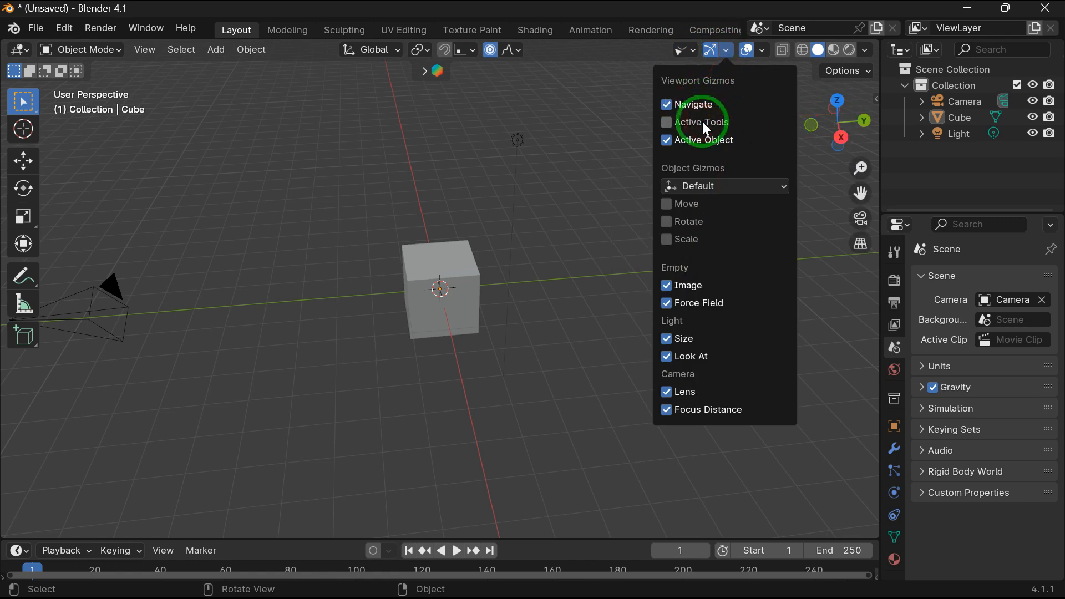
left_click(666, 122)
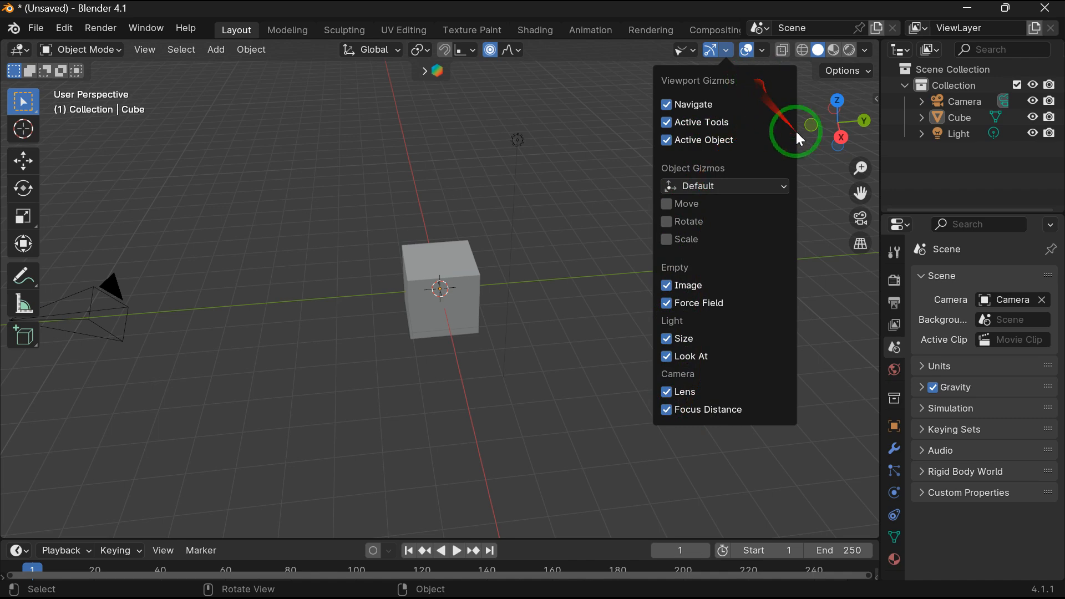
left_click(746, 50)
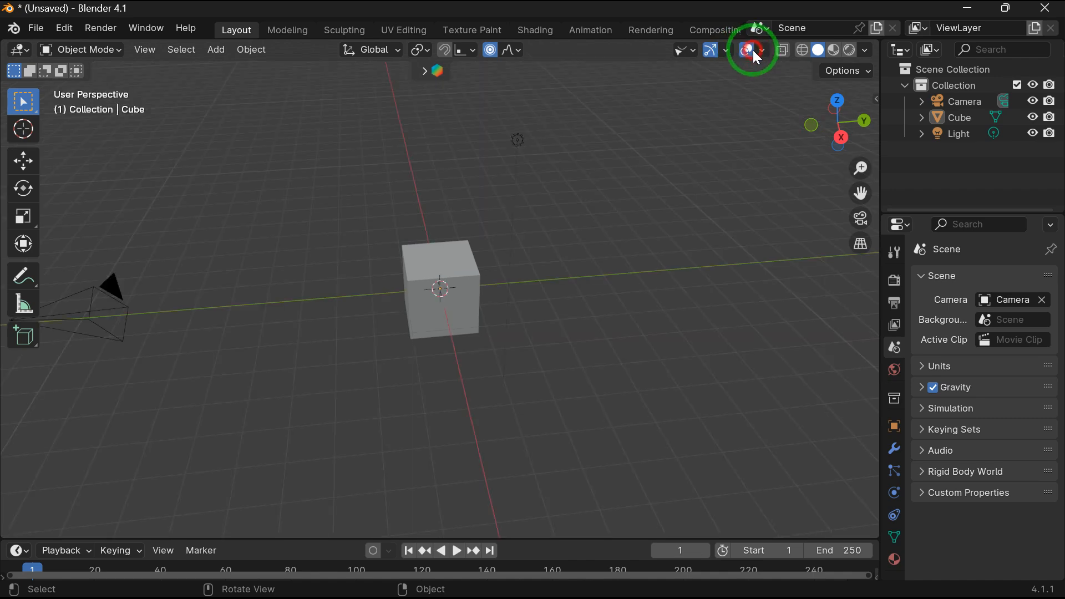
Edit the cube in Edit Mode under X-ray wireframe shading, then return to Object Mode
left_click(749, 50)
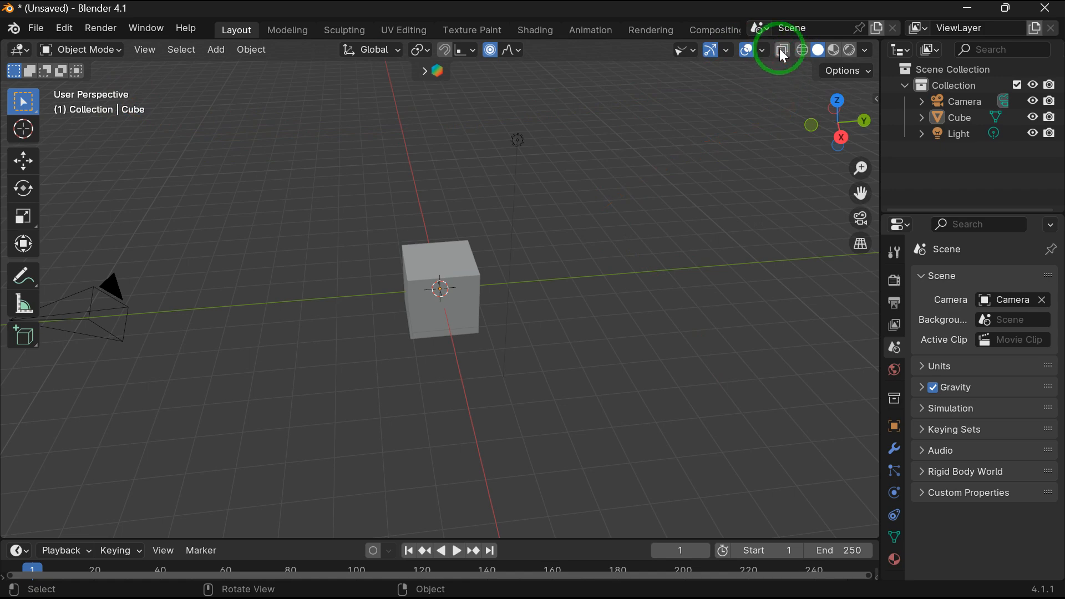
key("Tab")
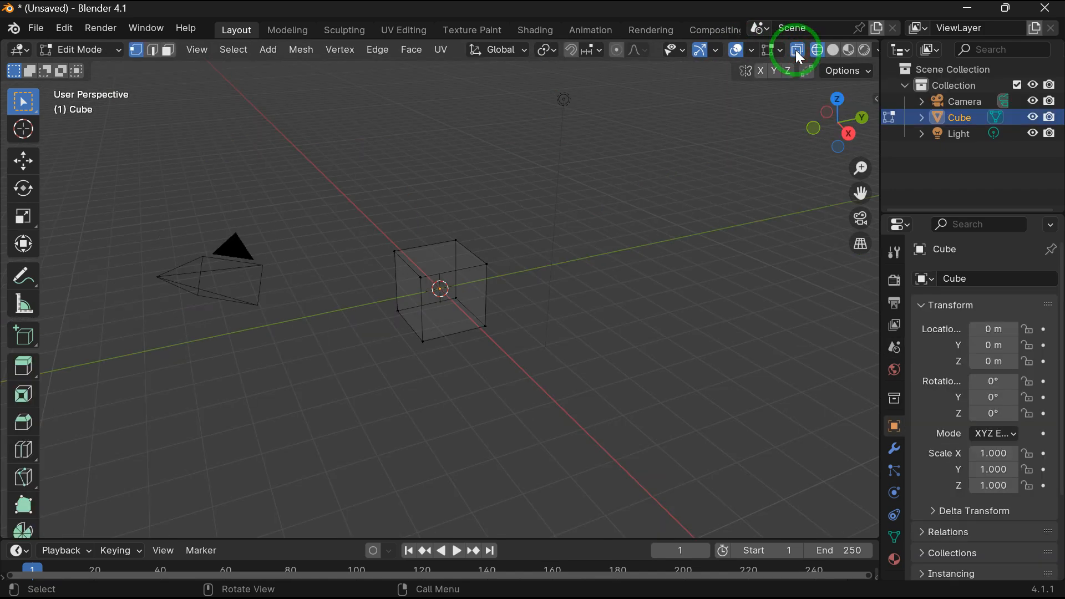
mouse_move(796, 50)
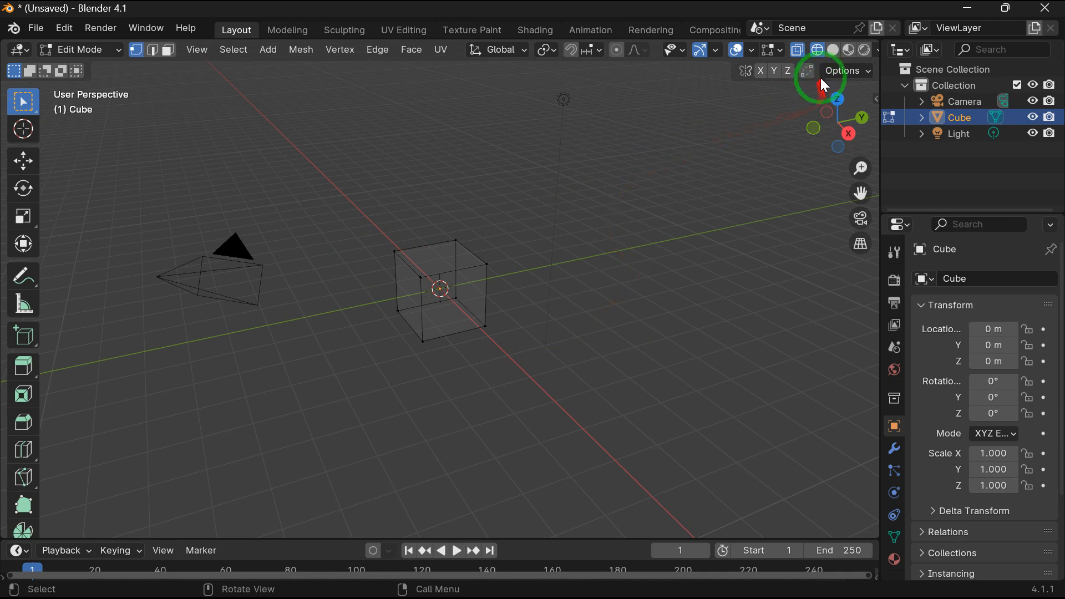
mouse_move(817, 50)
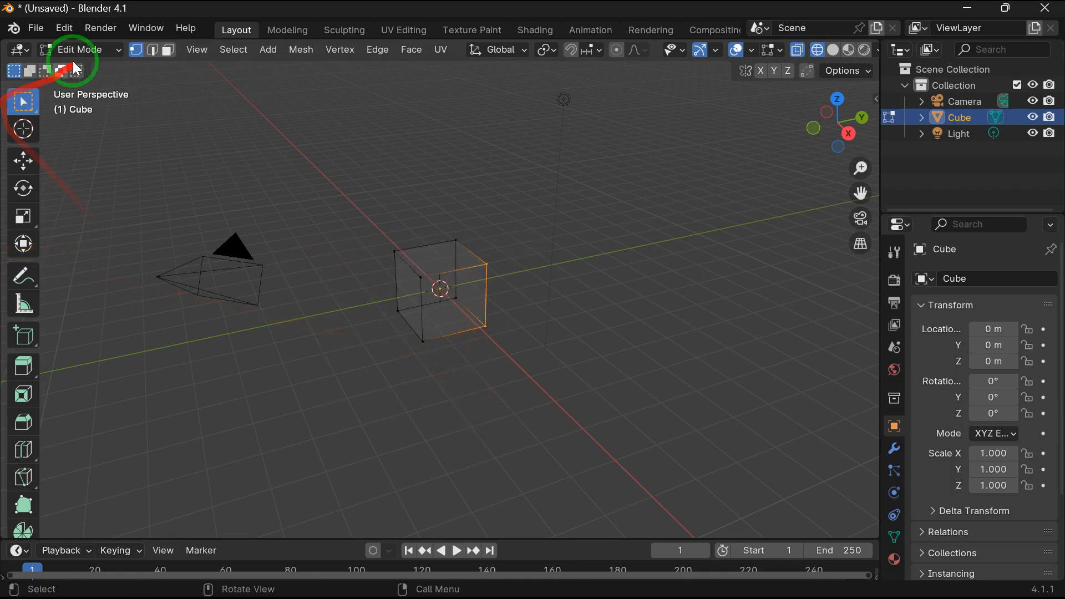
left_click(80, 50)
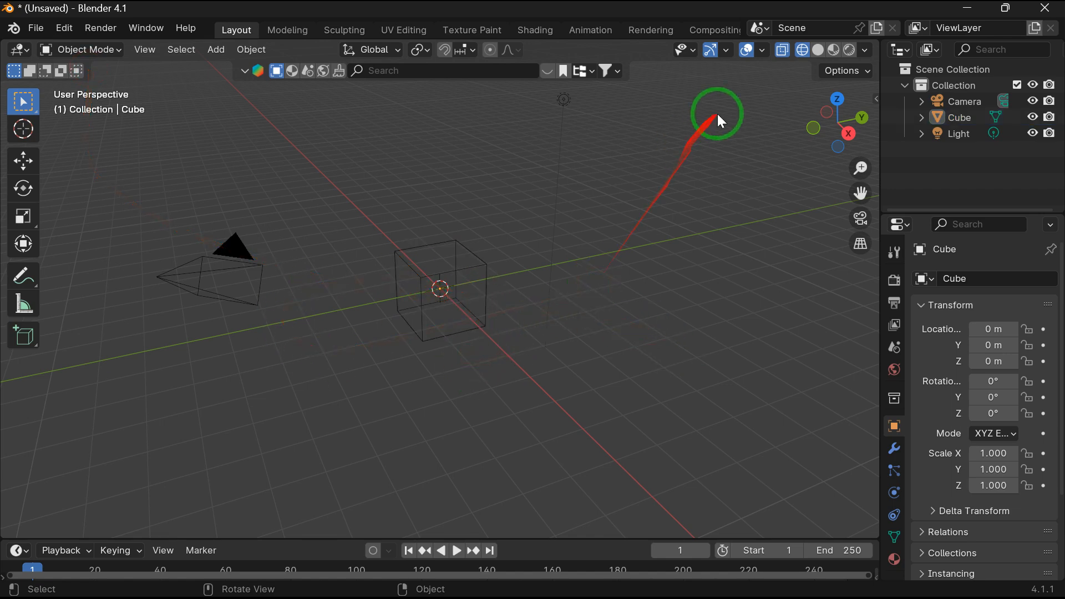
Cycle viewport shading from Solid through Material Preview to Rendered
left_click(817, 50)
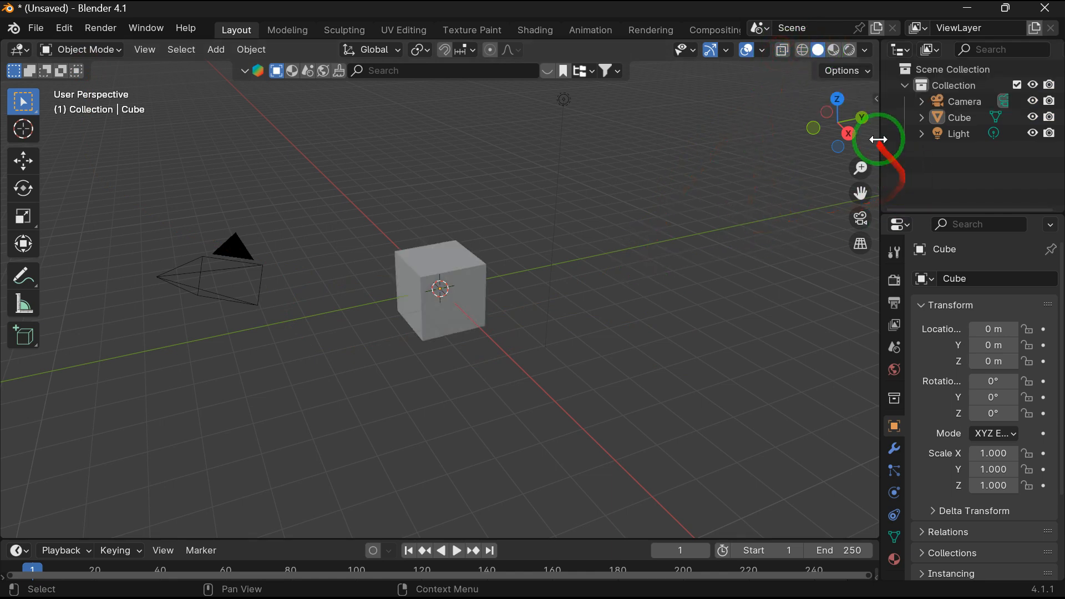
left_click_drag(878, 139, 846, 126)
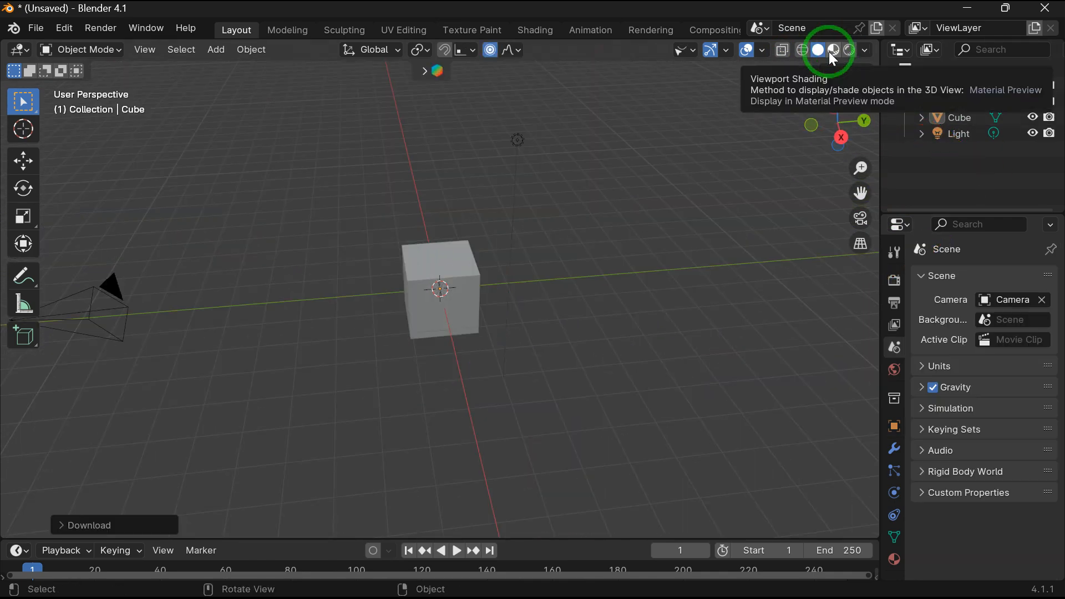
left_click(832, 50)
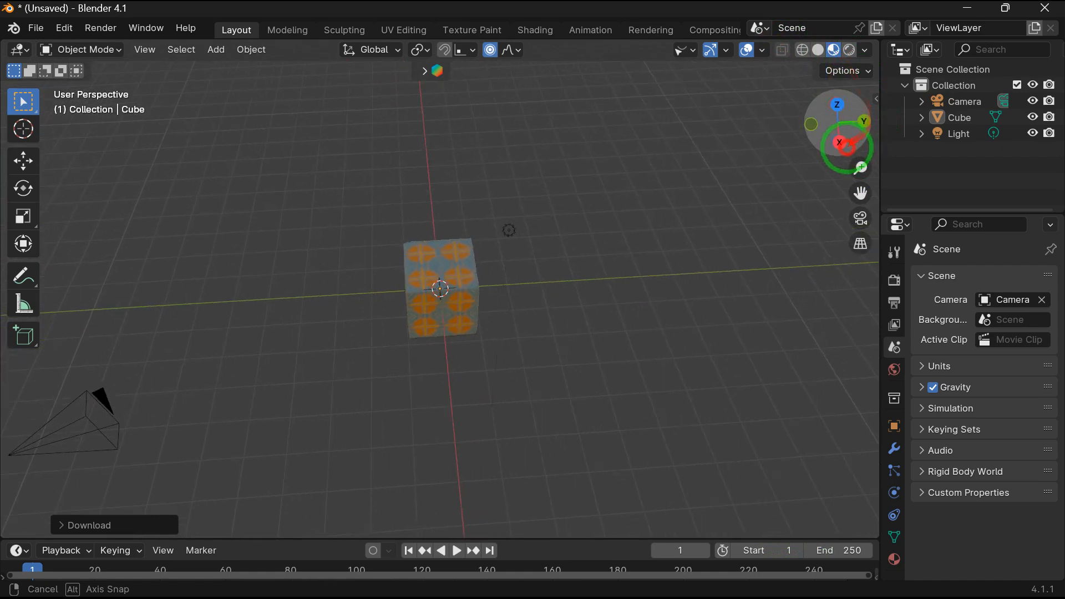
left_click(849, 50)
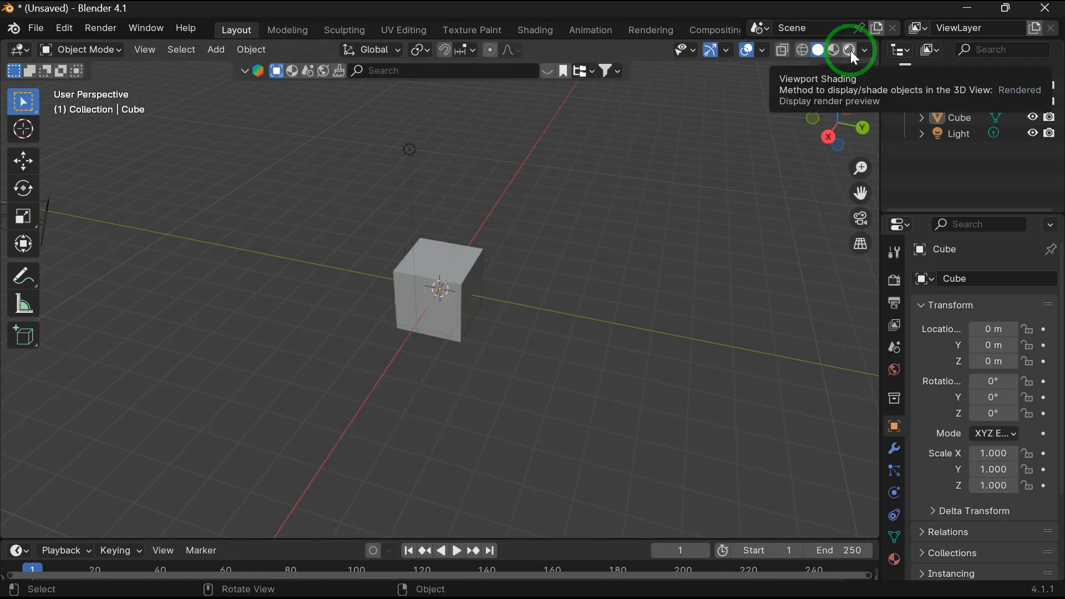
left_click(850, 50)
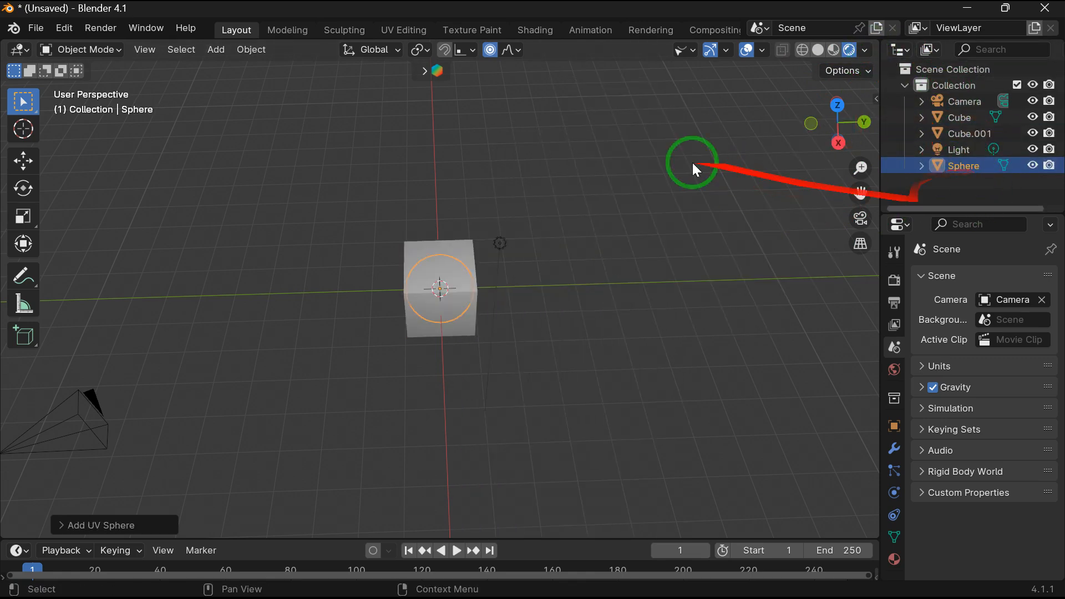
Add a Metaball Ball and give Cube.001 a red base-colour material
left_click(215, 49)
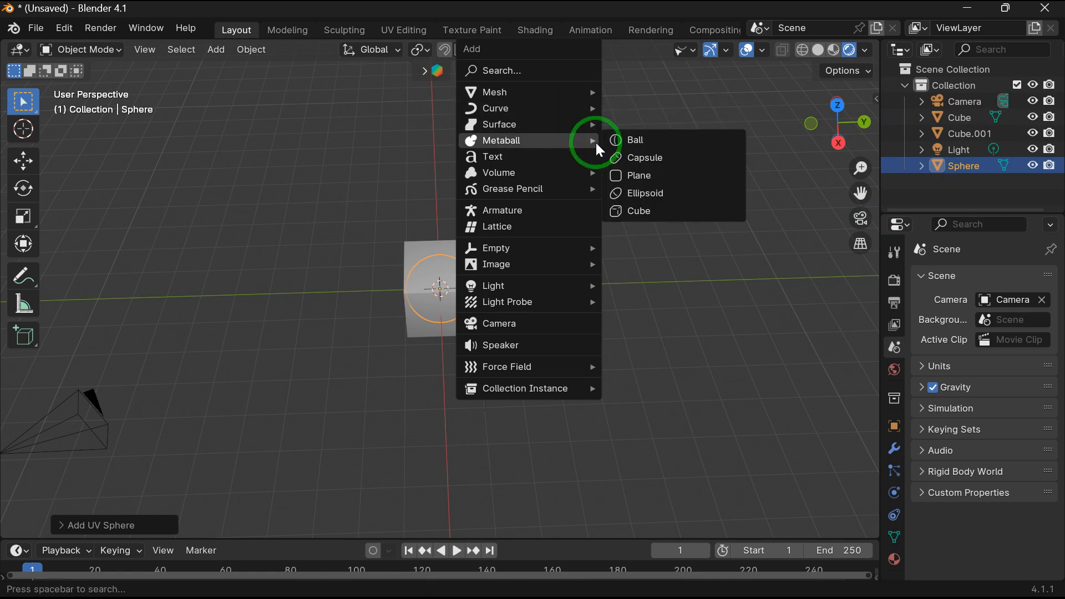
left_click(634, 140)
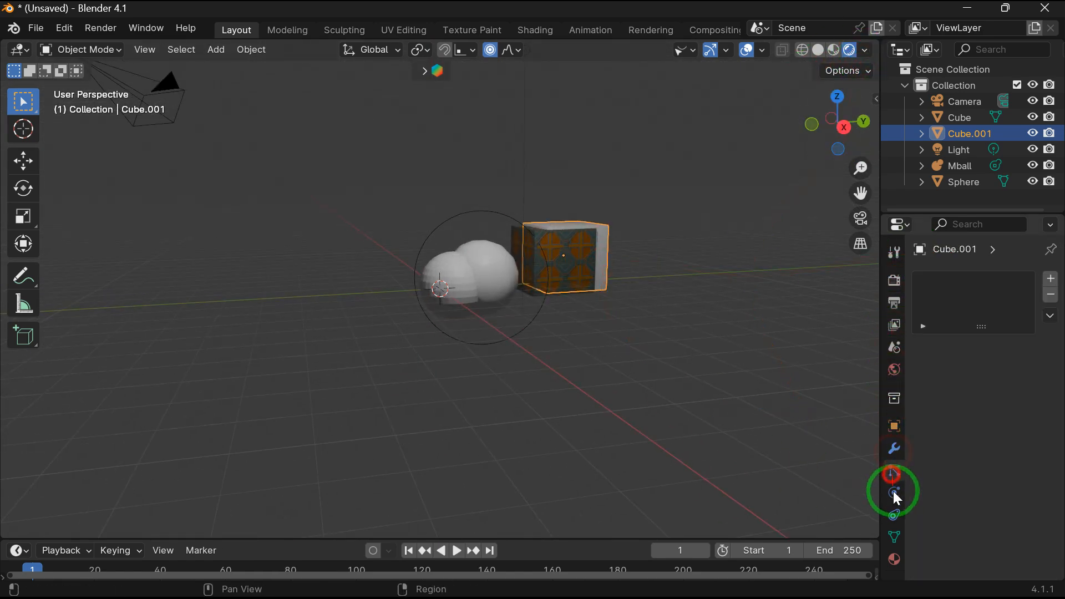
left_click(893, 491)
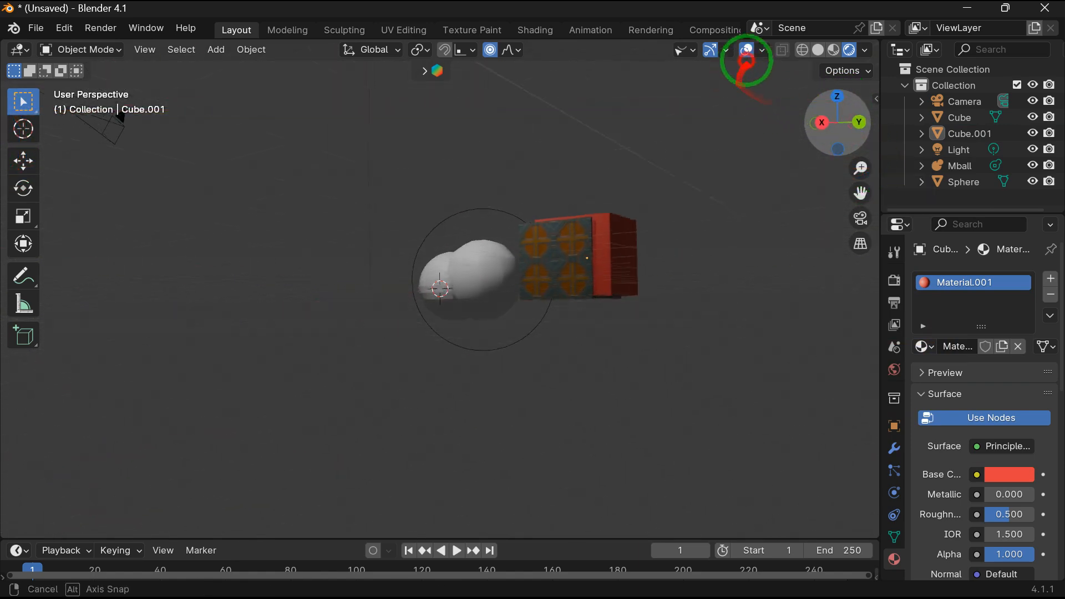
Orbit and pan with the navigation gizmos, trying orthographic view before returning to perspective
left_click_drag(744, 61, 842, 122)
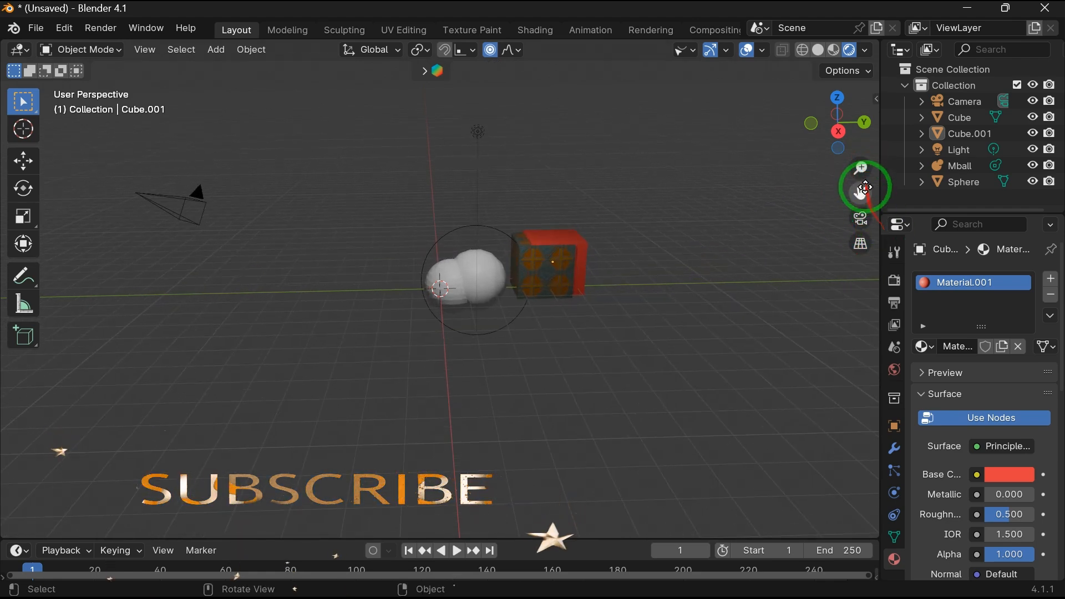
left_click_drag(862, 187, 789, 212)
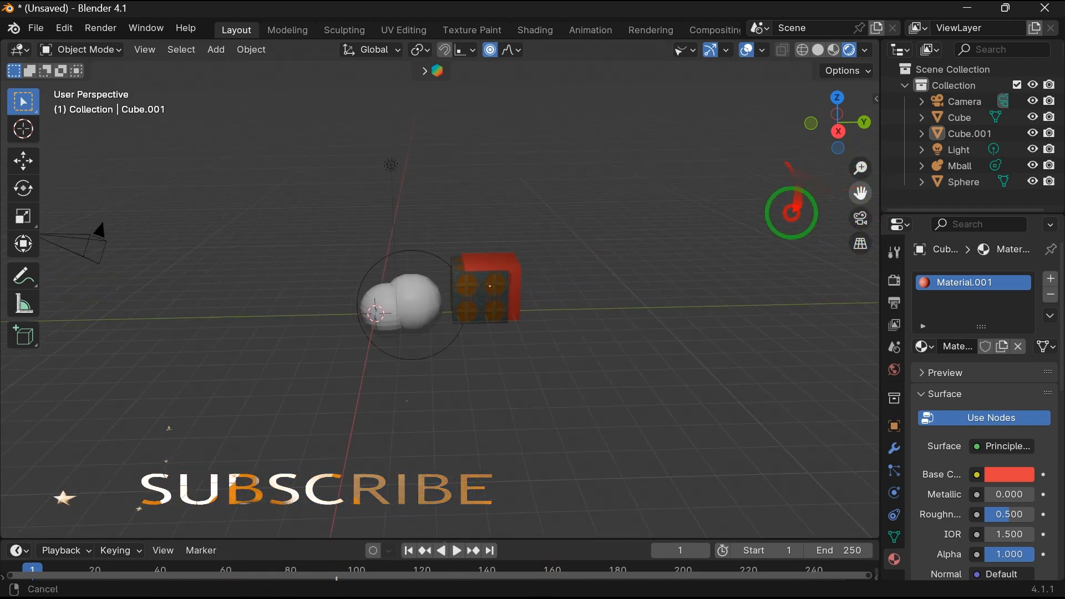
mouse_move(861, 194)
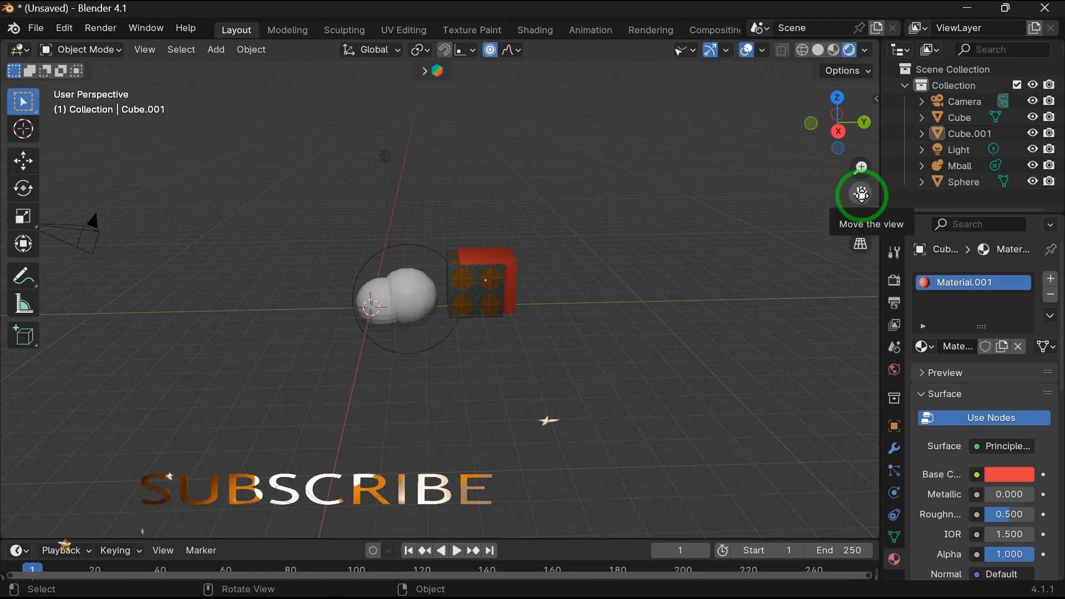
mouse_move(861, 219)
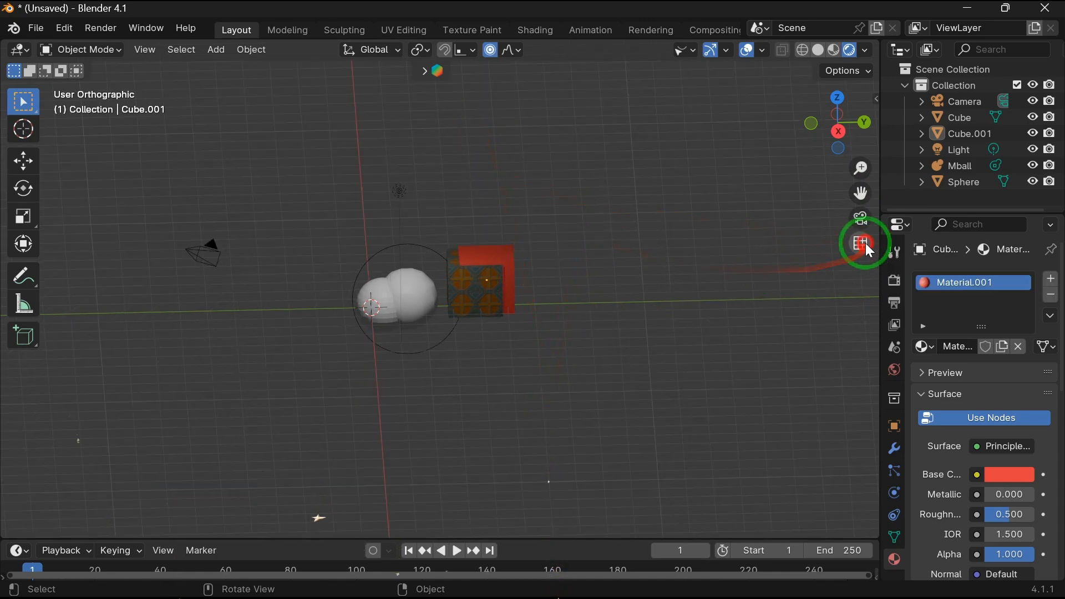
left_click_drag(862, 243, 744, 336)
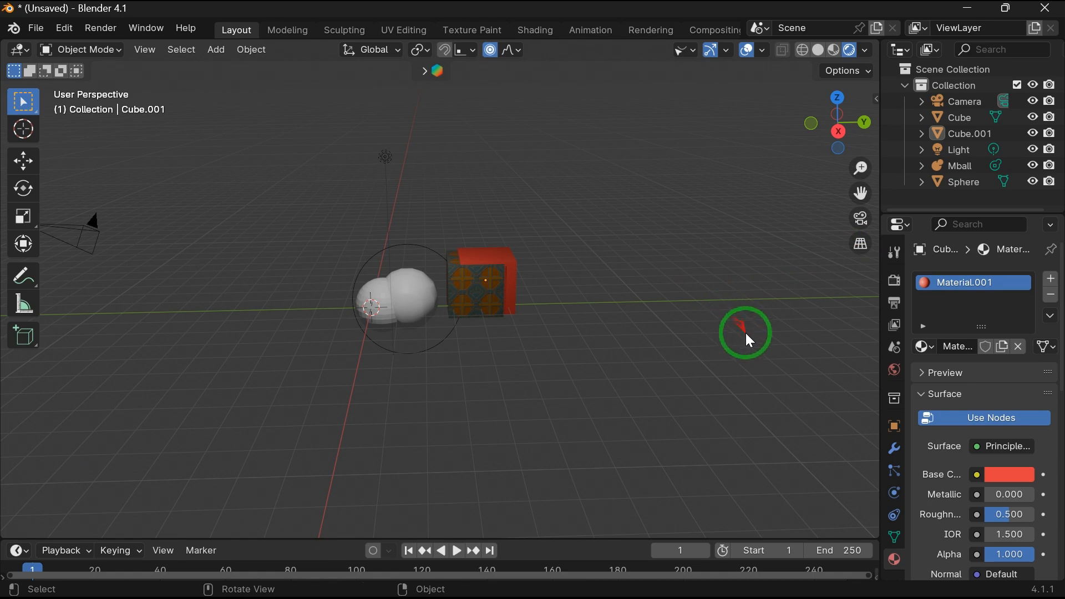
left_click(302, 71)
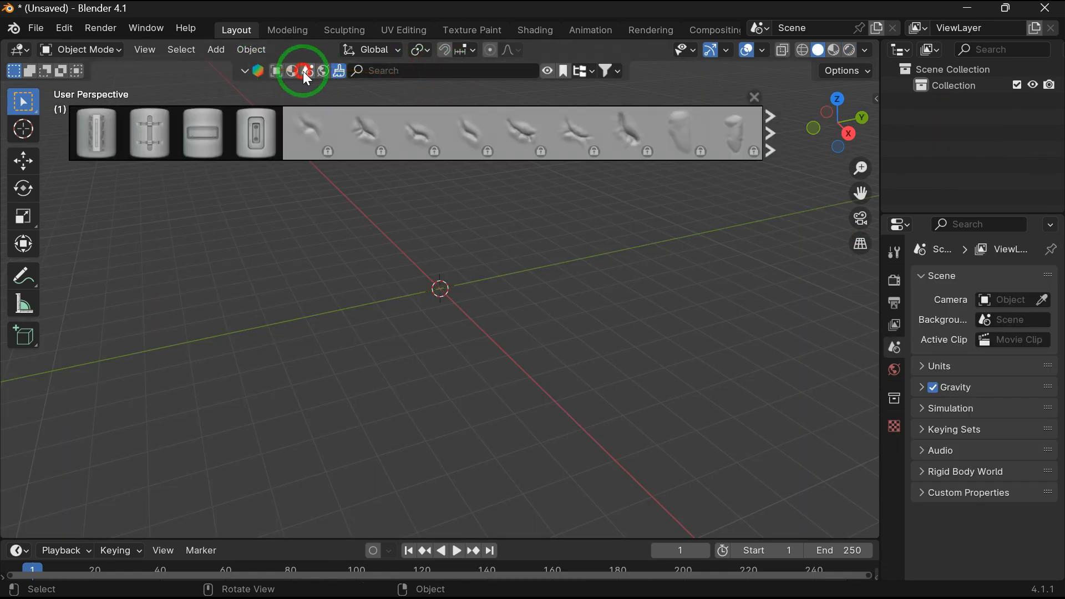